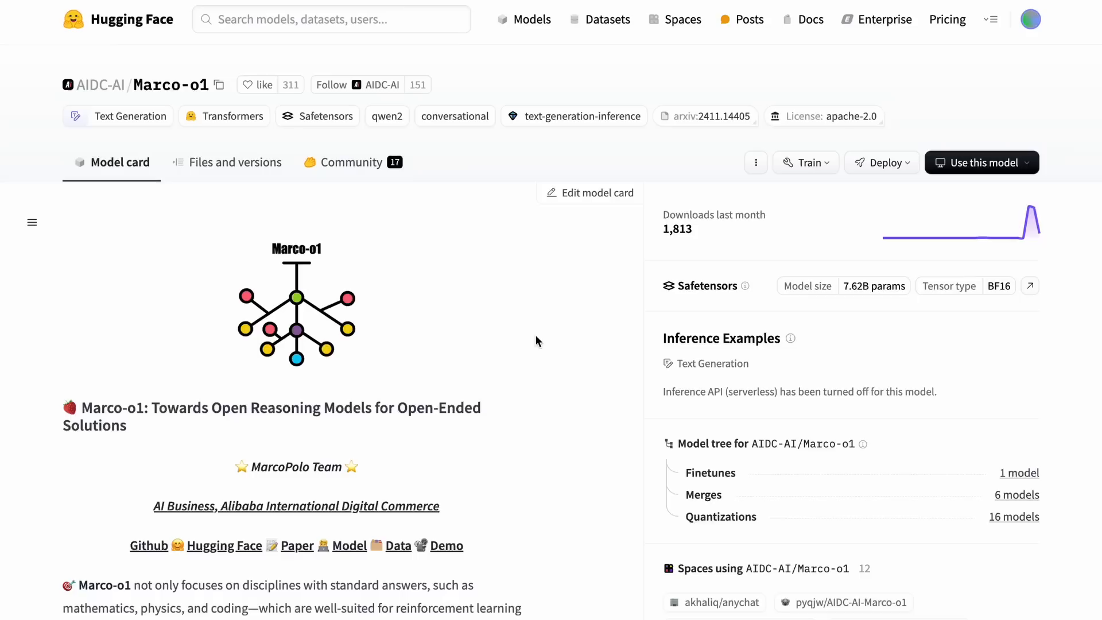
pyautogui.moveTo(546, 363)
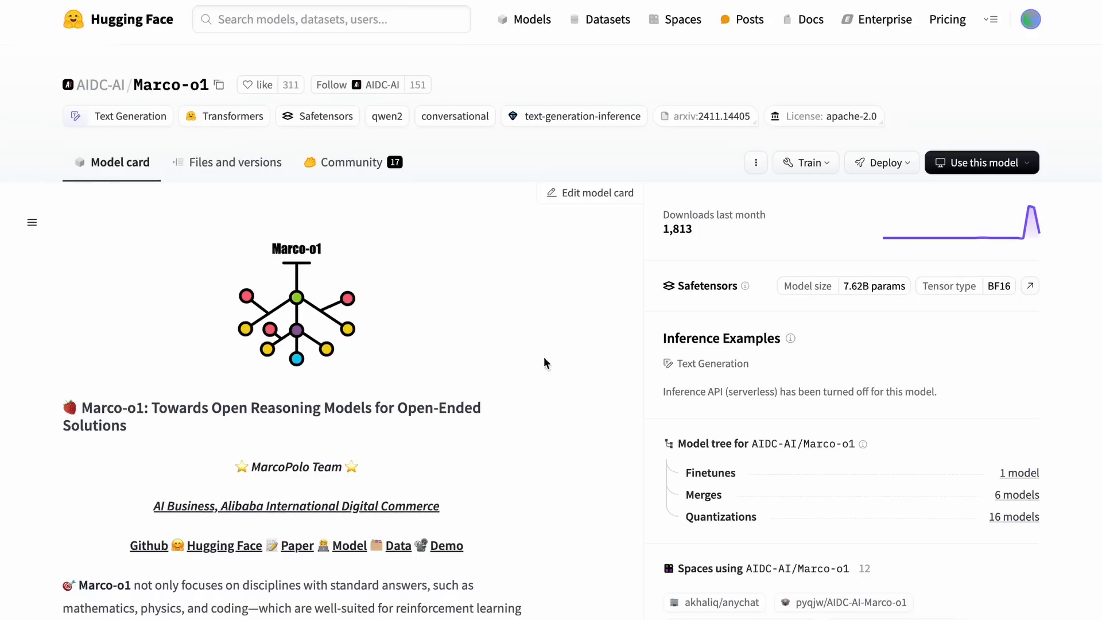
pyautogui.moveTo(509, 336)
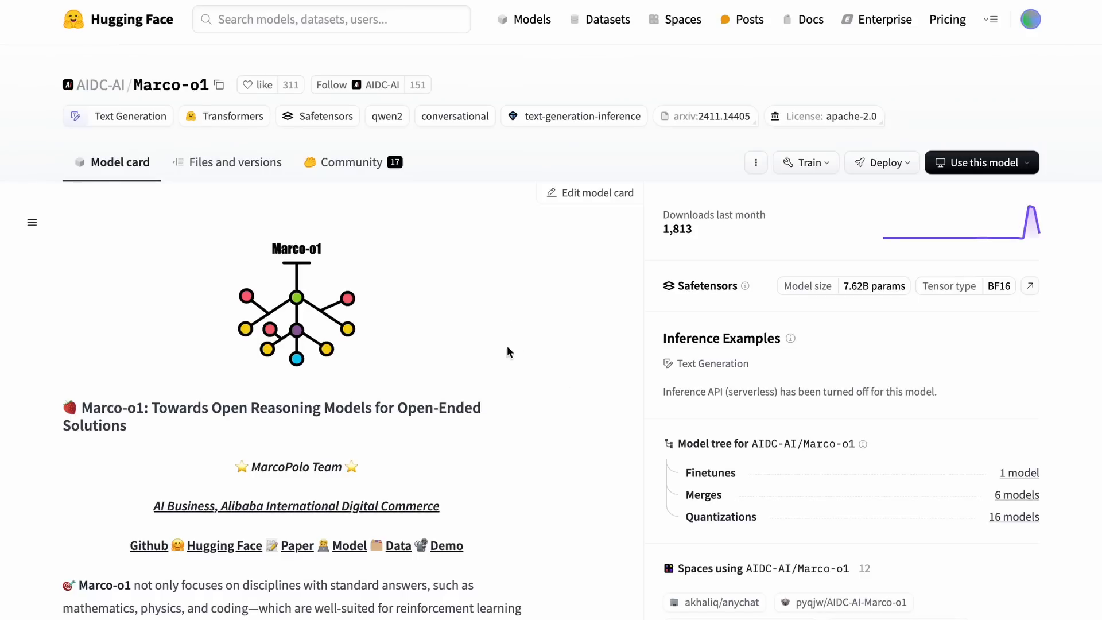
# Scroll through BurnCloud's benchmark, price comparison and GPU marketplace listings
pyautogui.scroll(-3)
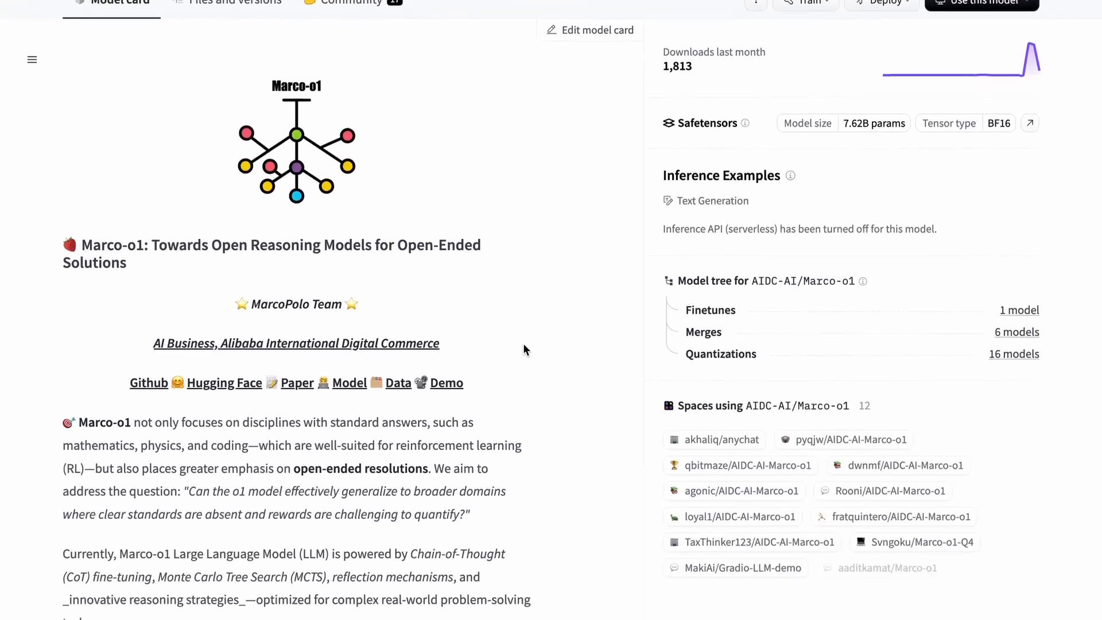
pyautogui.scroll(-3)
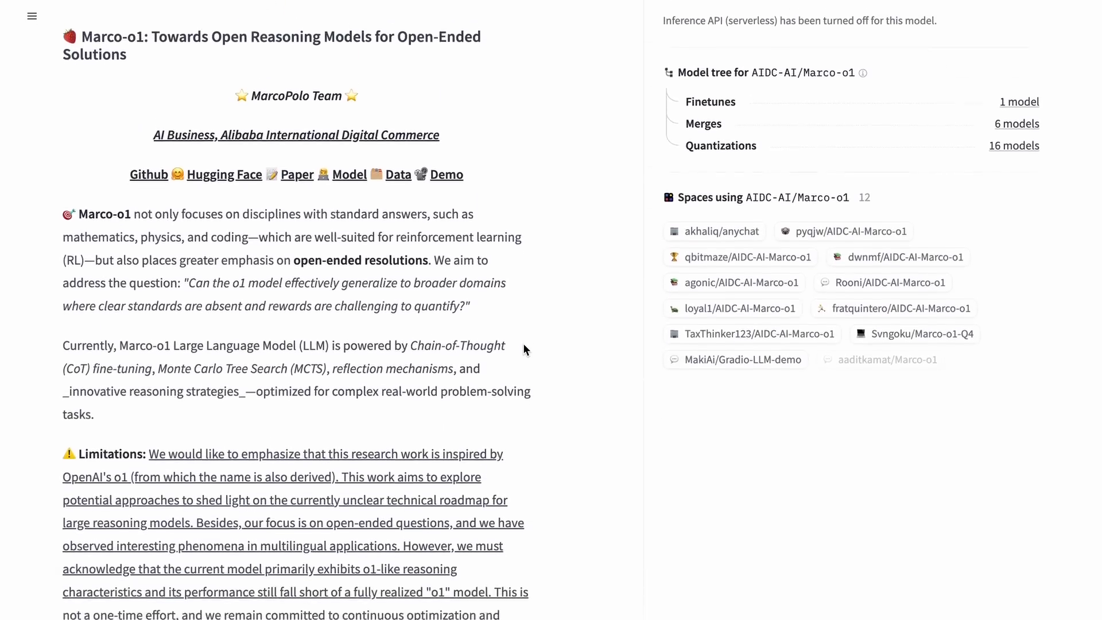
pyautogui.scroll(-3)
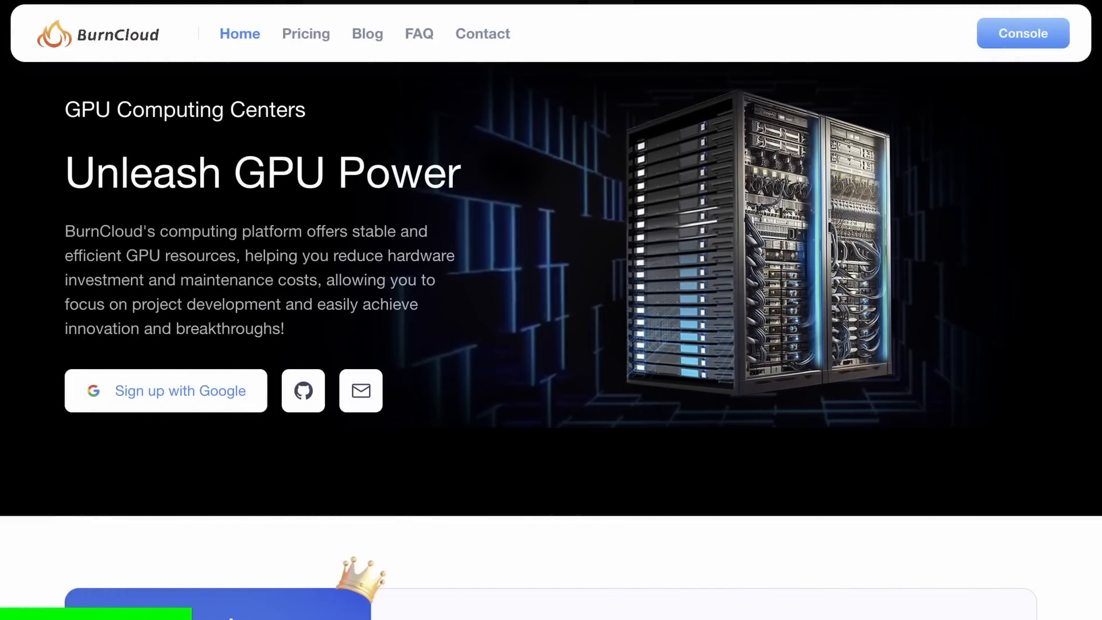
pyautogui.scroll(-3)
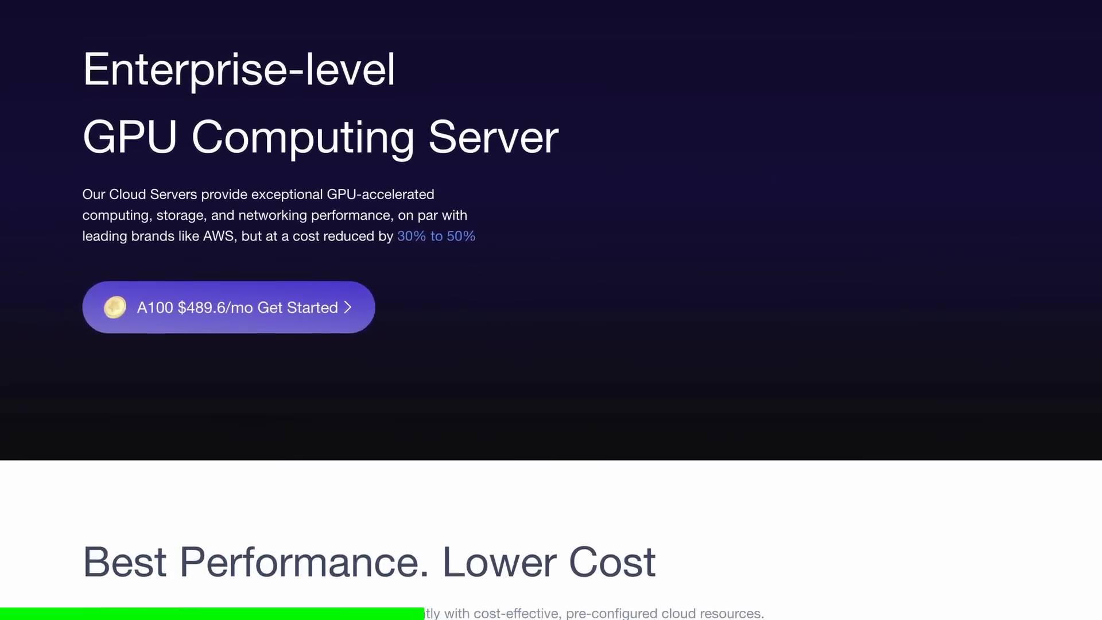
pyautogui.scroll(-3)
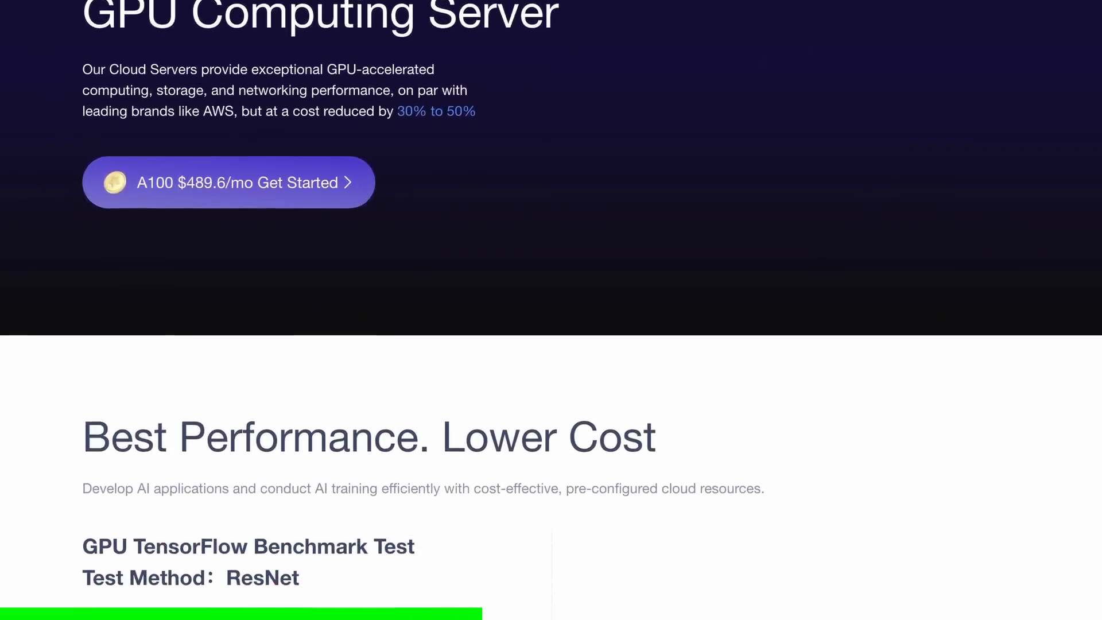
pyautogui.scroll(-3)
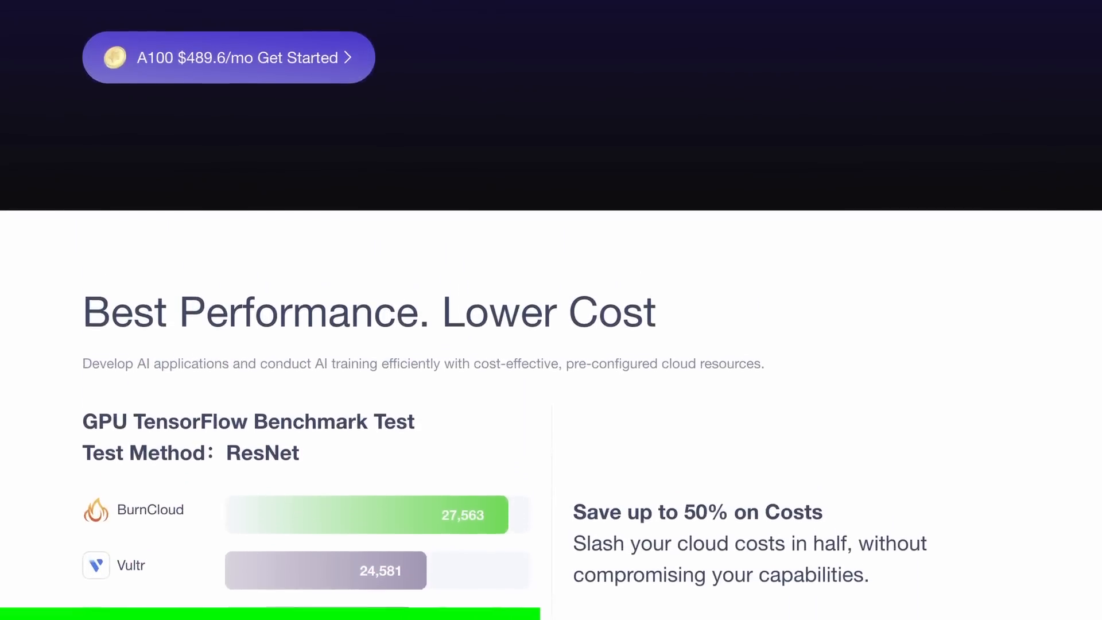
pyautogui.scroll(-3)
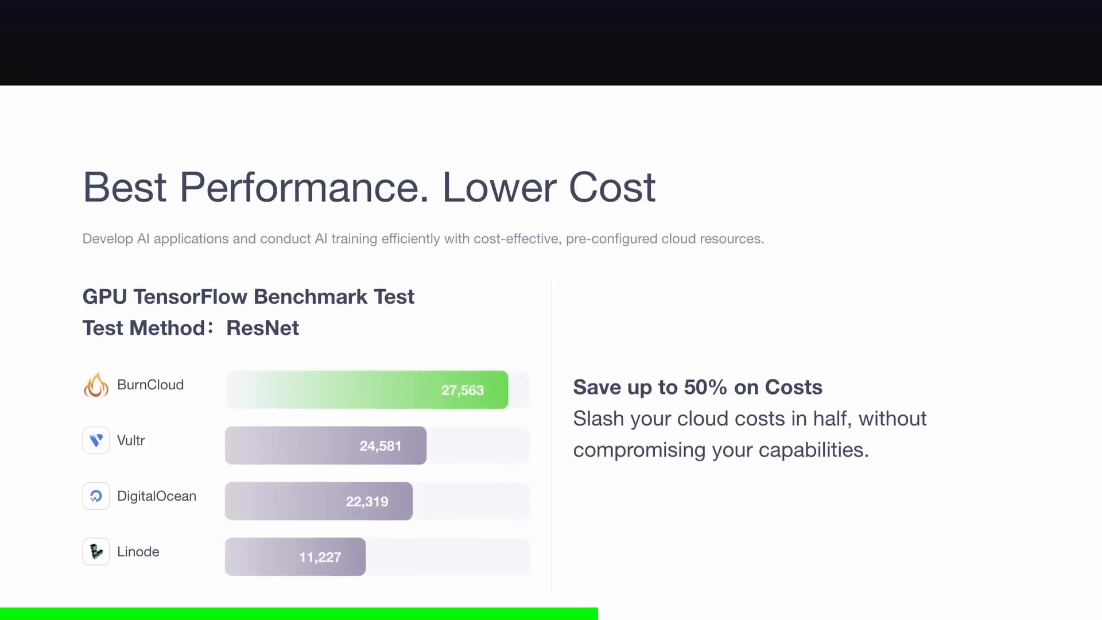
pyautogui.scroll(-3)
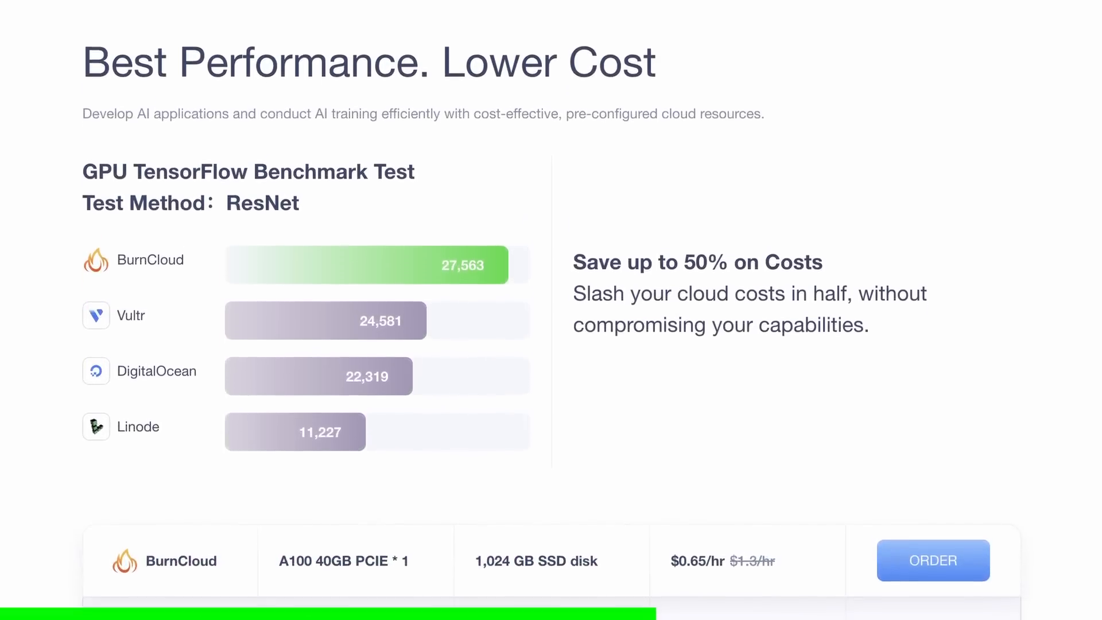
pyautogui.scroll(-3)
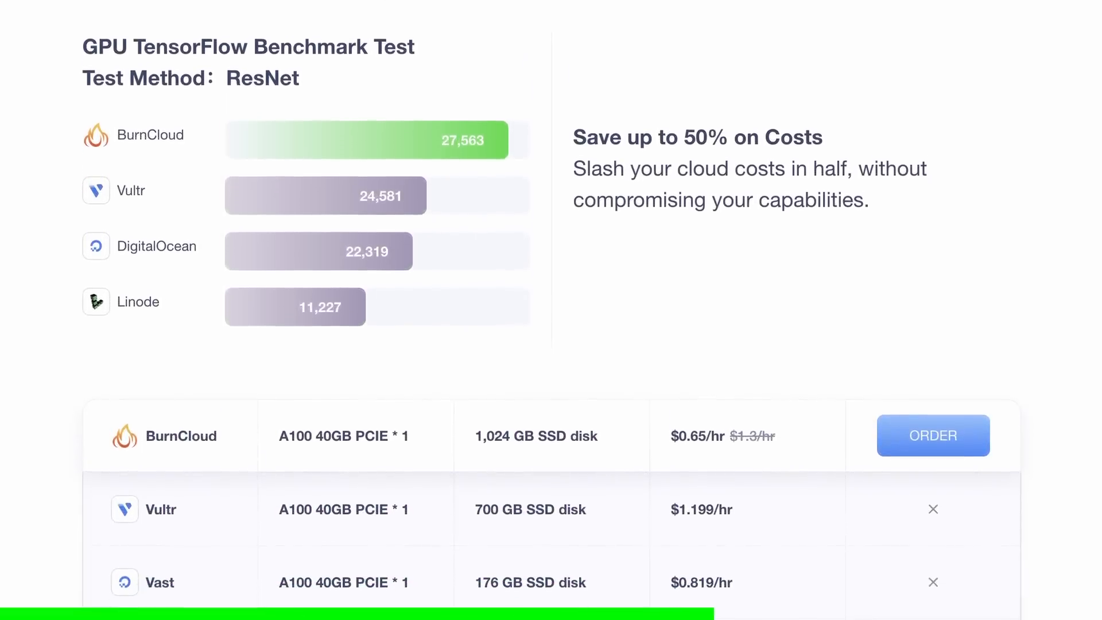
pyautogui.scroll(-3)
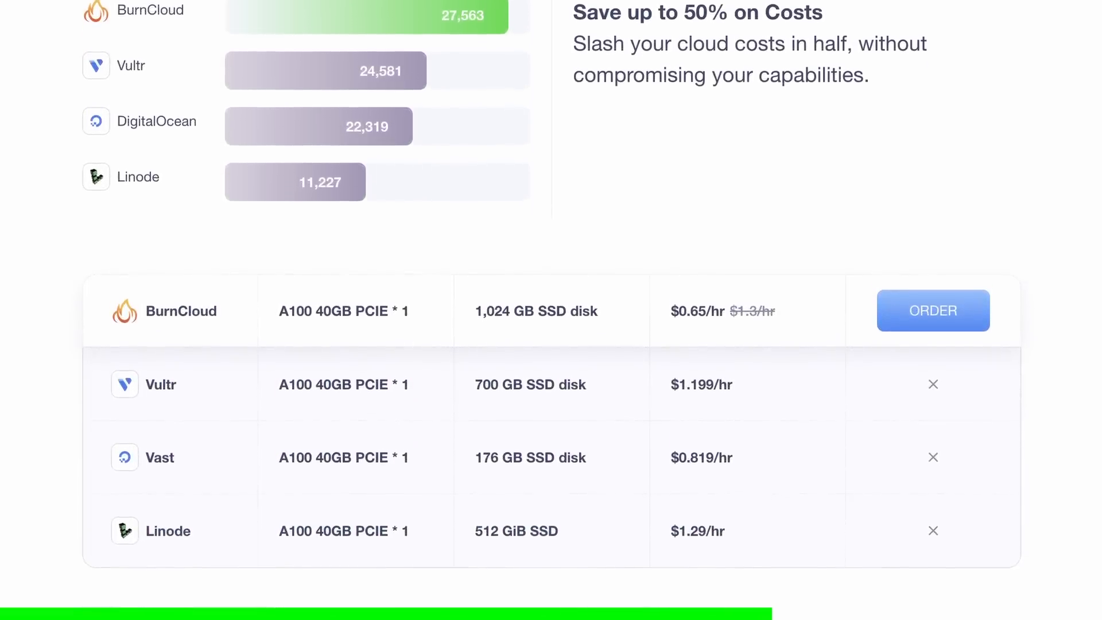
pyautogui.scroll(-3)
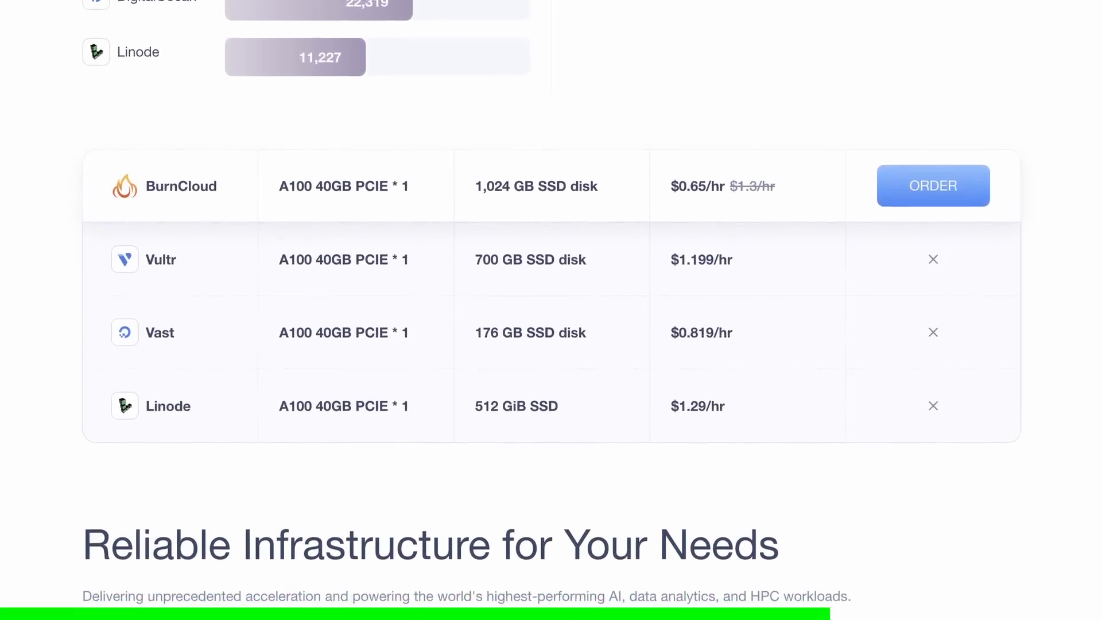
pyautogui.scroll(-3)
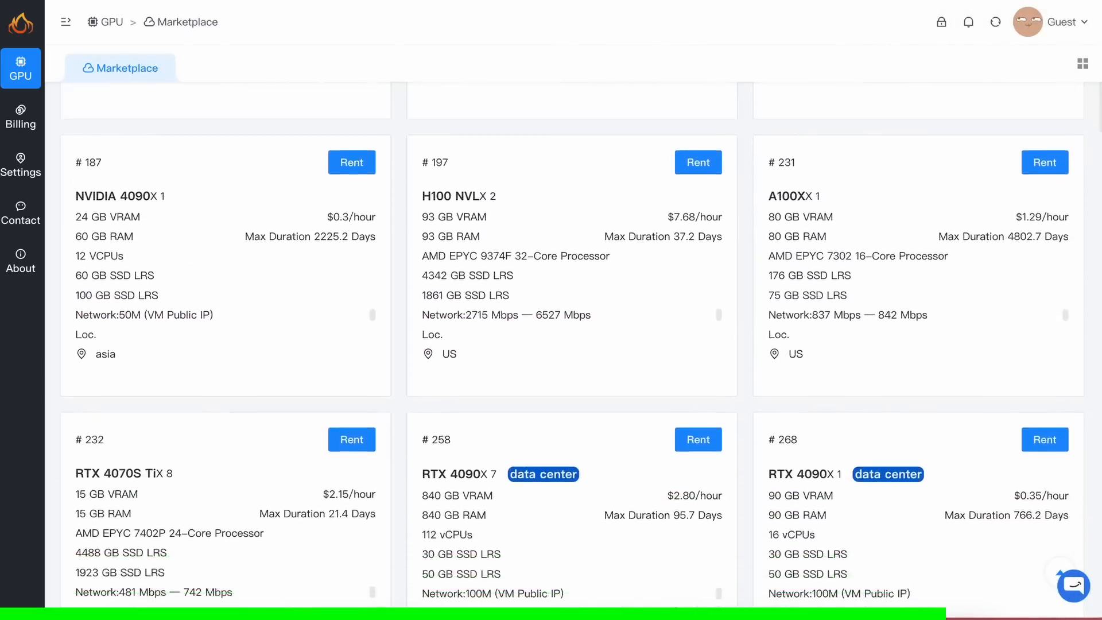
pyautogui.scroll(-3)
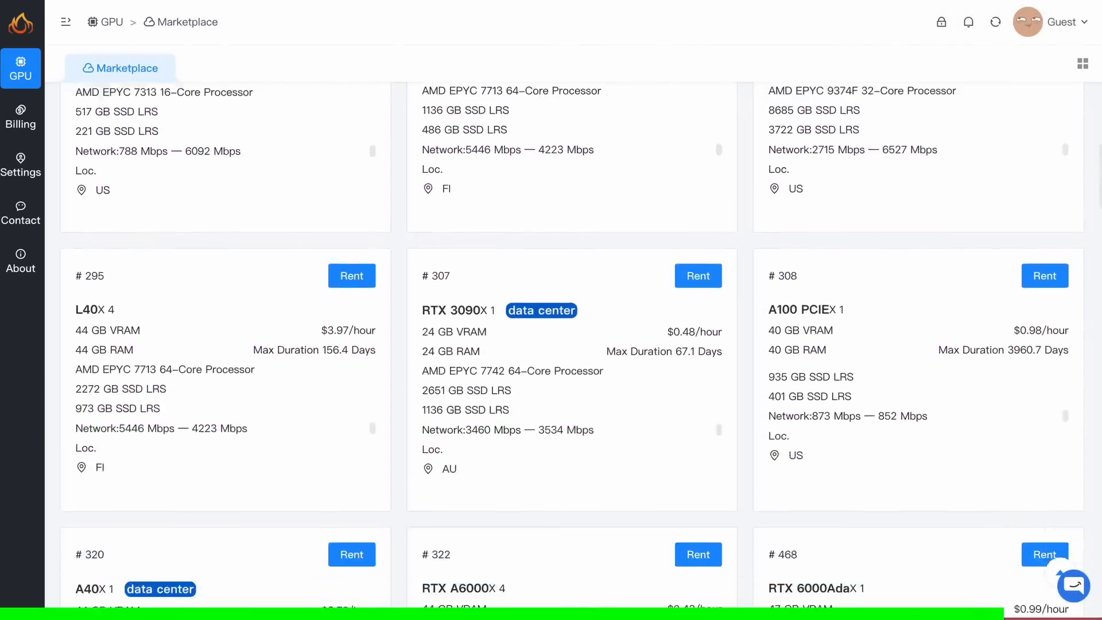
pyautogui.scroll(-3)
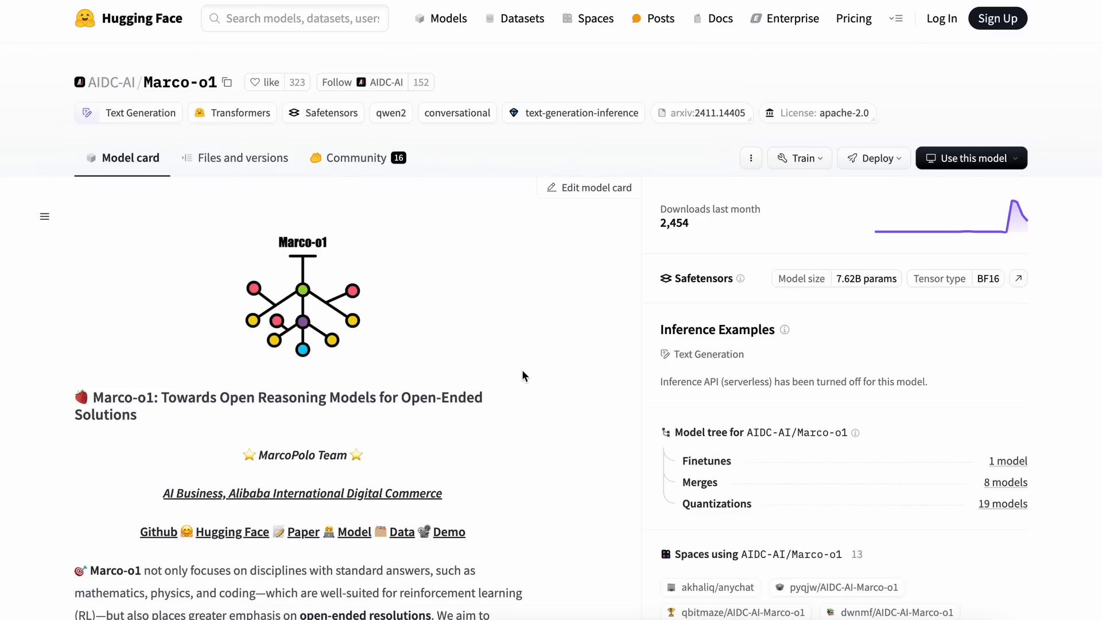
# Scroll the Marco-o1 model card introduction and follow the arXiv 2411.14405 link
pyautogui.scroll(-3)
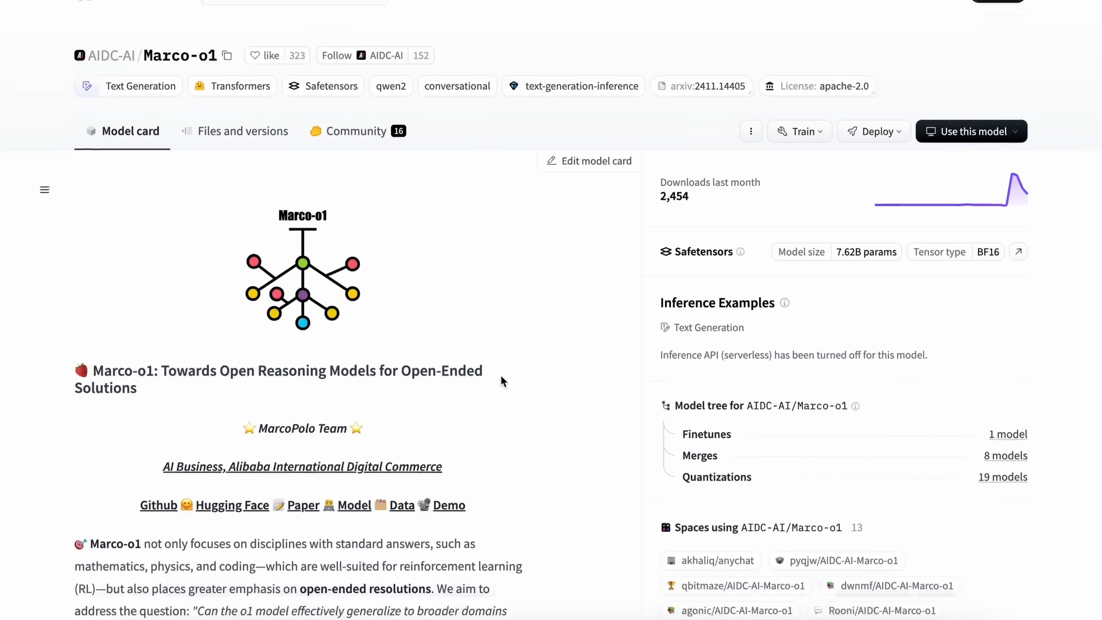
pyautogui.scroll(-3)
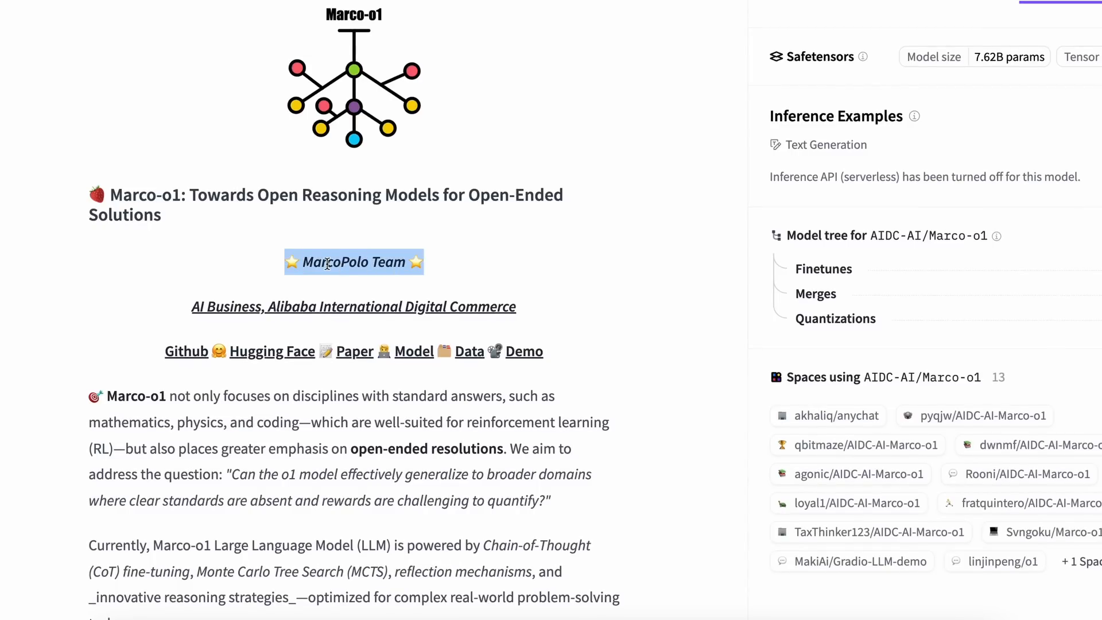
pyautogui.scroll(-3)
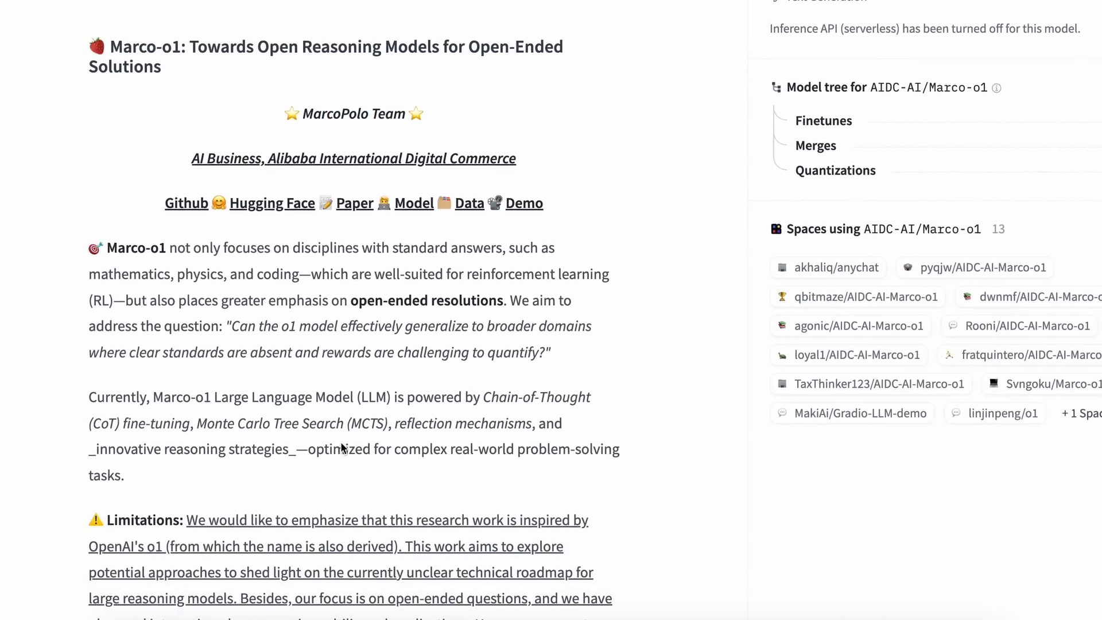
pyautogui.scroll(-3)
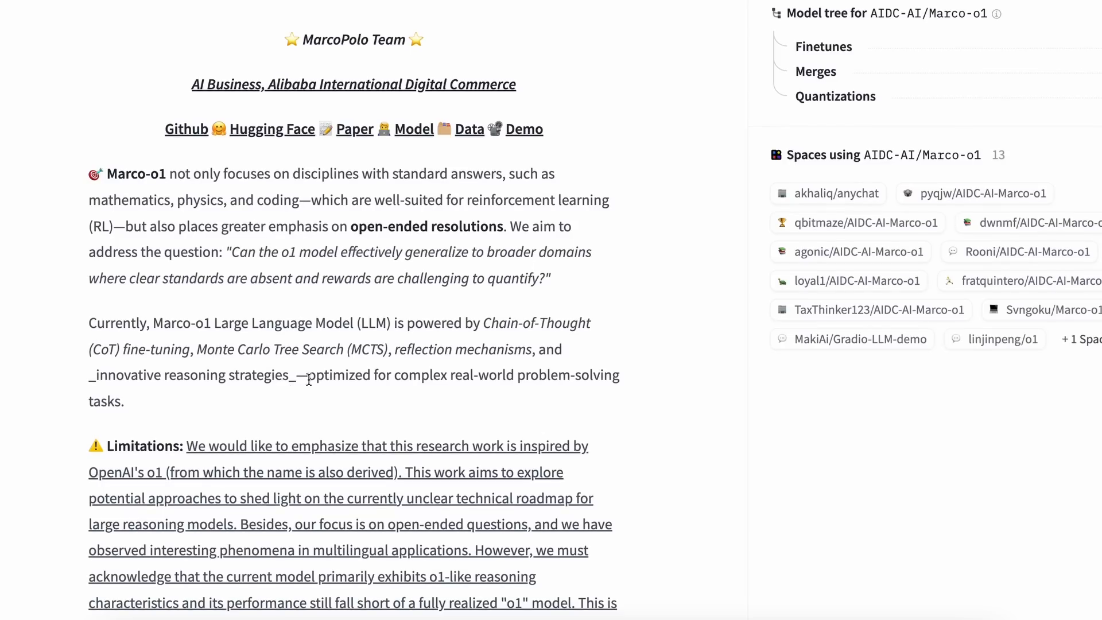
pyautogui.scroll(-3)
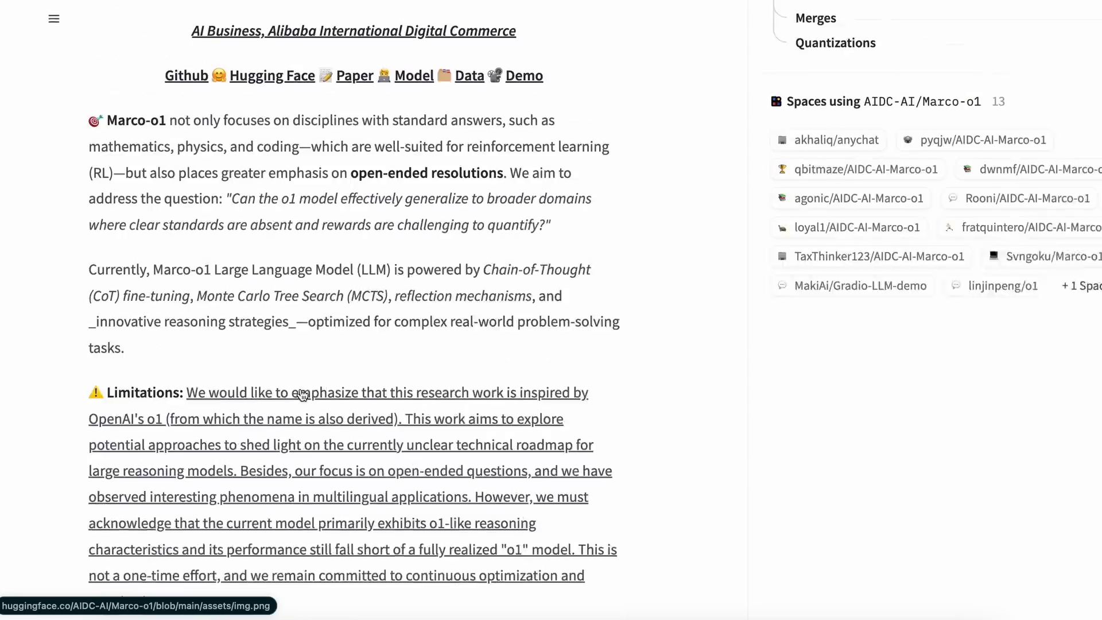
pyautogui.scroll(3)
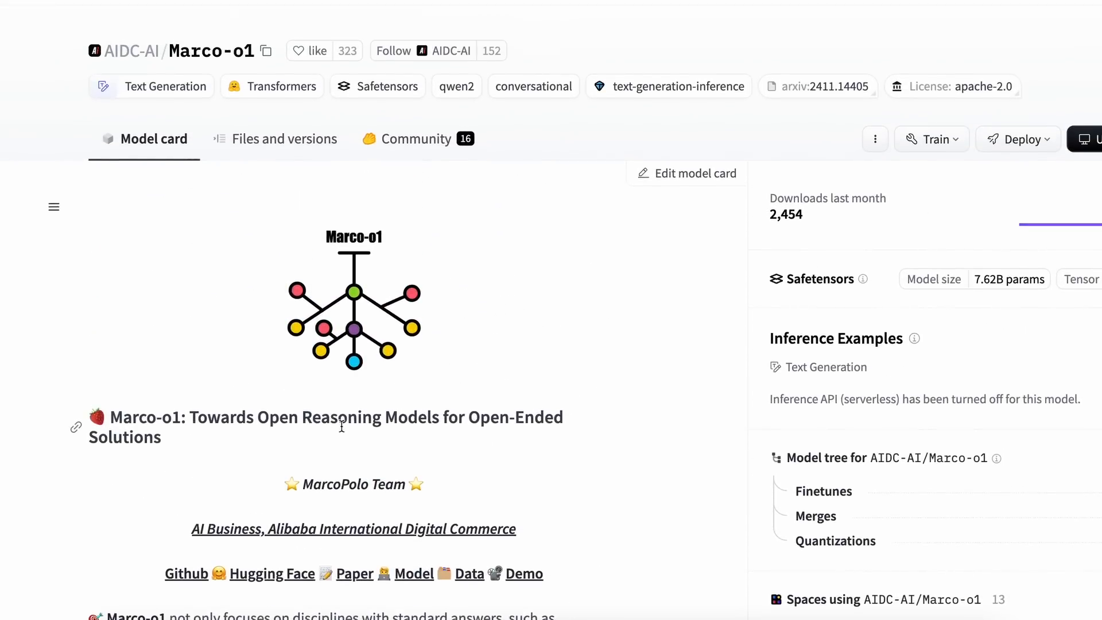
pyautogui.scroll(-3)
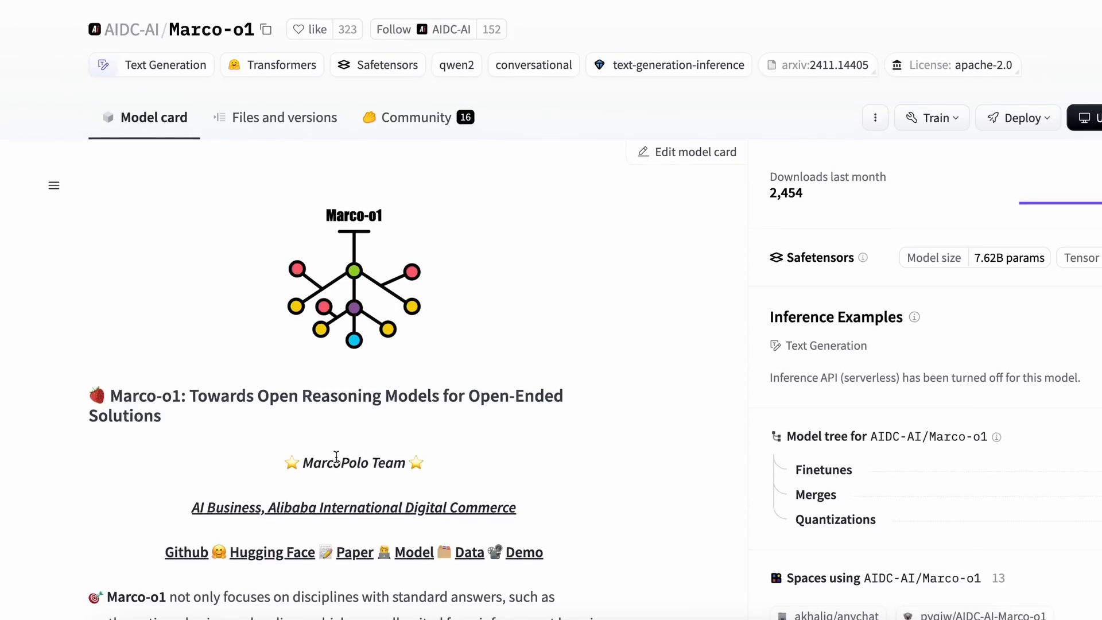
pyautogui.moveTo(343, 458)
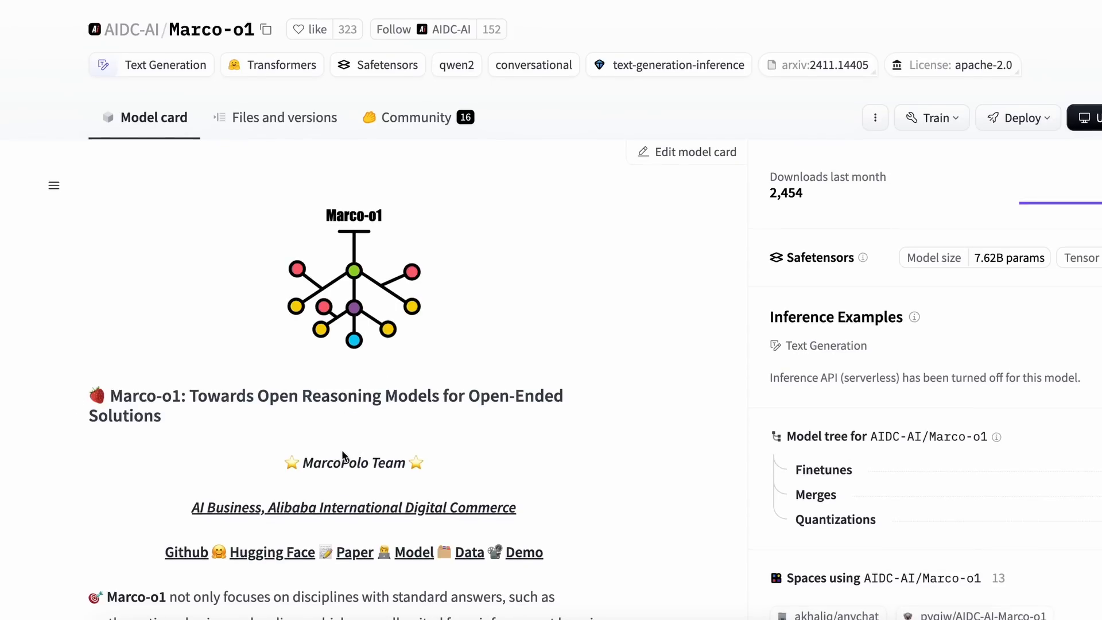
pyautogui.scroll(-3)
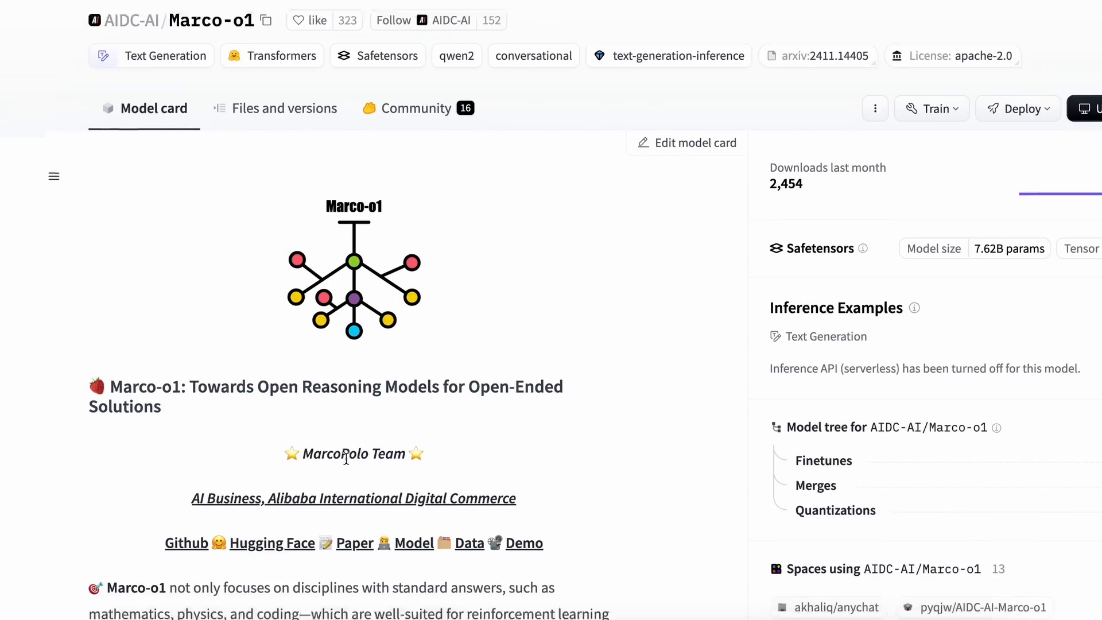
pyautogui.scroll(-3)
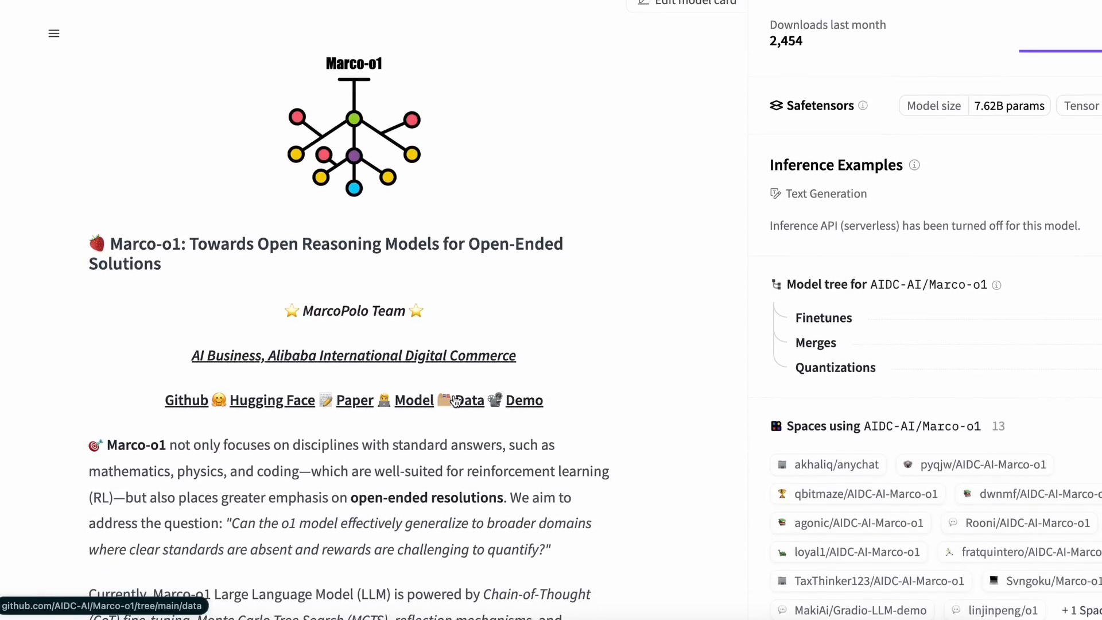
pyautogui.scroll(-3)
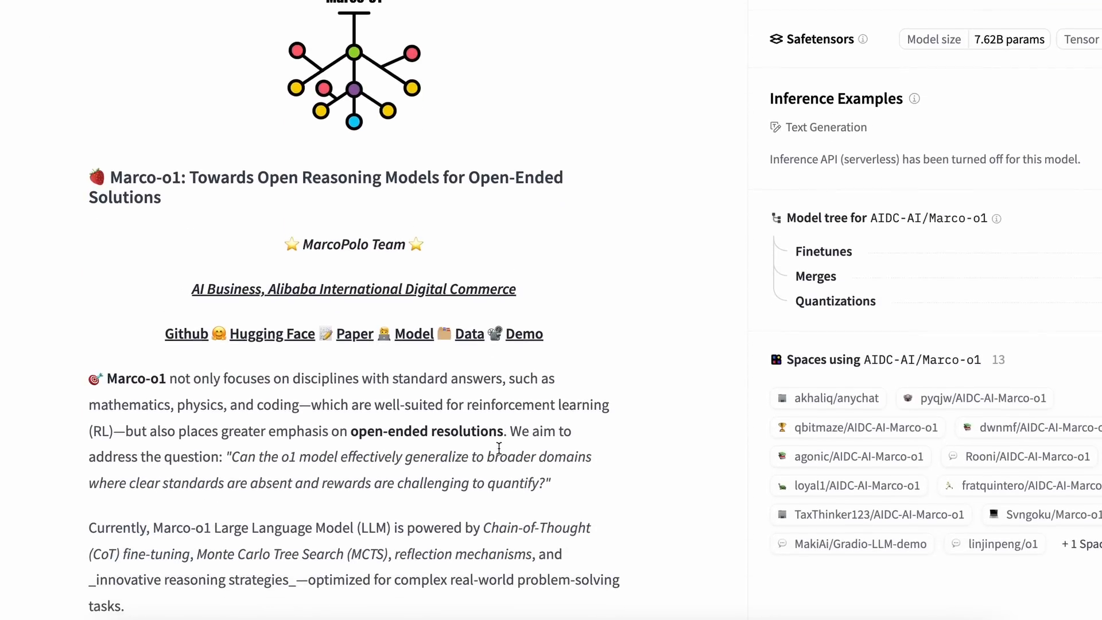
pyautogui.scroll(-3)
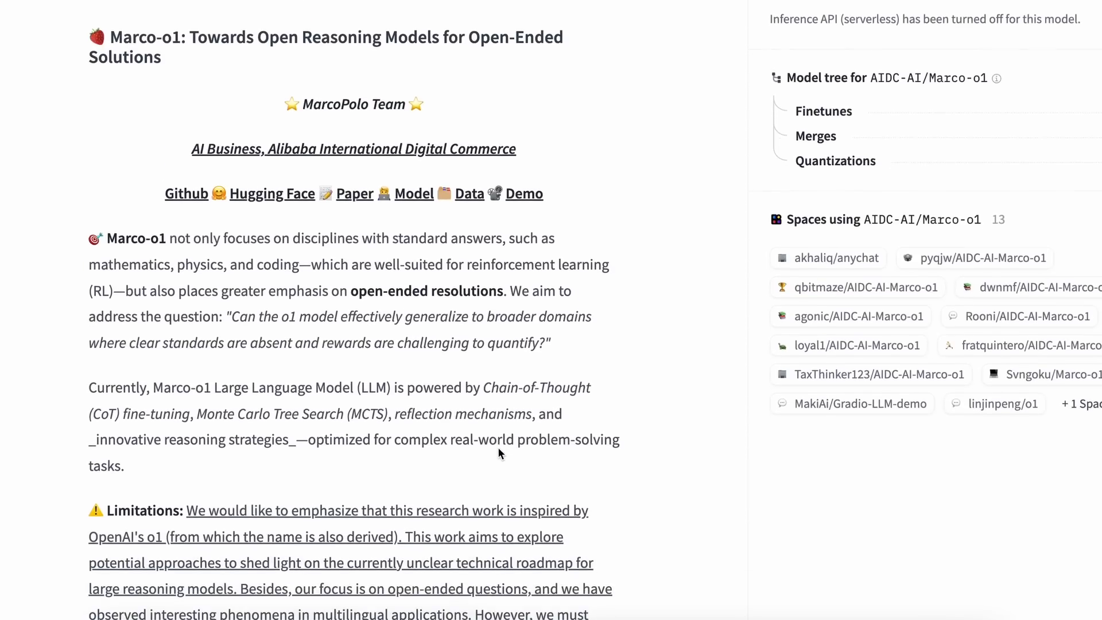
pyautogui.moveTo(411, 446)
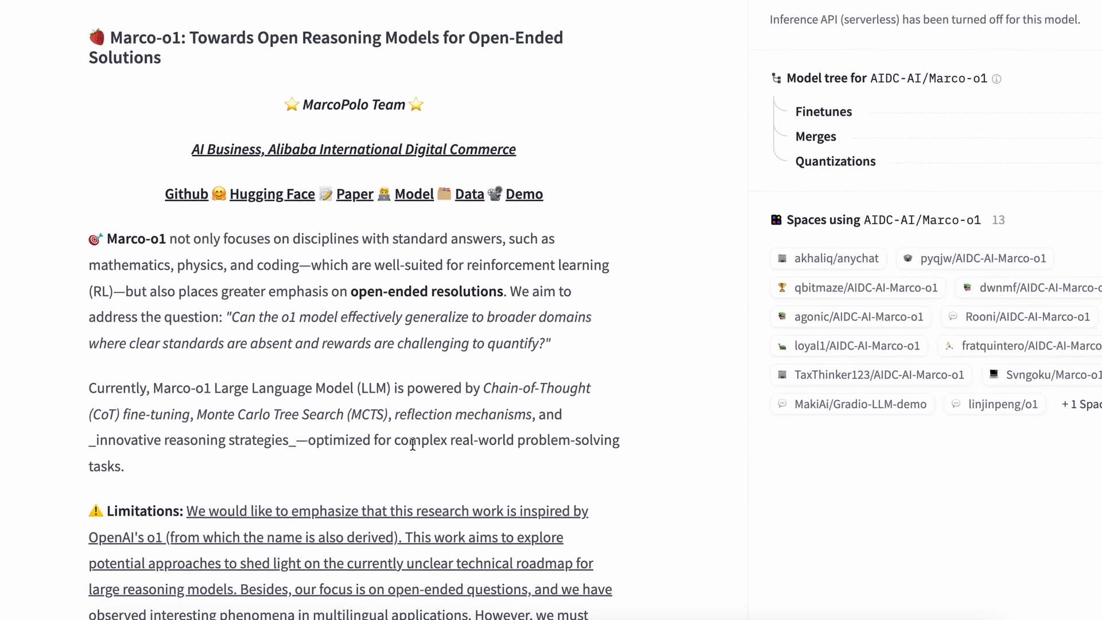
pyautogui.scroll(-3)
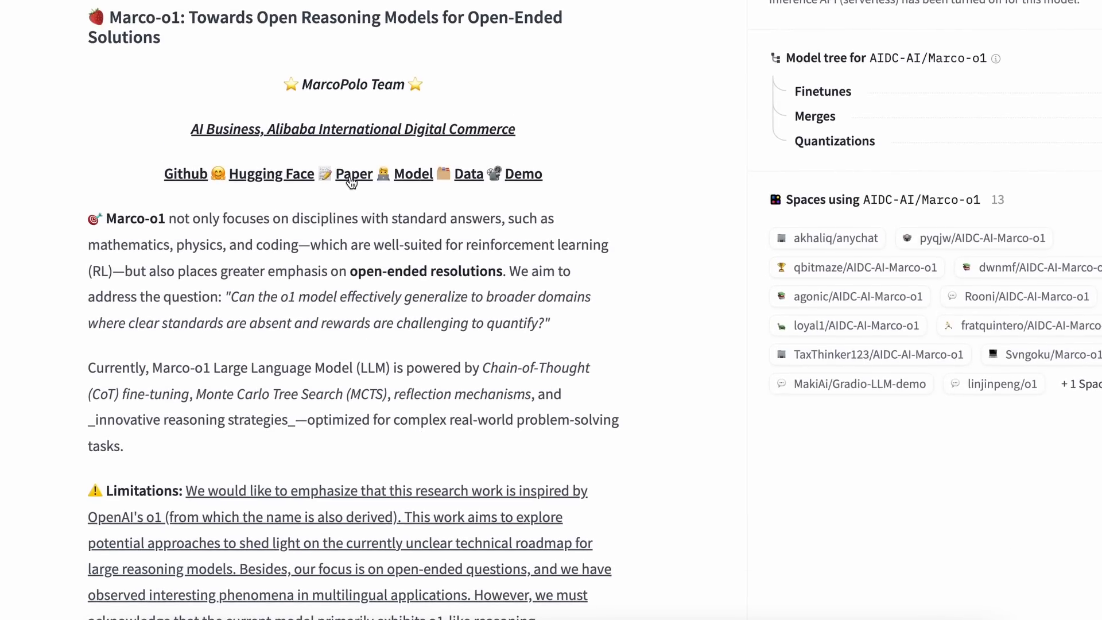
pyautogui.click(354, 174)
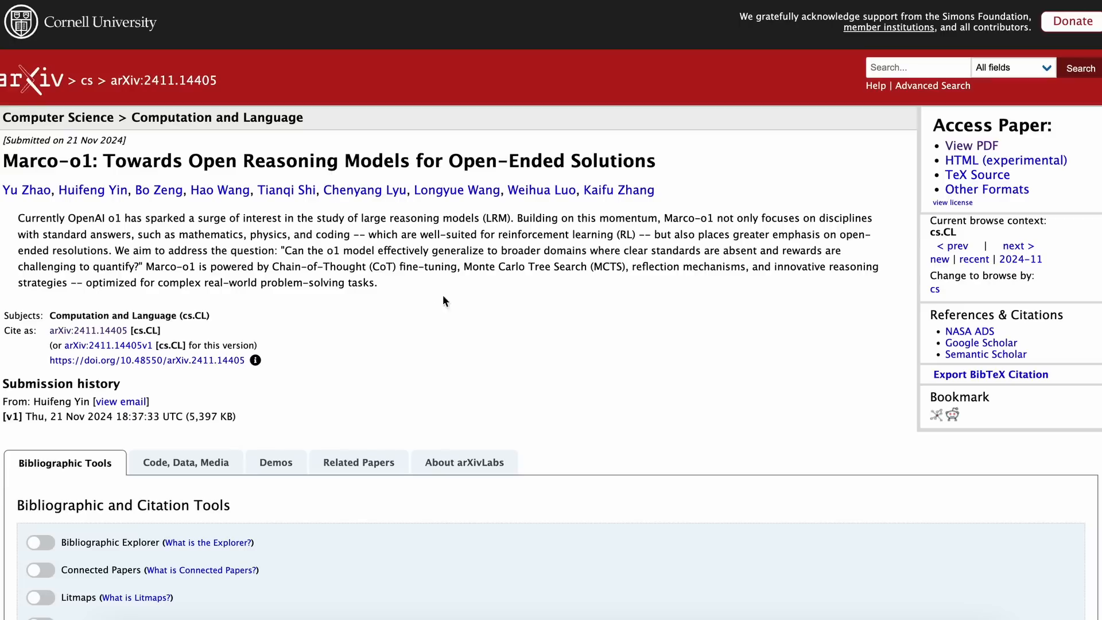
pyautogui.moveTo(770, 208)
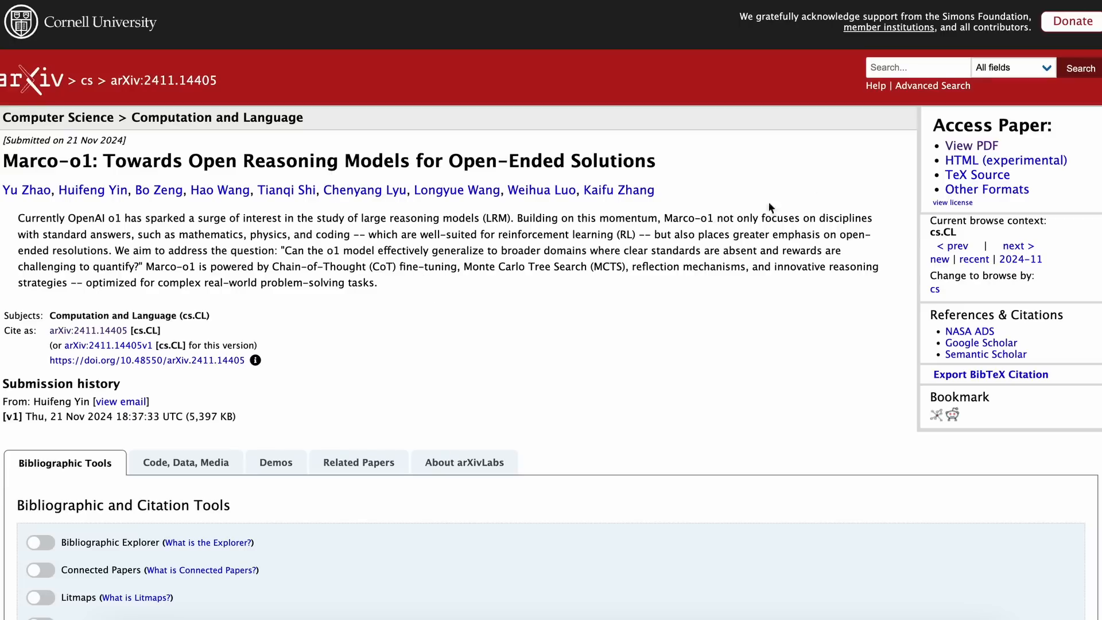
# Open the Marco-o1 paper as a PDF at 146% zoom and read the introduction
pyautogui.click(970, 146)
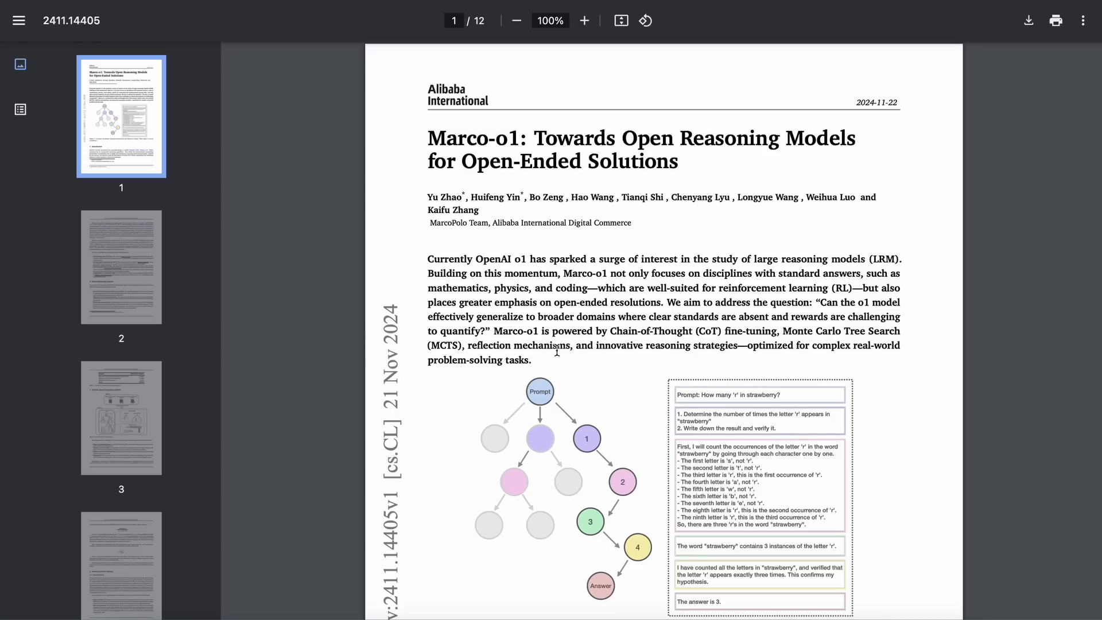
pyautogui.click(584, 21)
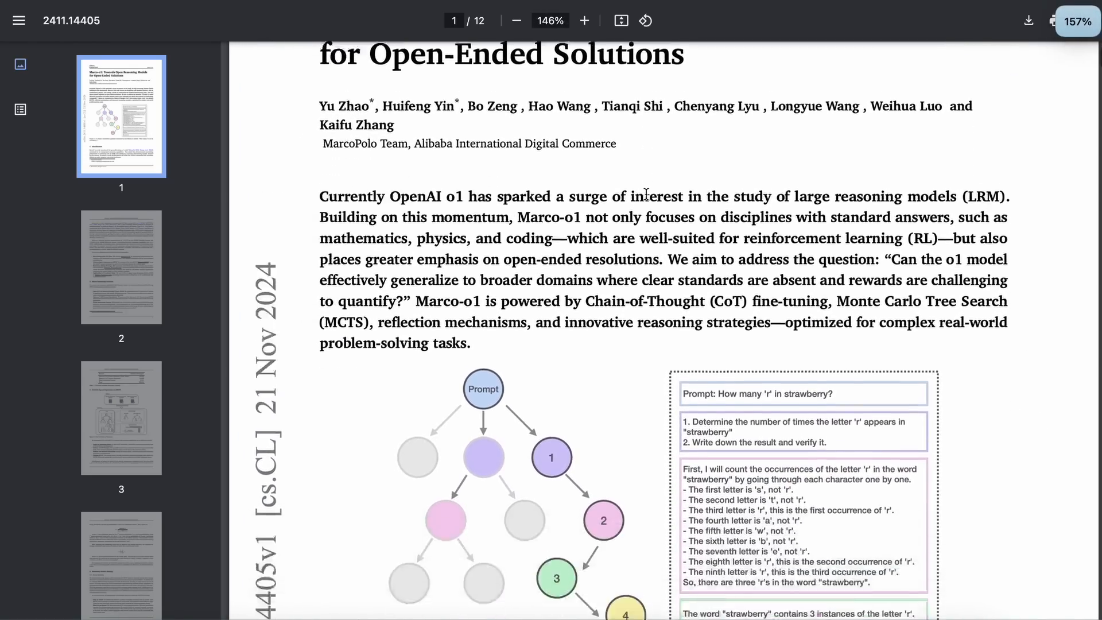
pyautogui.scroll(-3)
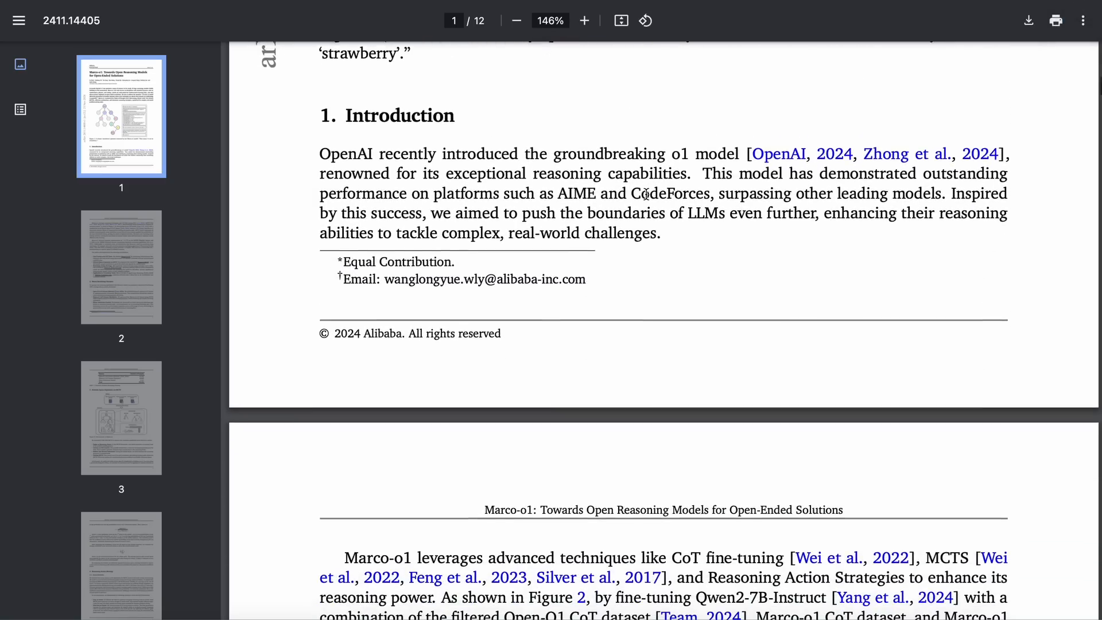
pyautogui.scroll(-3)
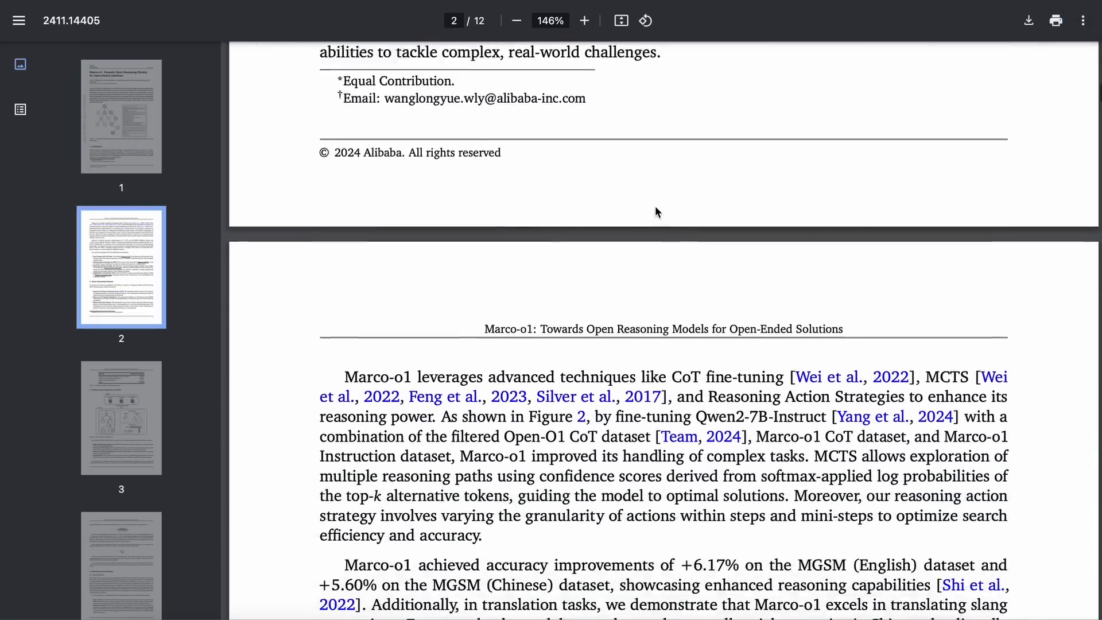
pyautogui.scroll(-3)
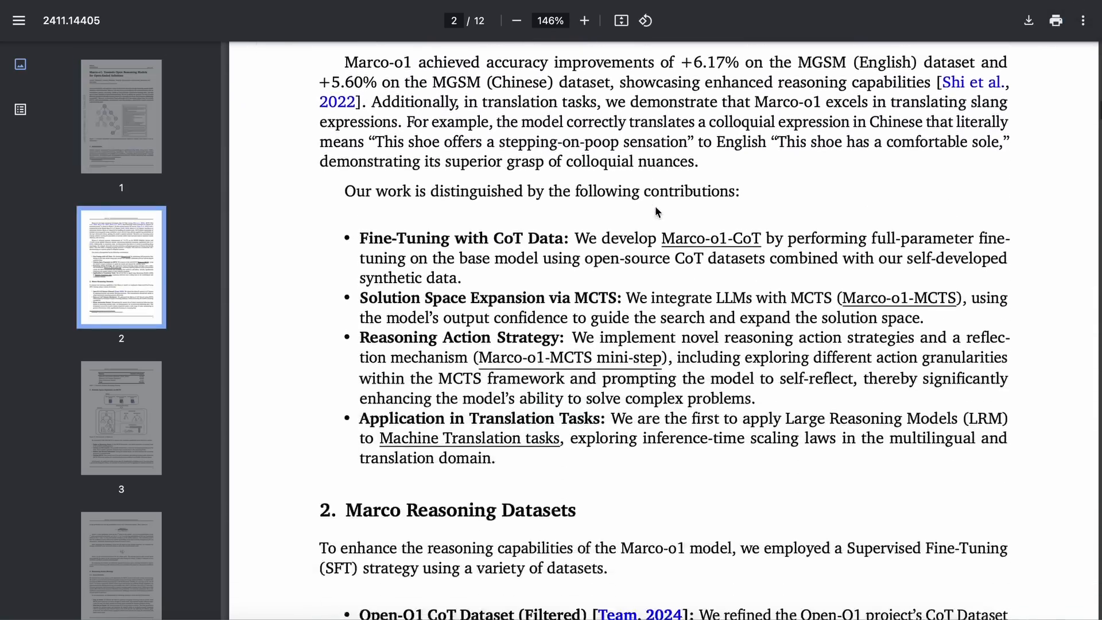
pyautogui.scroll(-3)
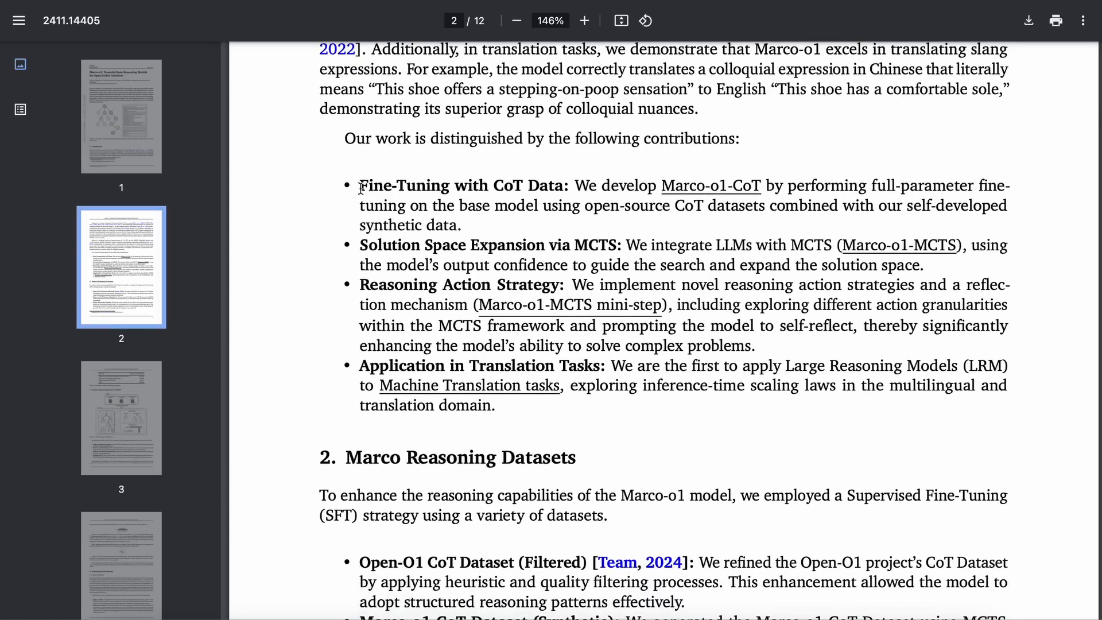
# Highlight the Fine-Tuning with CoT Data contribution and read on to Section 3
pyautogui.moveTo(359, 185); pyautogui.dragTo(461, 226)
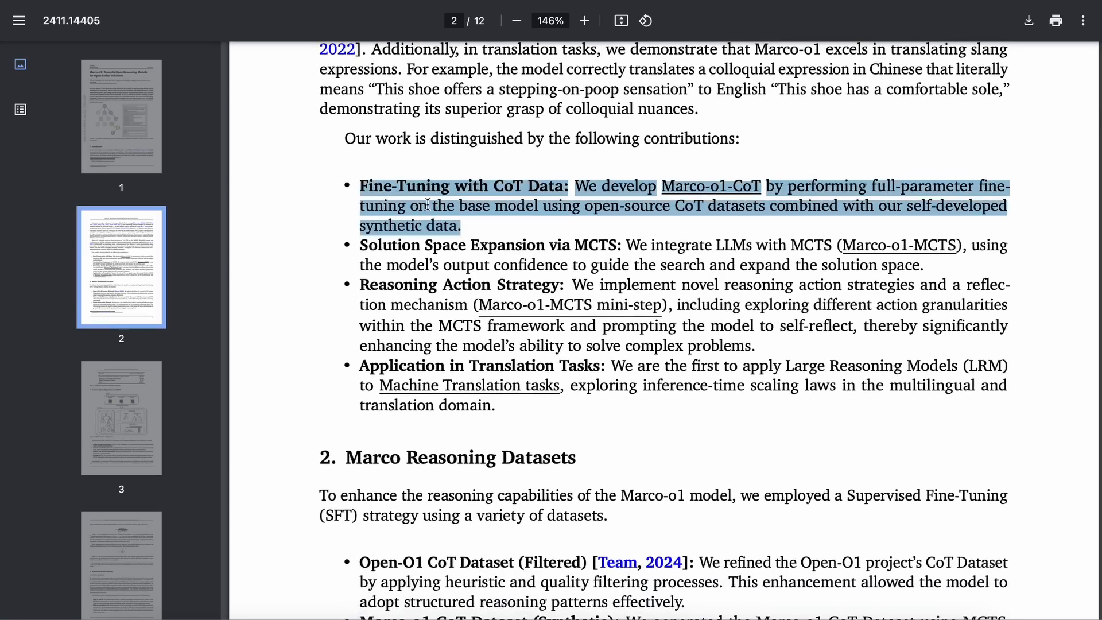
pyautogui.scroll(-3)
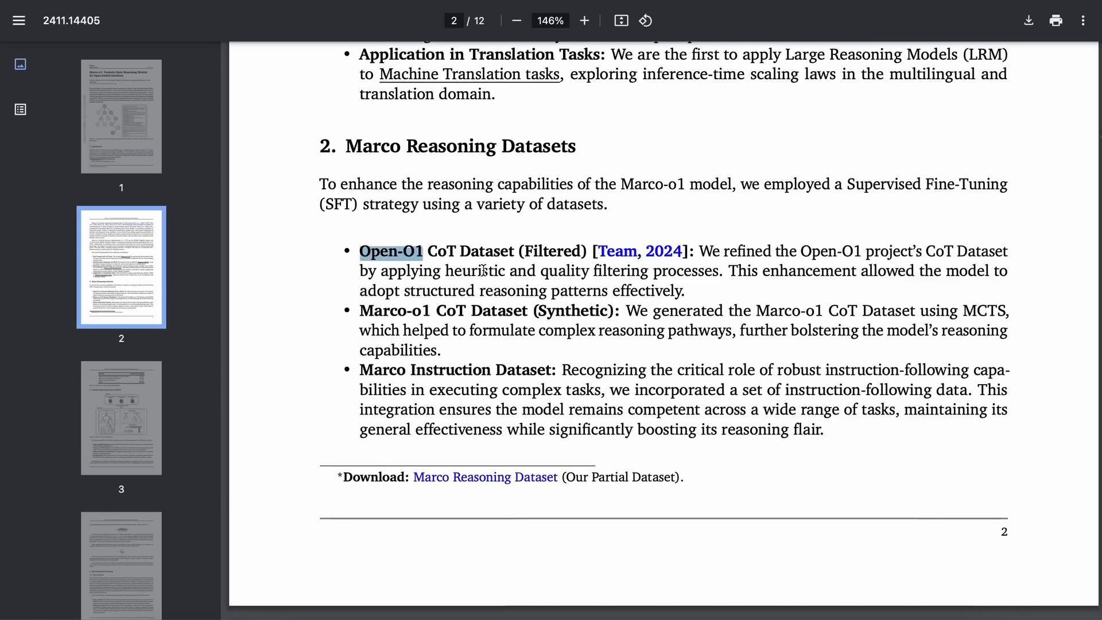
pyautogui.scroll(-3)
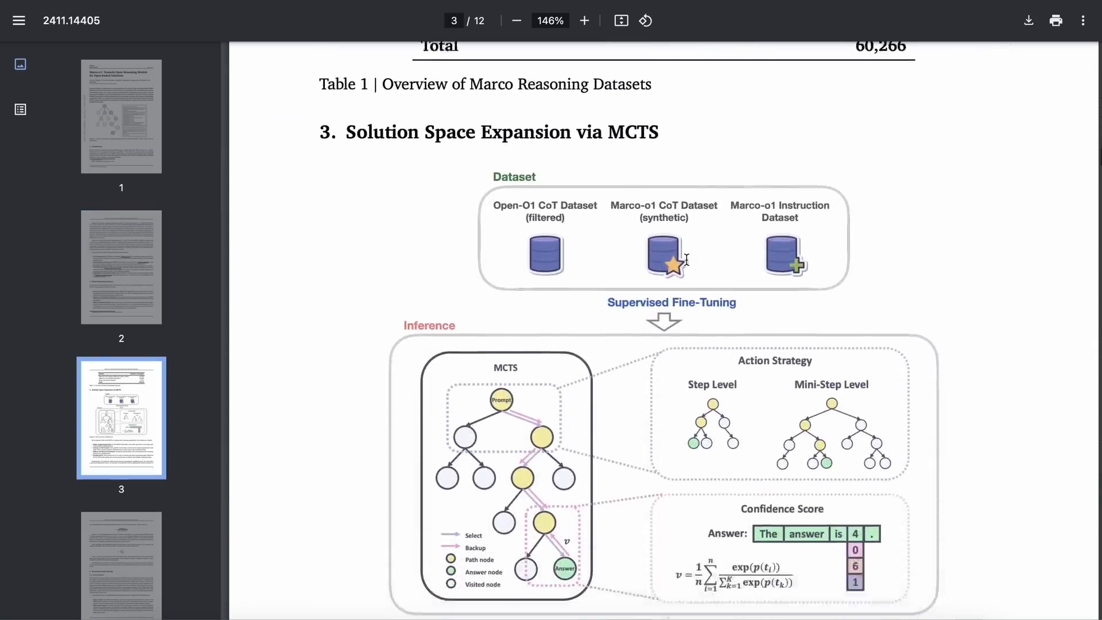
pyautogui.scroll(-3)
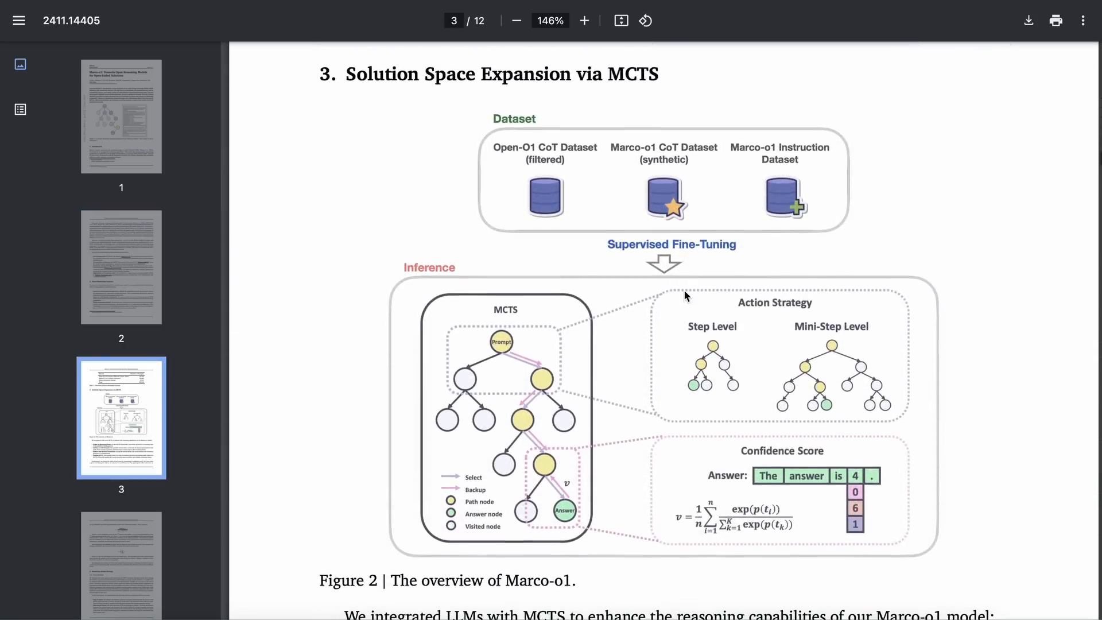
pyautogui.scroll(-3)
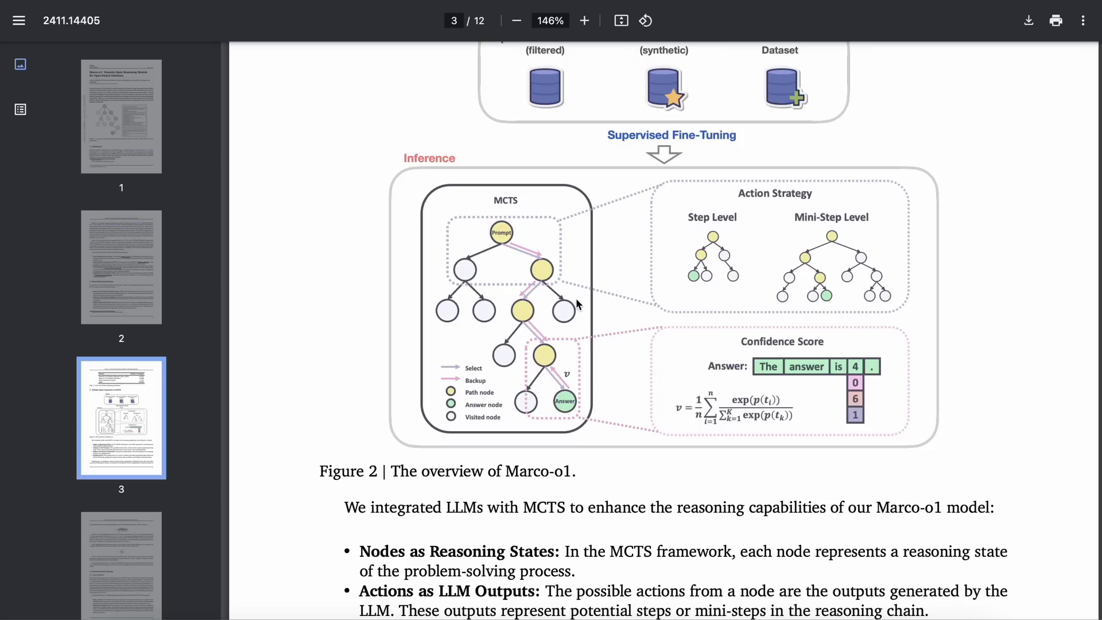
pyautogui.moveTo(578, 351)
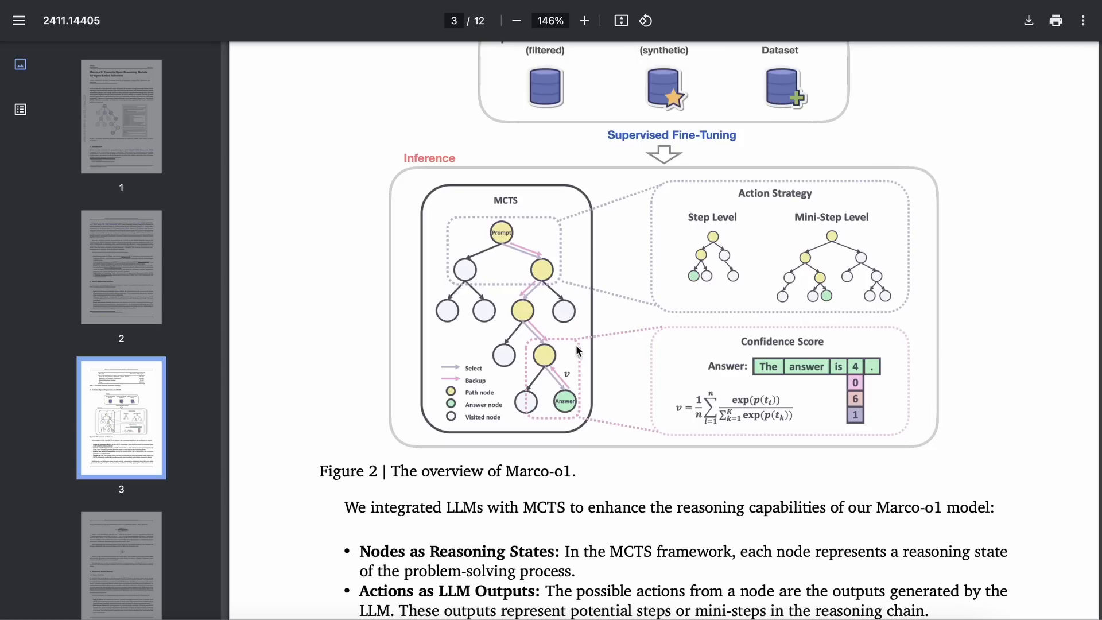
pyautogui.moveTo(856, 414)
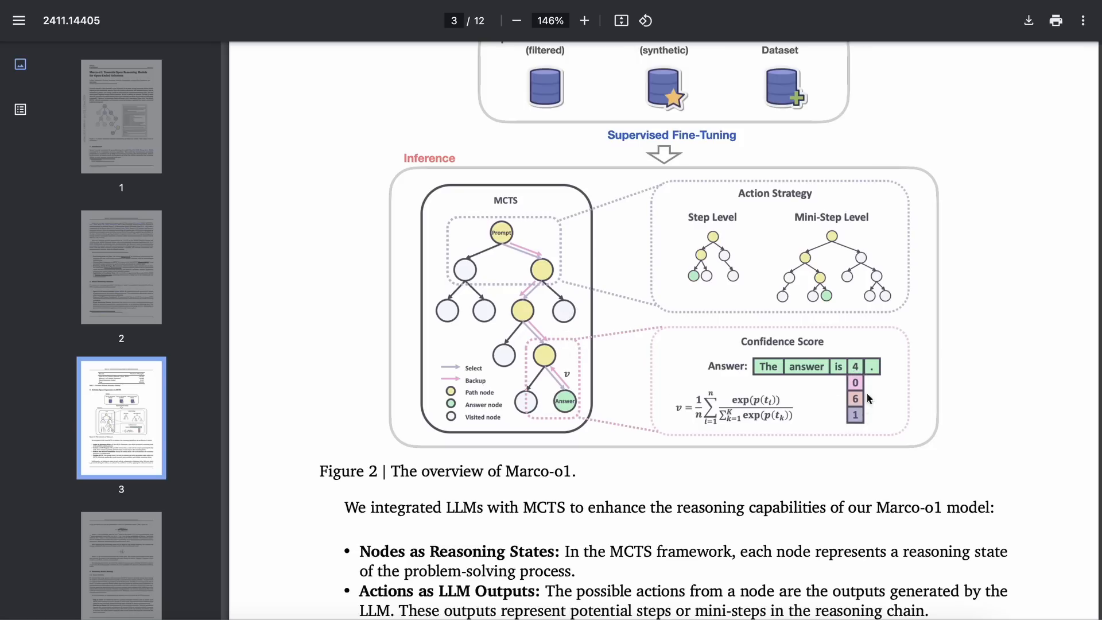
pyautogui.scroll(-3)
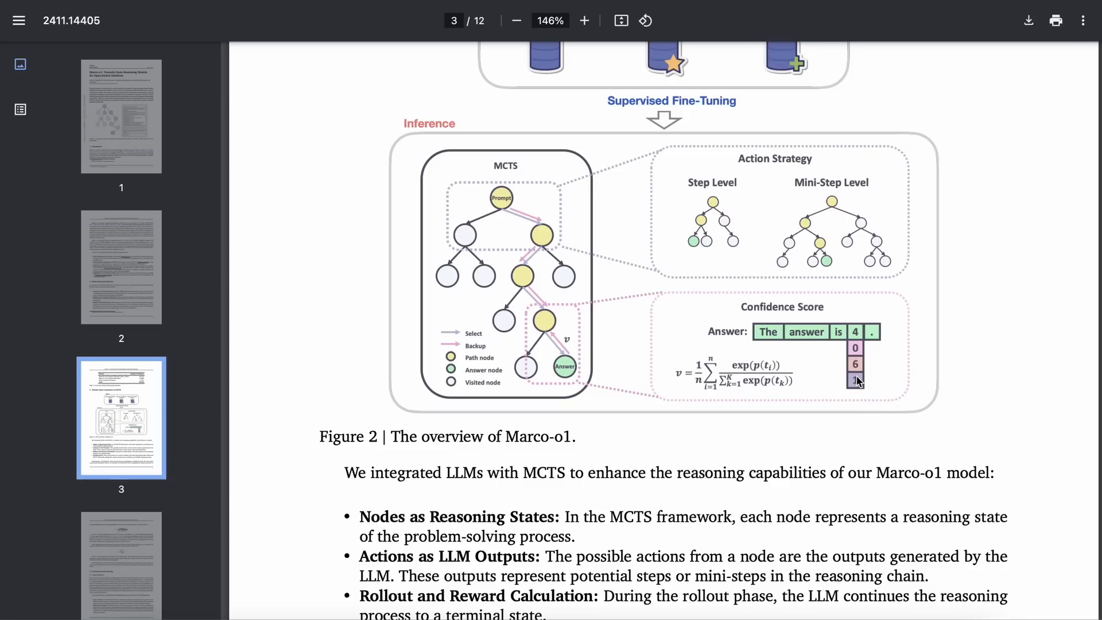
pyautogui.moveTo(801, 414)
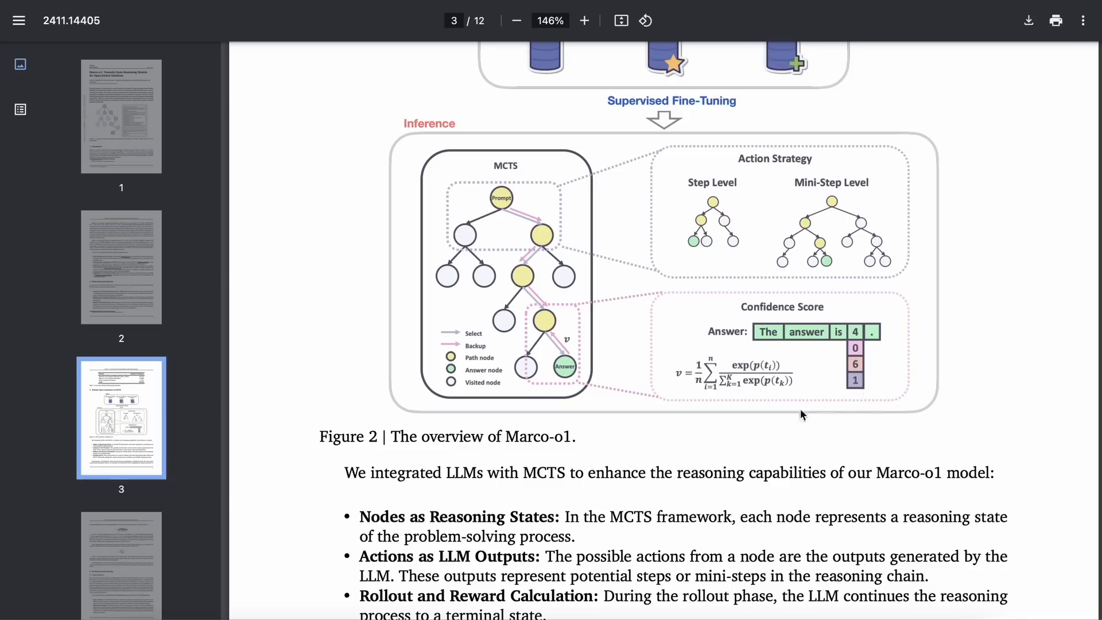
pyautogui.moveTo(821, 247)
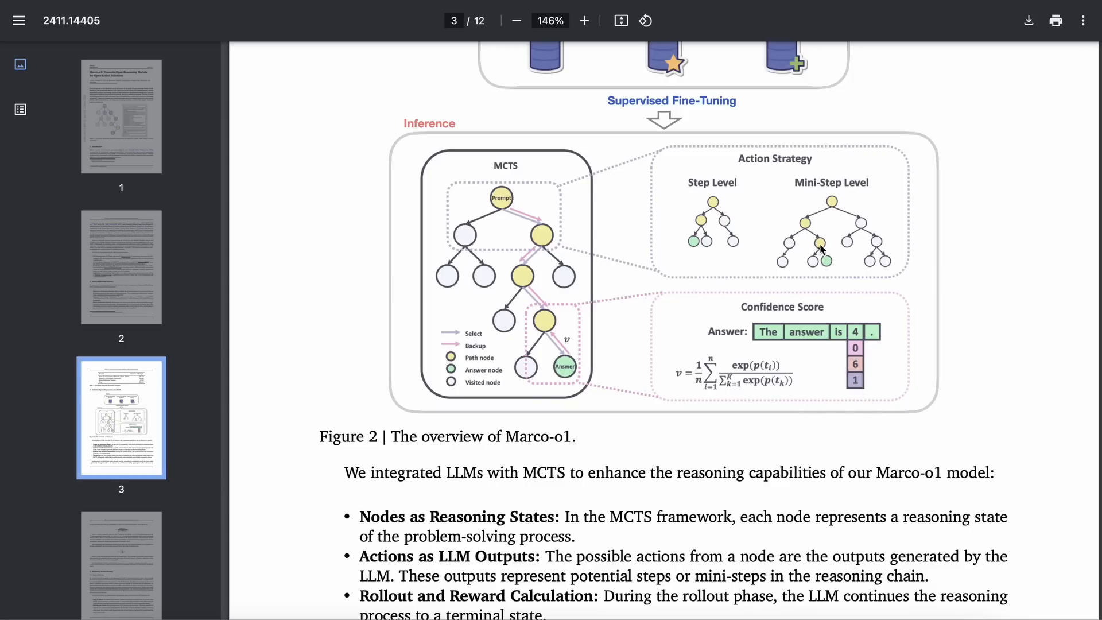
pyautogui.moveTo(705, 270)
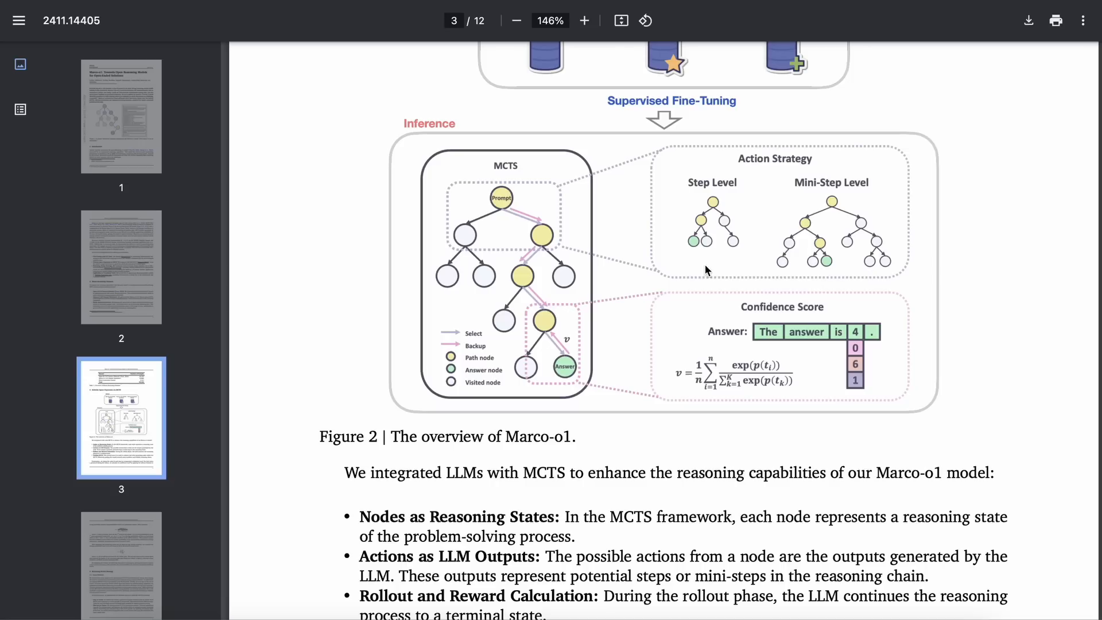
pyautogui.moveTo(696, 255)
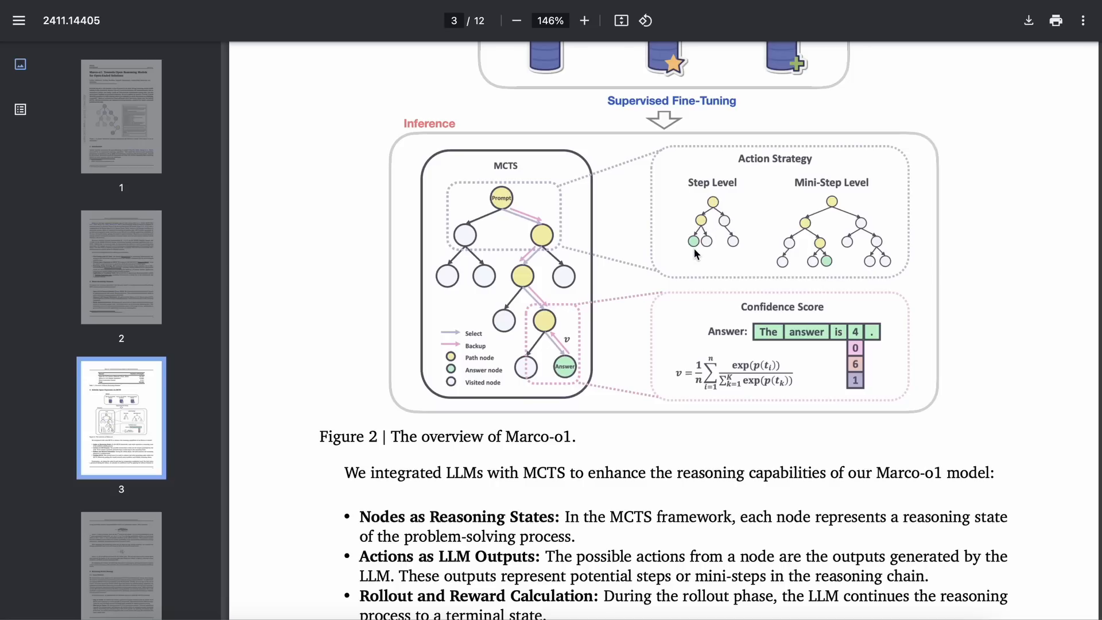
pyautogui.moveTo(828, 269)
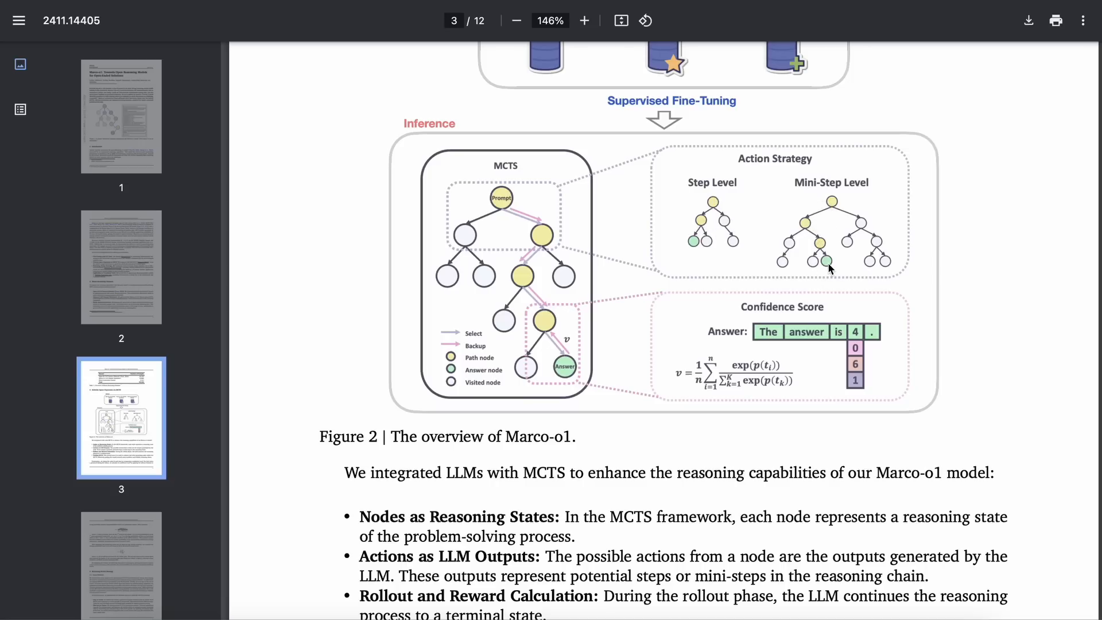
pyautogui.moveTo(656, 361)
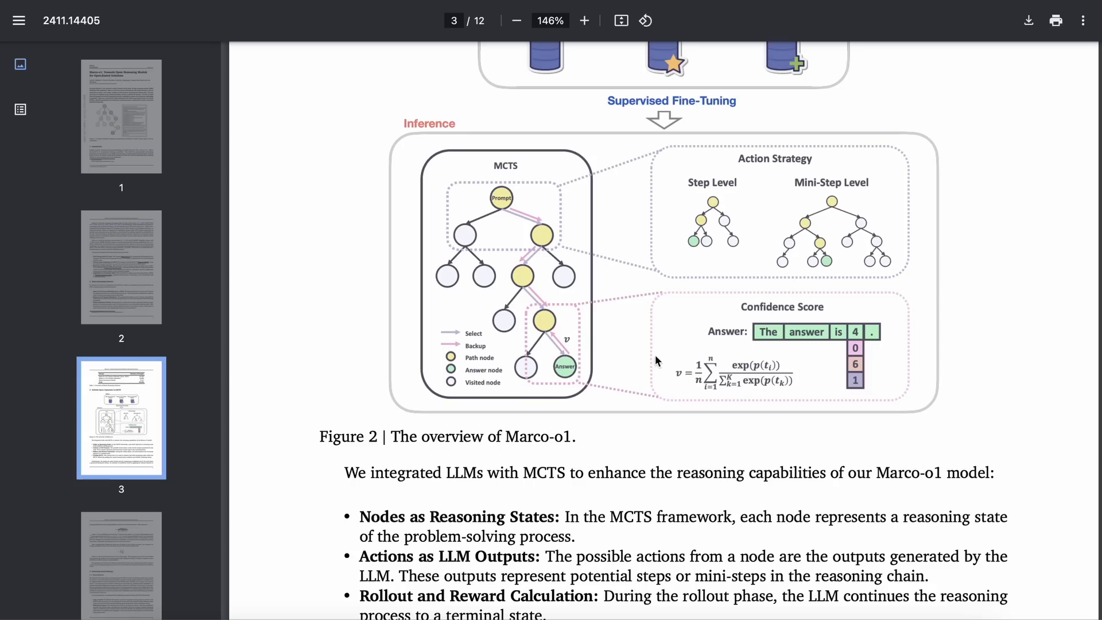
pyautogui.moveTo(651, 367)
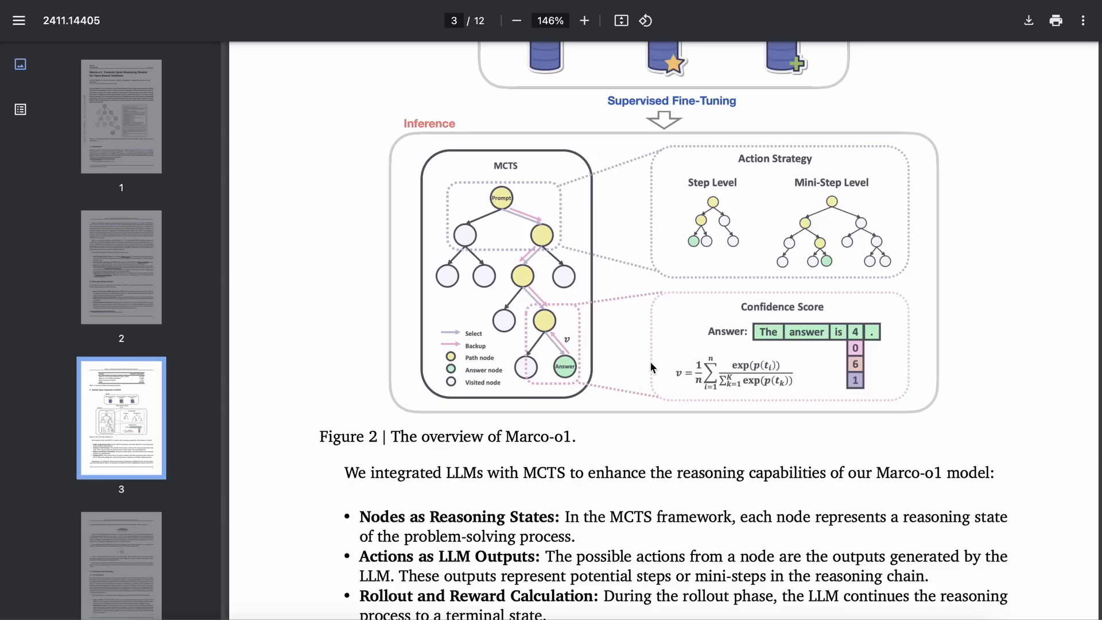
# Scroll to page 5's Table 2 MGSM results and select Qwen2-7B-Instruct and its row
pyautogui.scroll(-3)
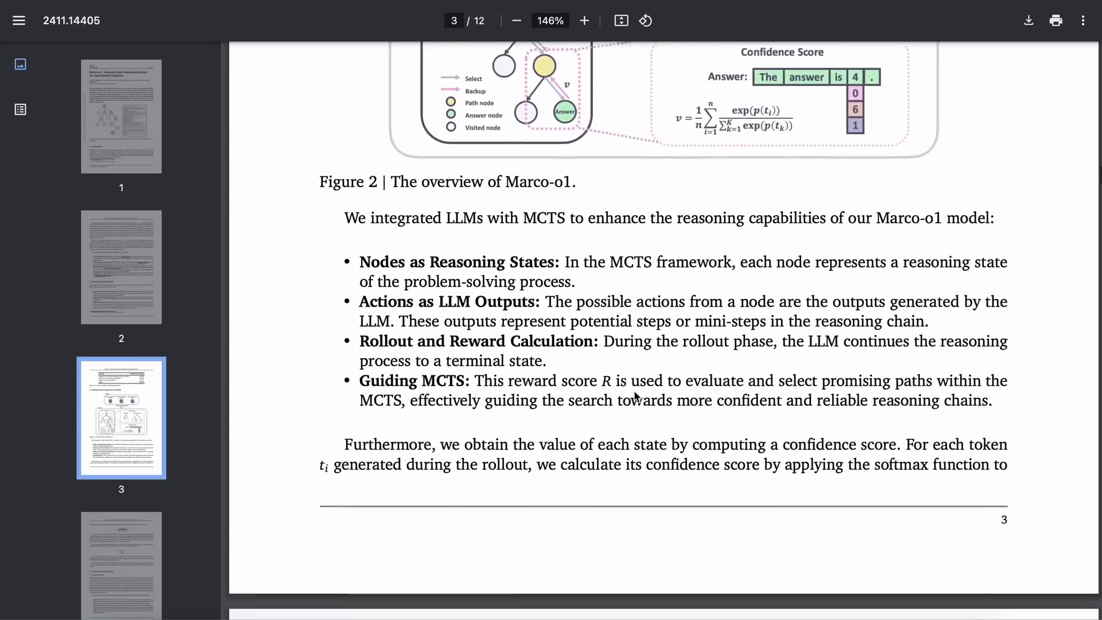
pyautogui.scroll(-3)
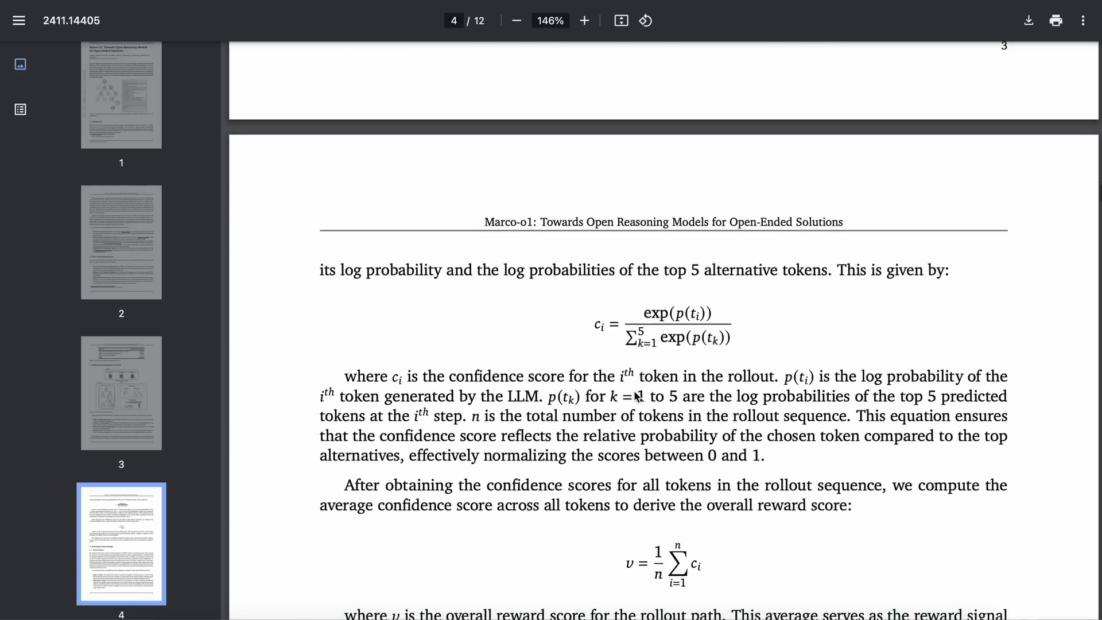
pyautogui.scroll(-3)
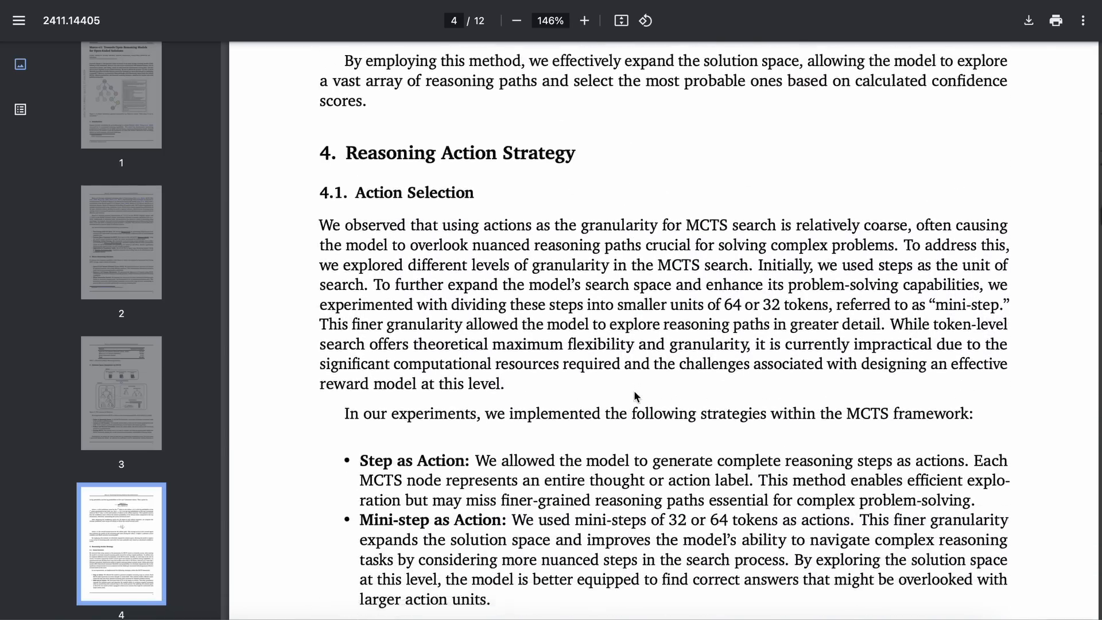
pyautogui.scroll(-3)
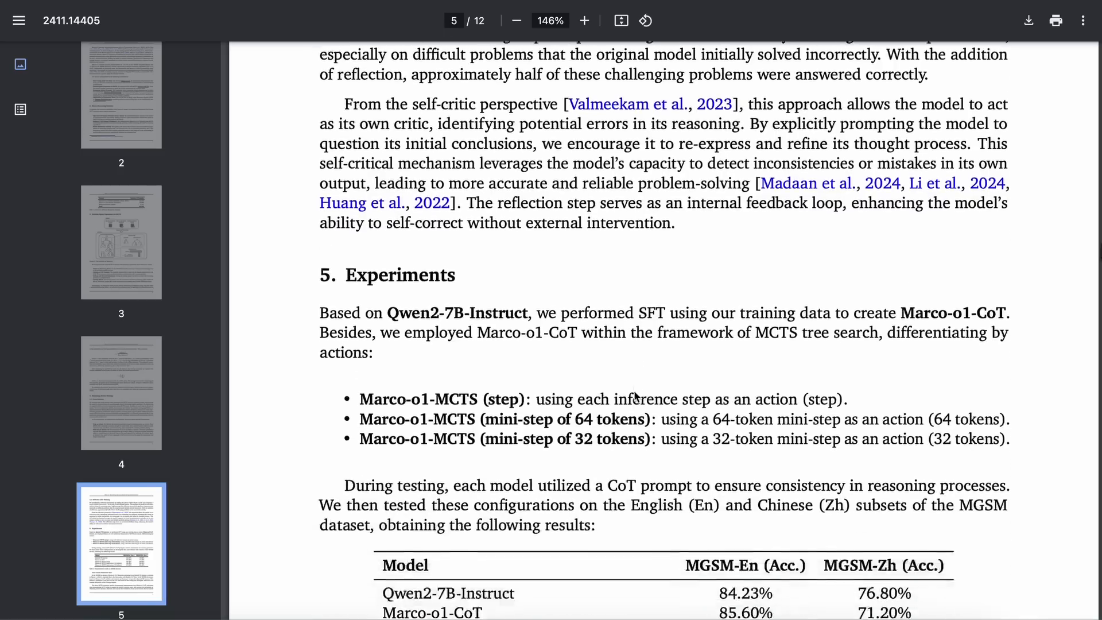
pyautogui.scroll(-3)
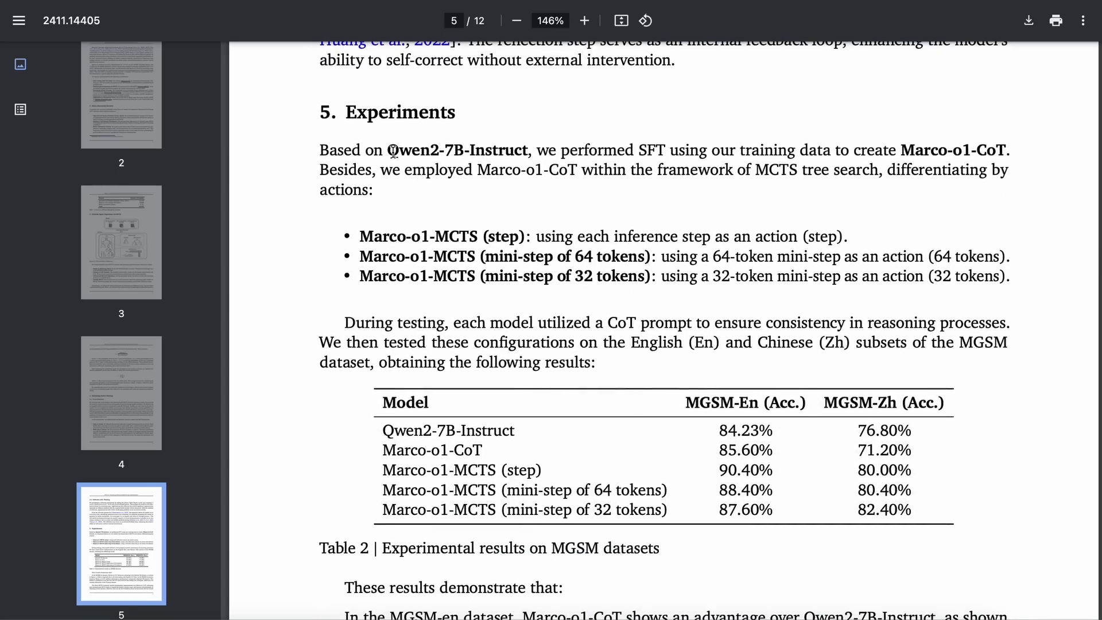
pyautogui.doubleClick(458, 150)
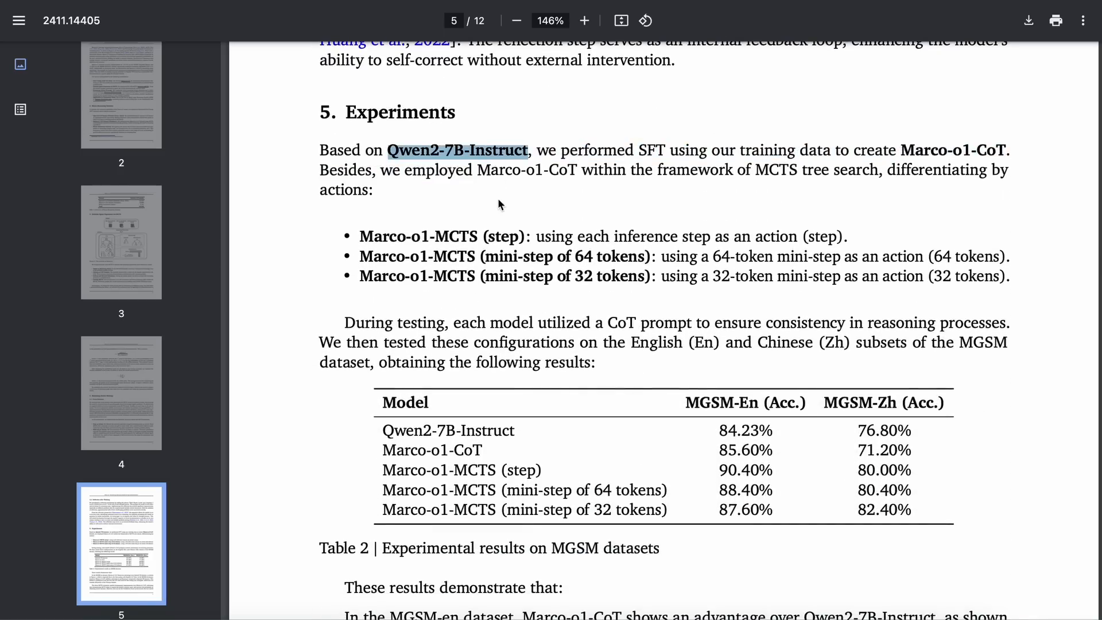
pyautogui.moveTo(513, 207)
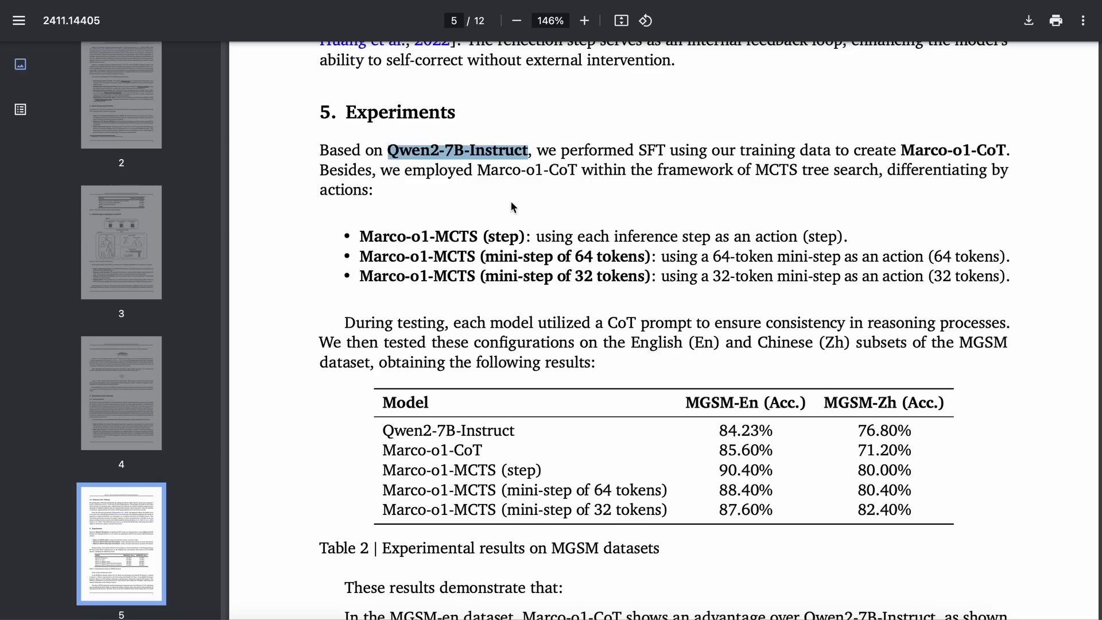
pyautogui.moveTo(529, 206)
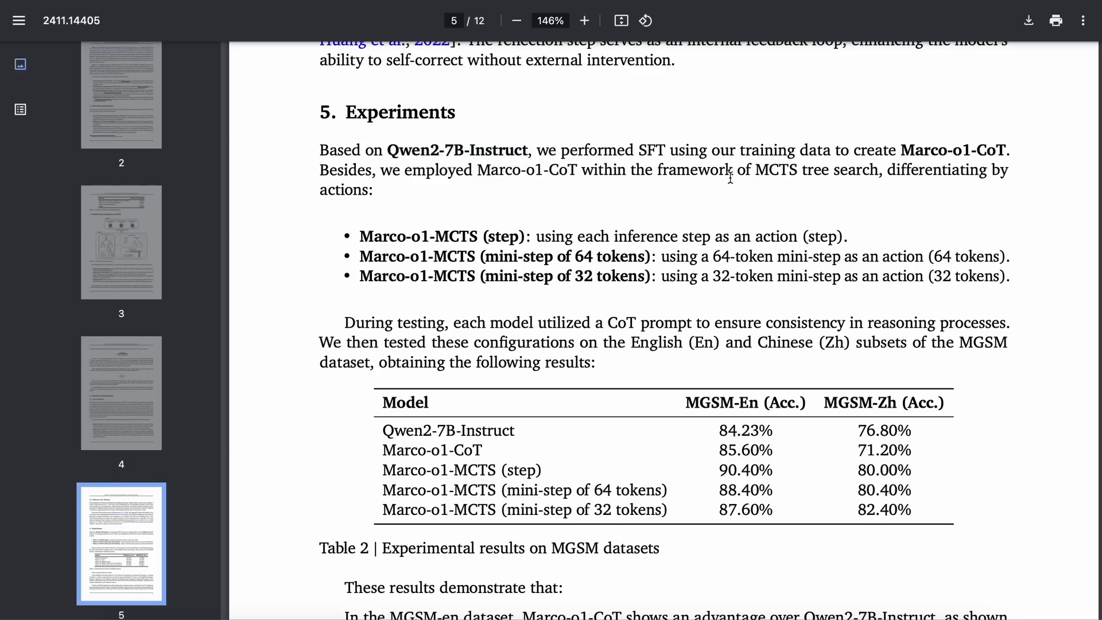
pyautogui.moveTo(633, 150); pyautogui.dragTo(948, 169)
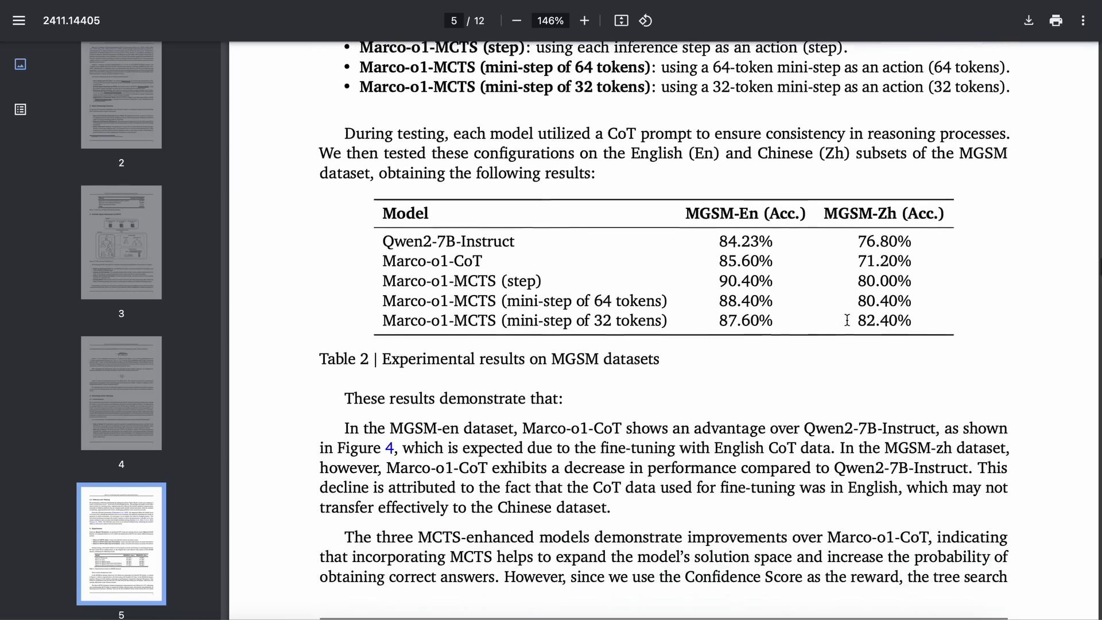
# Scroll down to view Figure 3's MGSM accuracy bar charts on page 6
pyautogui.scroll(-3)
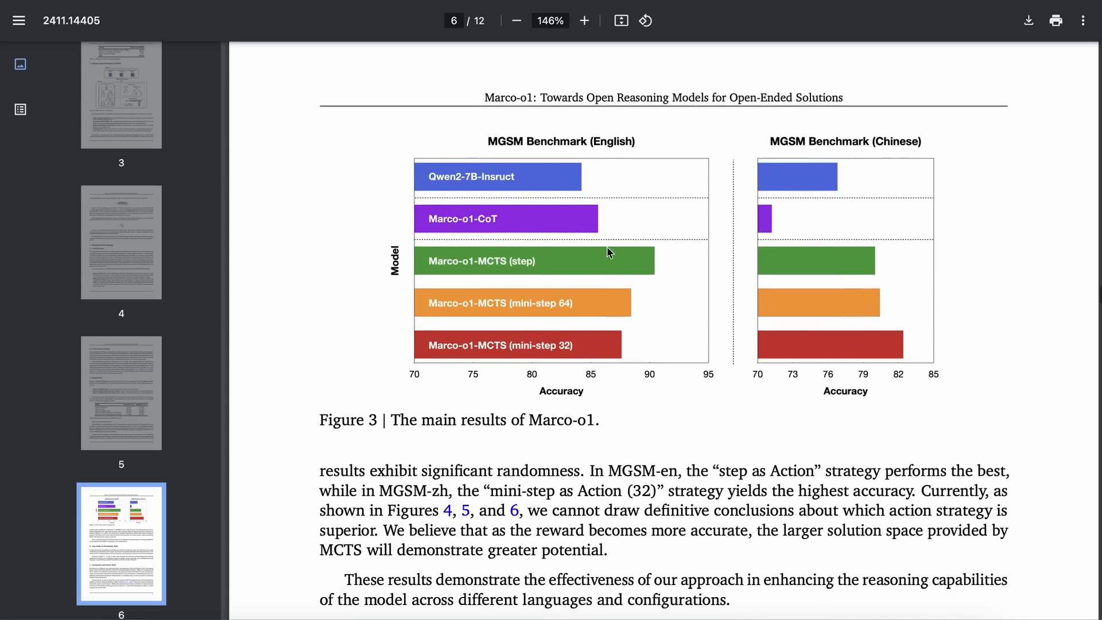
pyautogui.moveTo(670, 262)
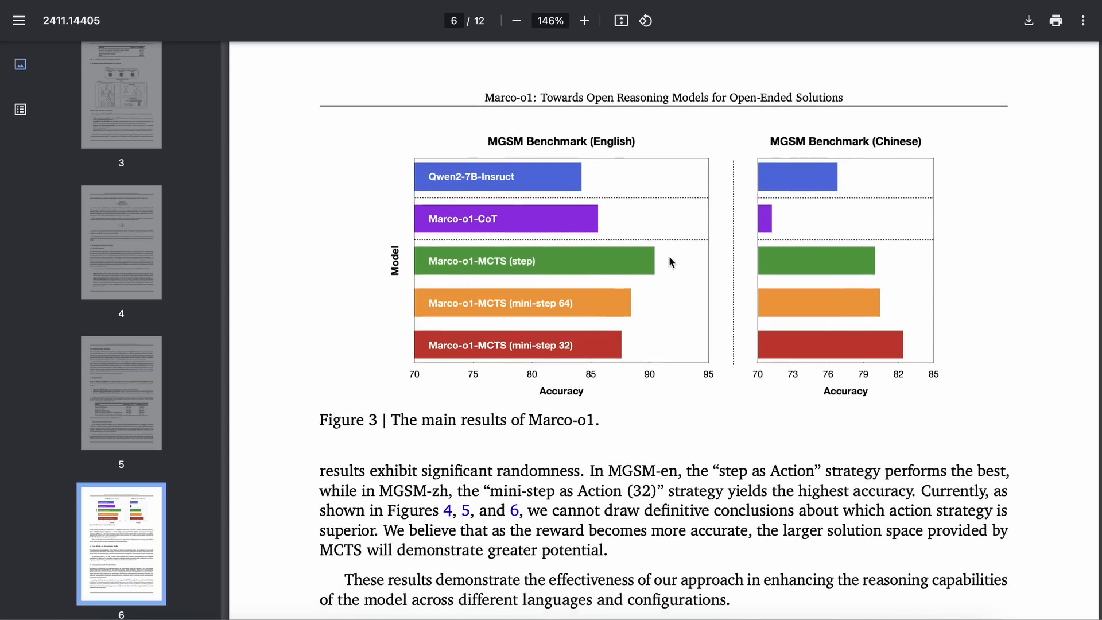
pyautogui.moveTo(631, 212)
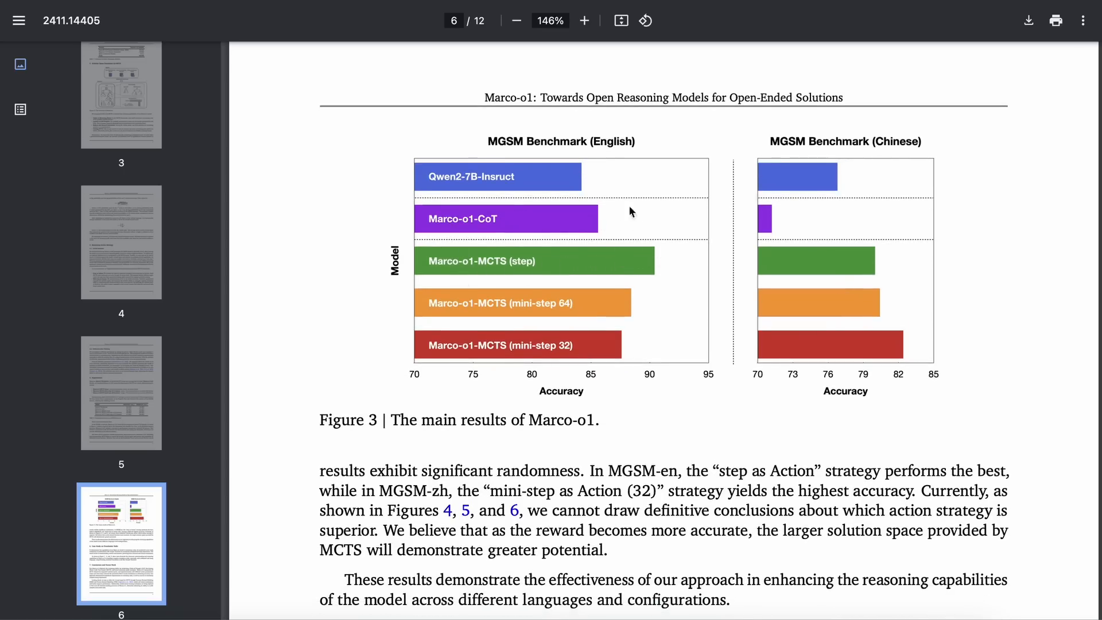
pyautogui.moveTo(608, 348)
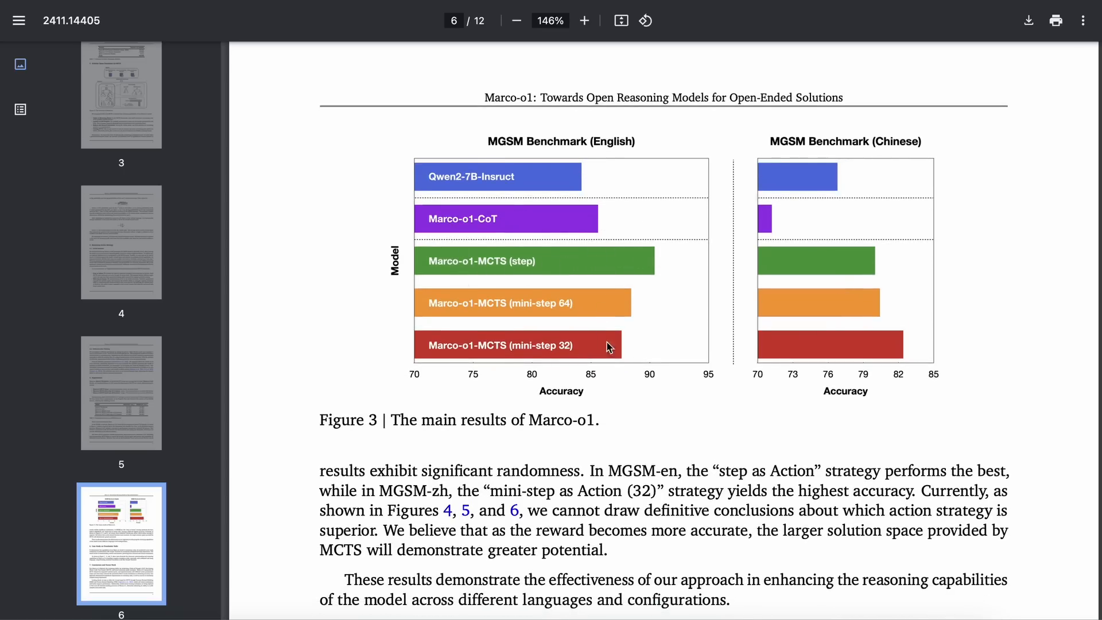
pyautogui.scroll(-3)
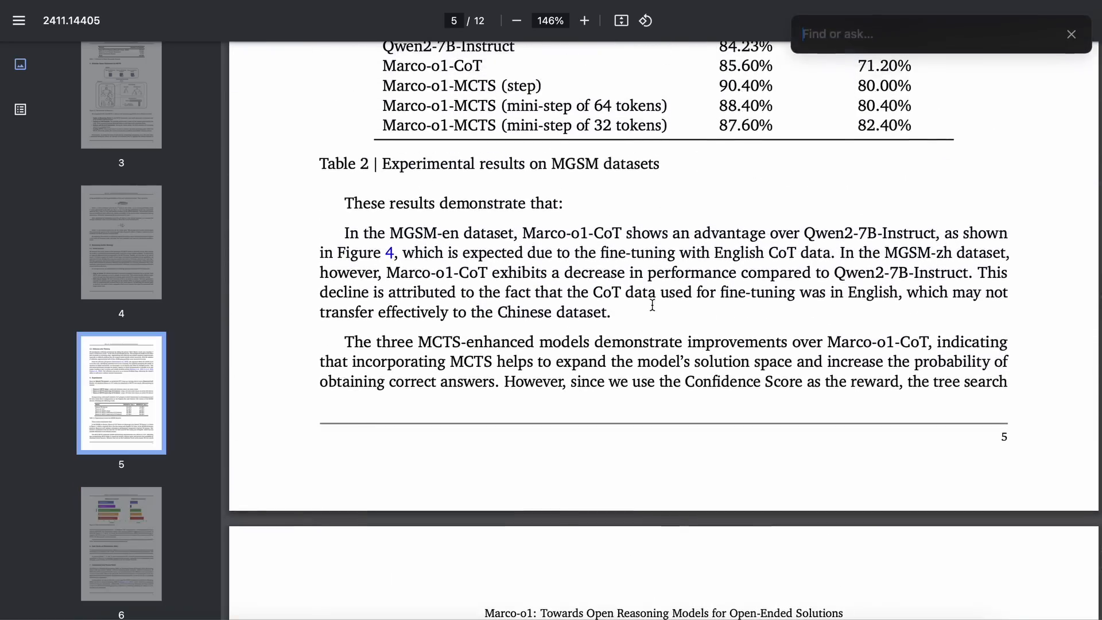
# Search the paper for 'wait' to find Section 4.2's reflection phrase
pyautogui.write('wait')
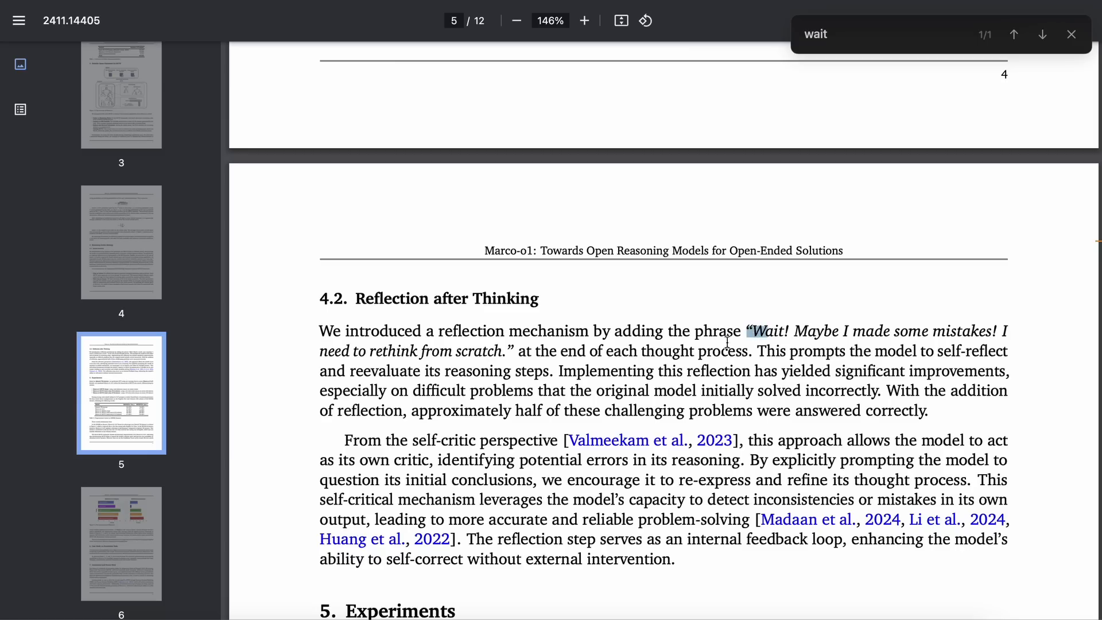
pyautogui.scroll(-3)
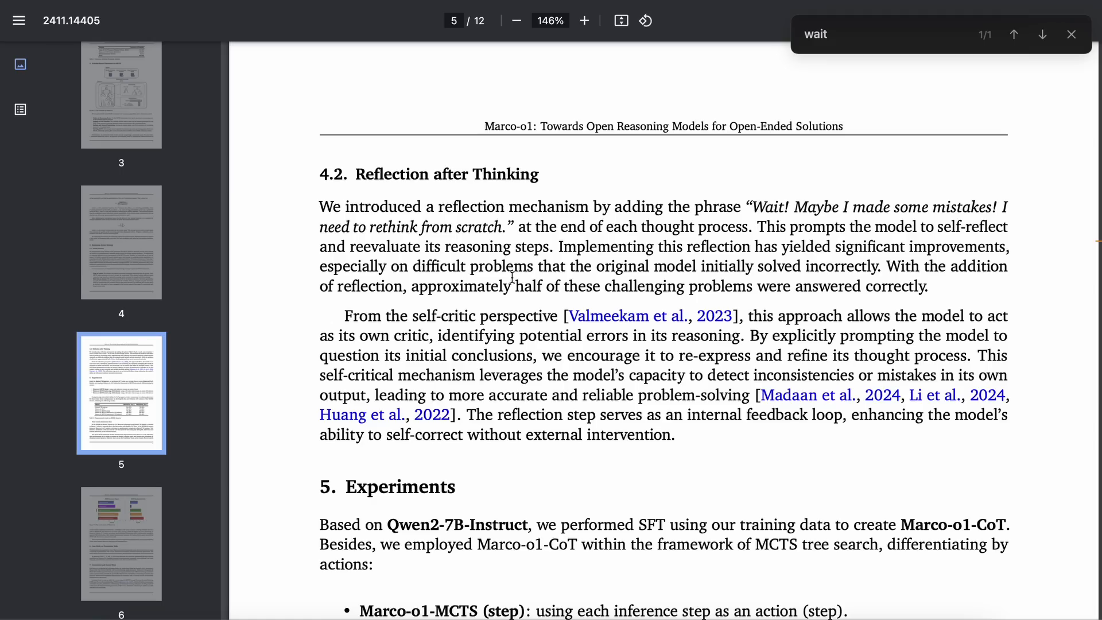
pyautogui.moveTo(1007, 60)
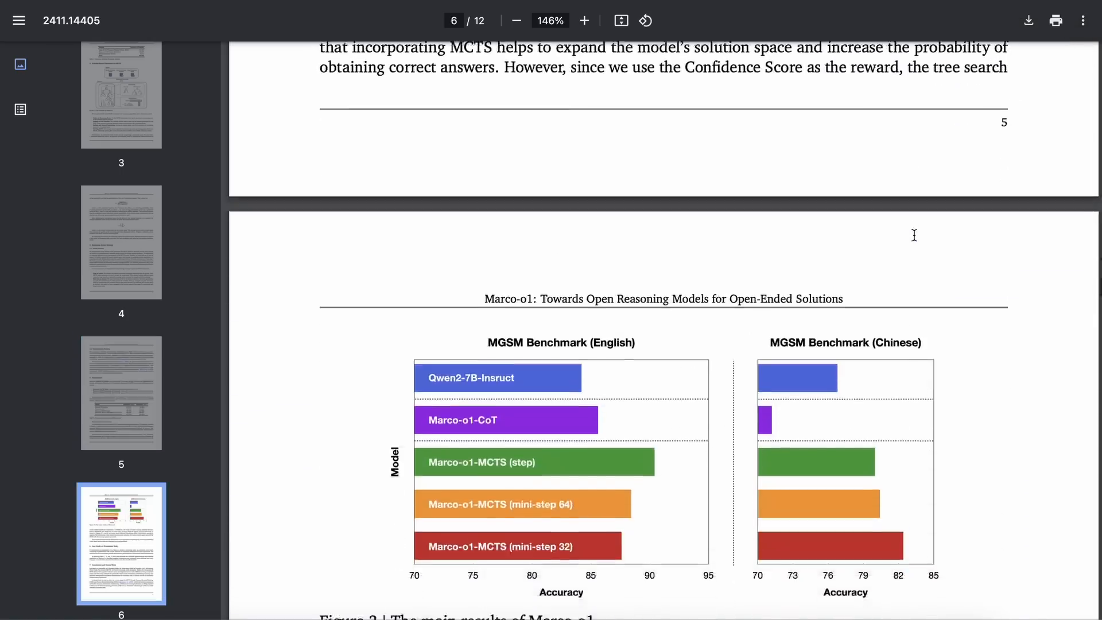
# Scroll to page 7's Marco-o1-CoT versus MCTS download-time example
pyautogui.scroll(-3)
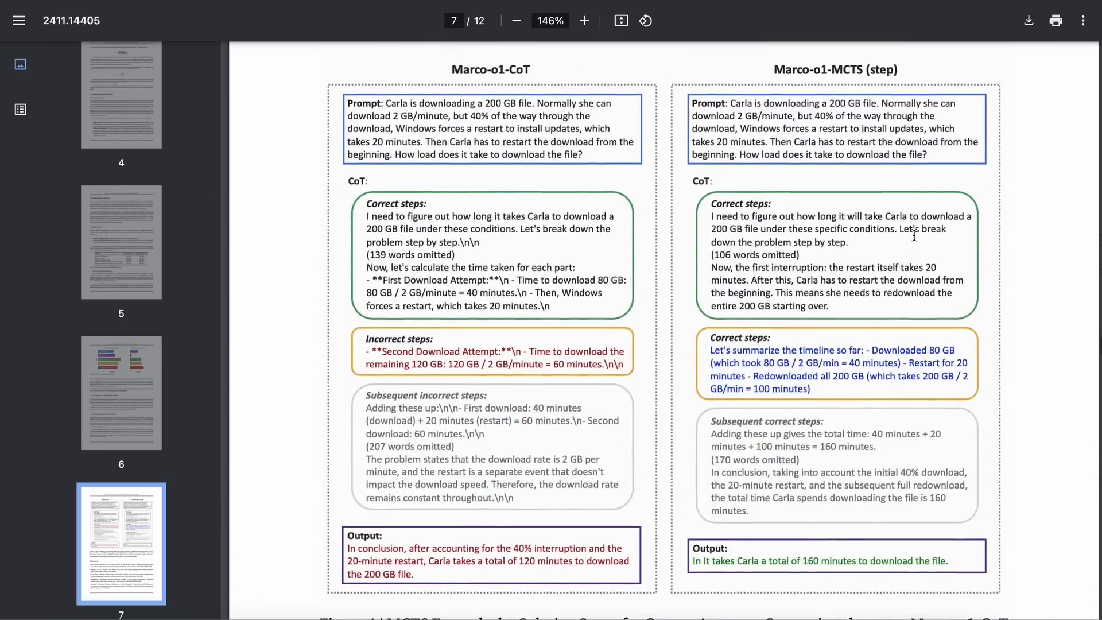
pyautogui.moveTo(905, 259)
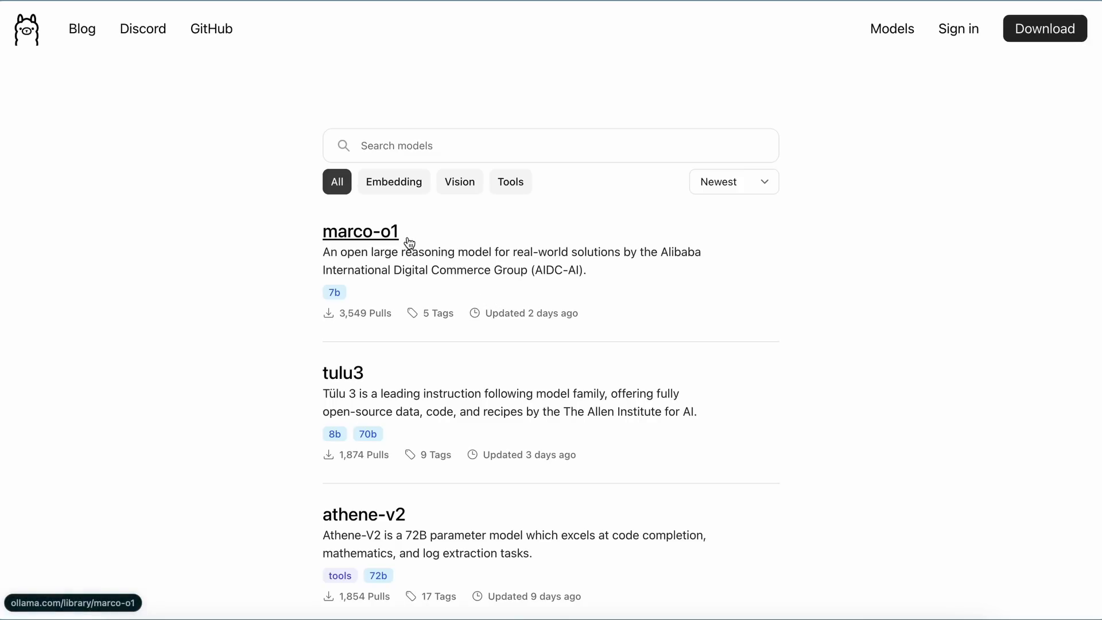
# Open Ollama's marco-o1 page and scroll through its 7b readme and usage example
pyautogui.click(360, 232)
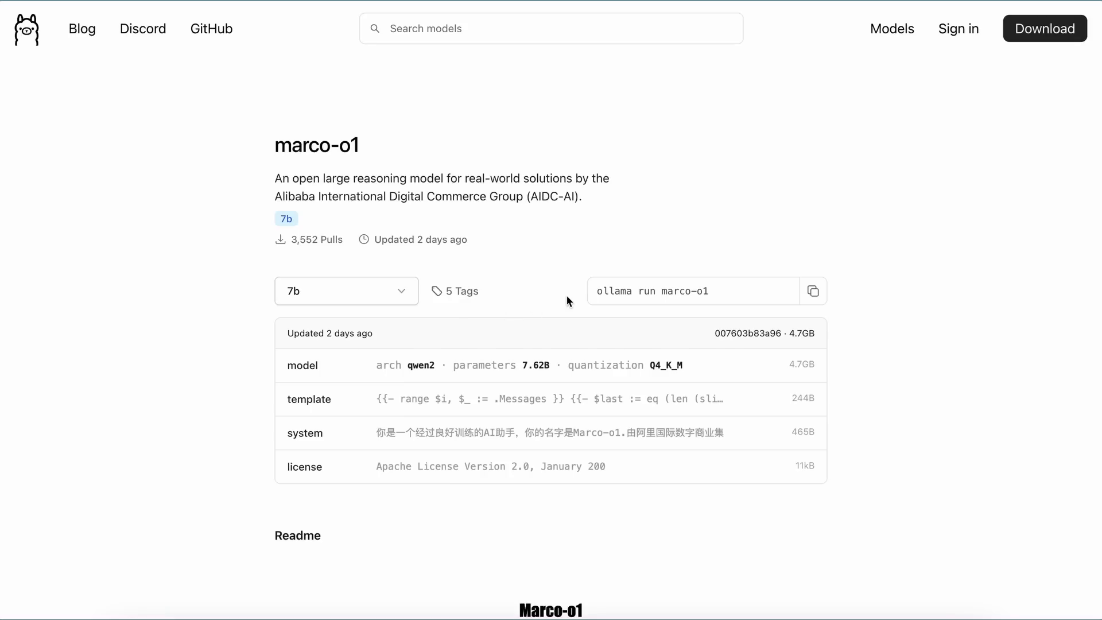
pyautogui.scroll(-3)
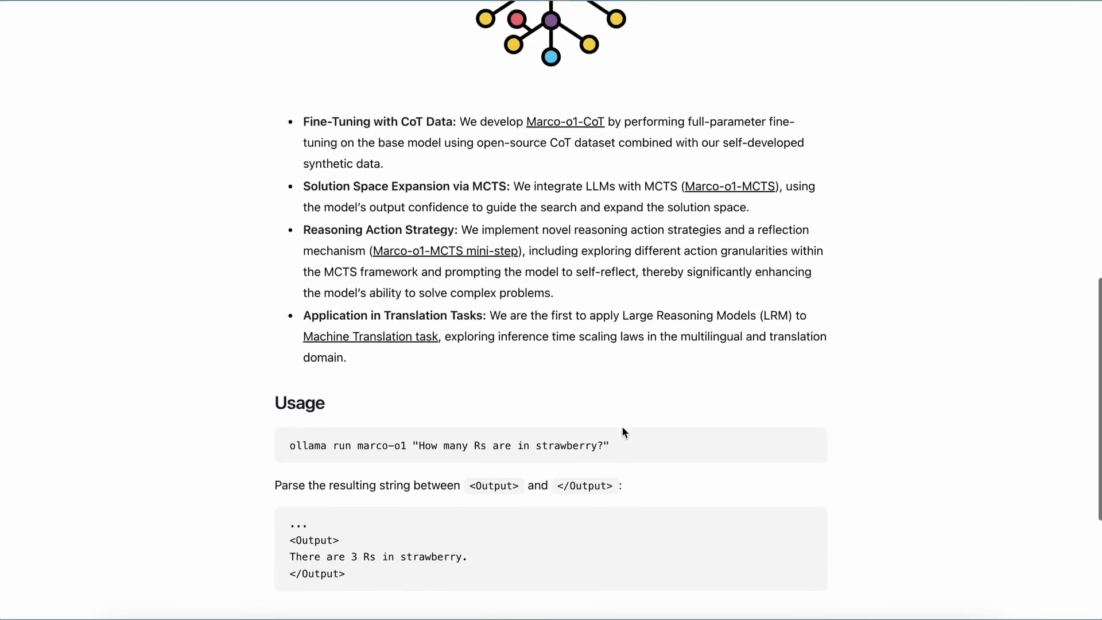
pyautogui.scroll(3)
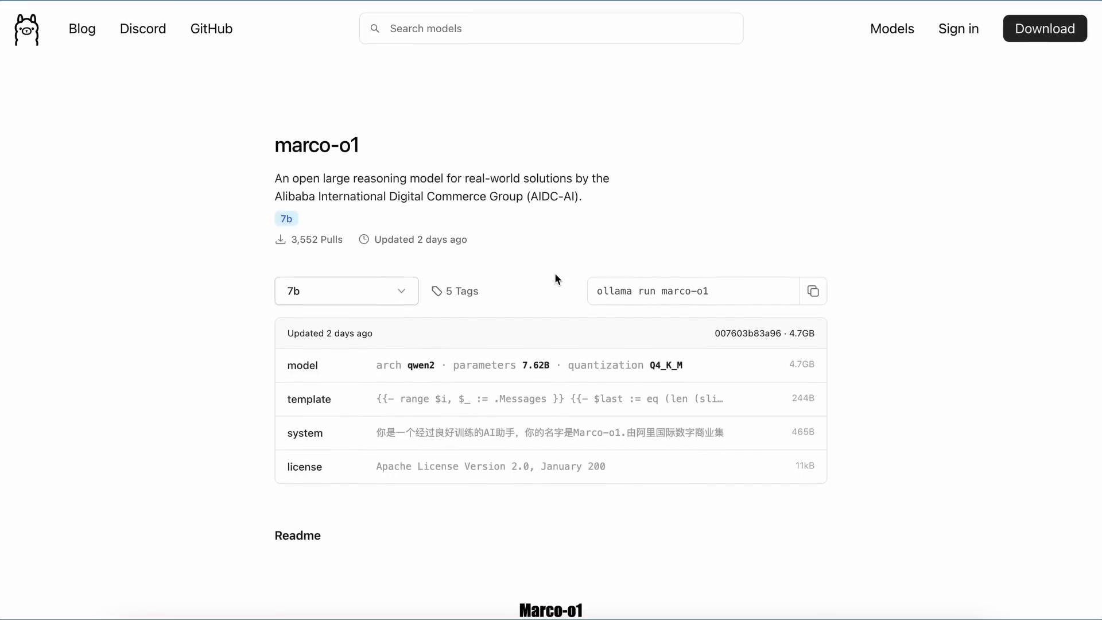
pyautogui.moveTo(582, 271)
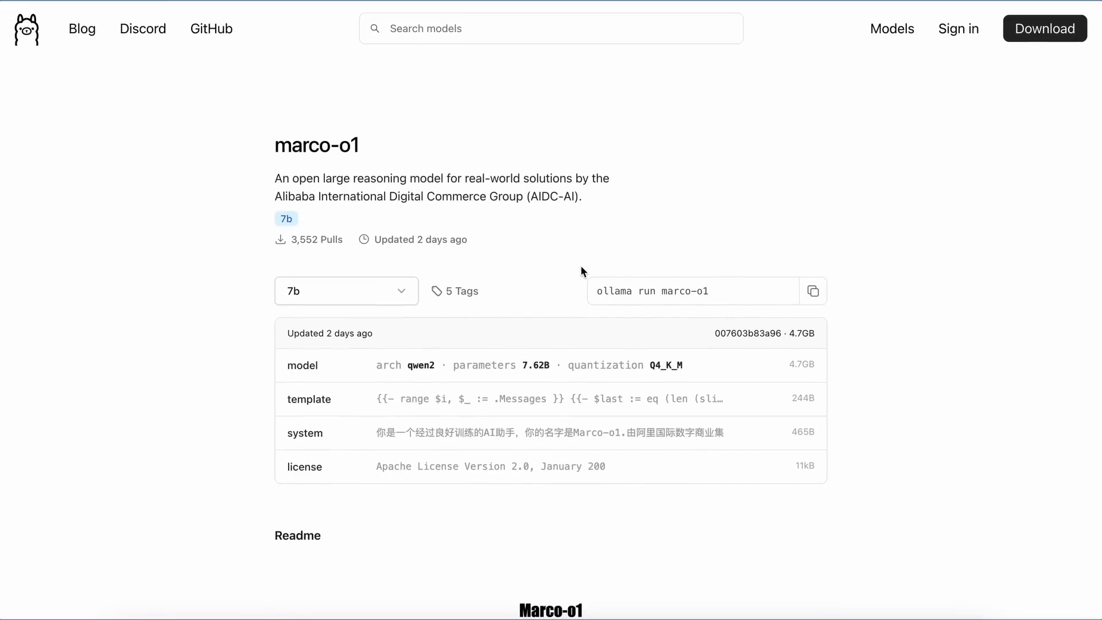
pyautogui.moveTo(600, 246)
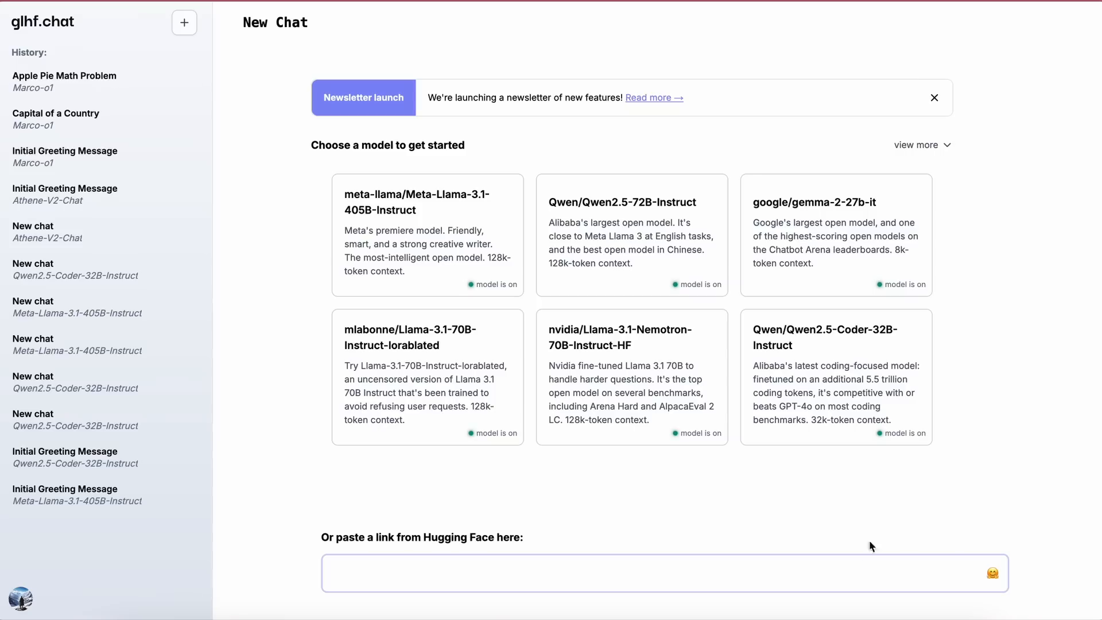
pyautogui.write('https://huggingface.co/AIDC-AI/Marco-o1')
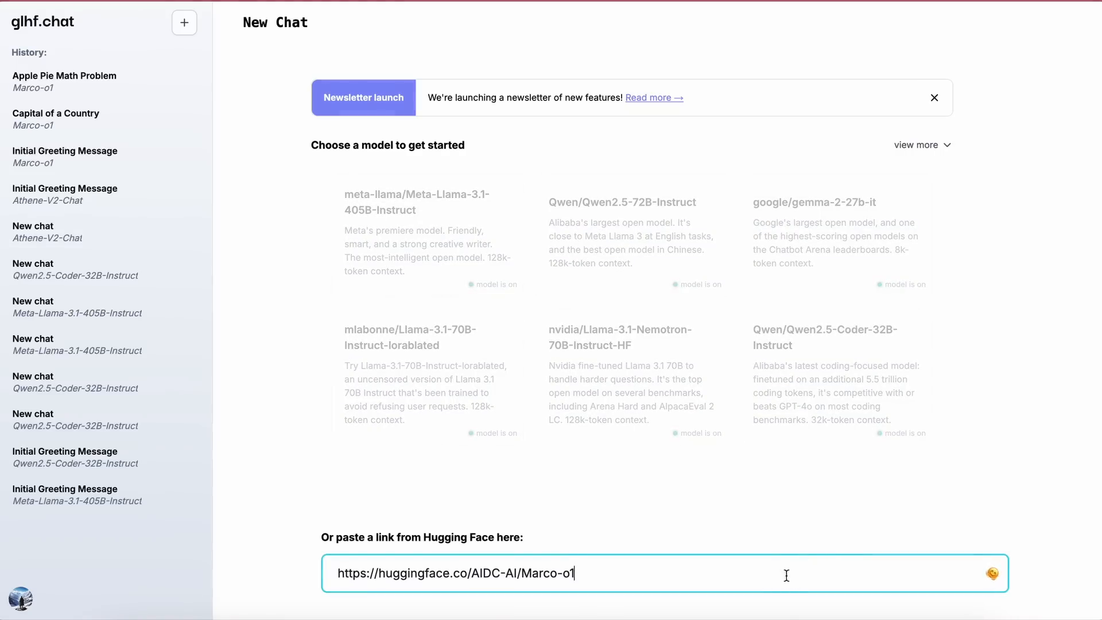
pyautogui.moveTo(793, 510)
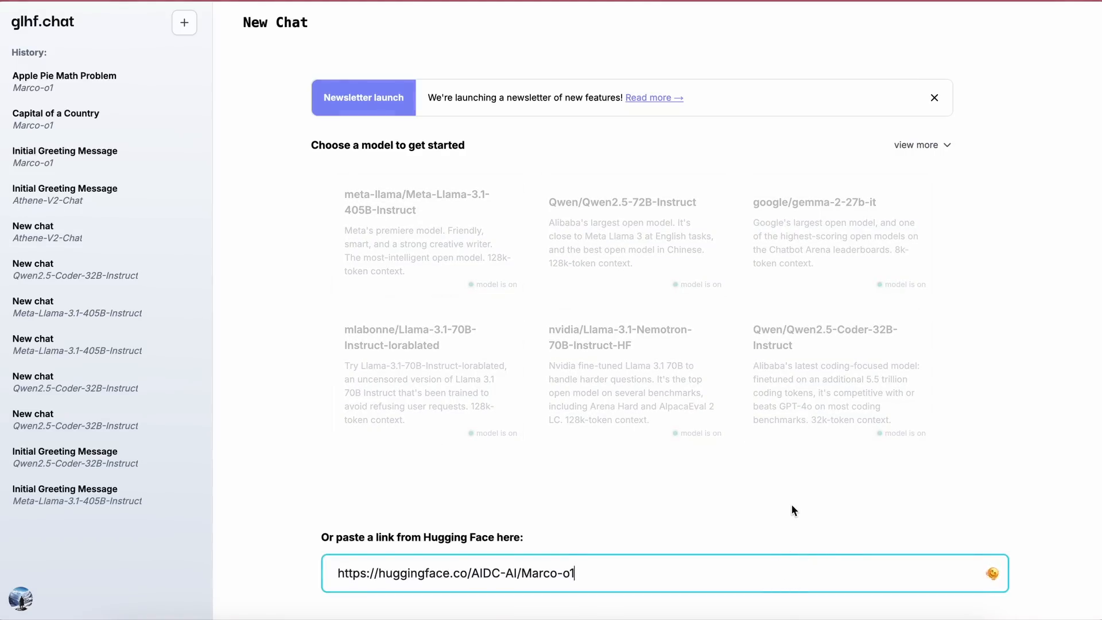
pyautogui.press('Enter')
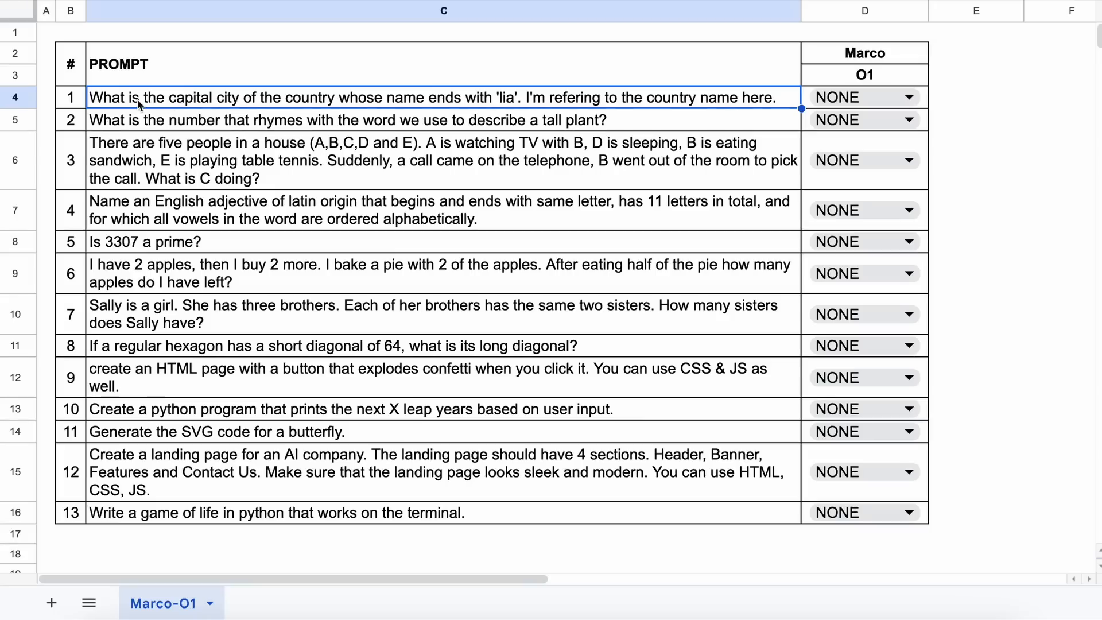
pyautogui.moveTo(260, 99)
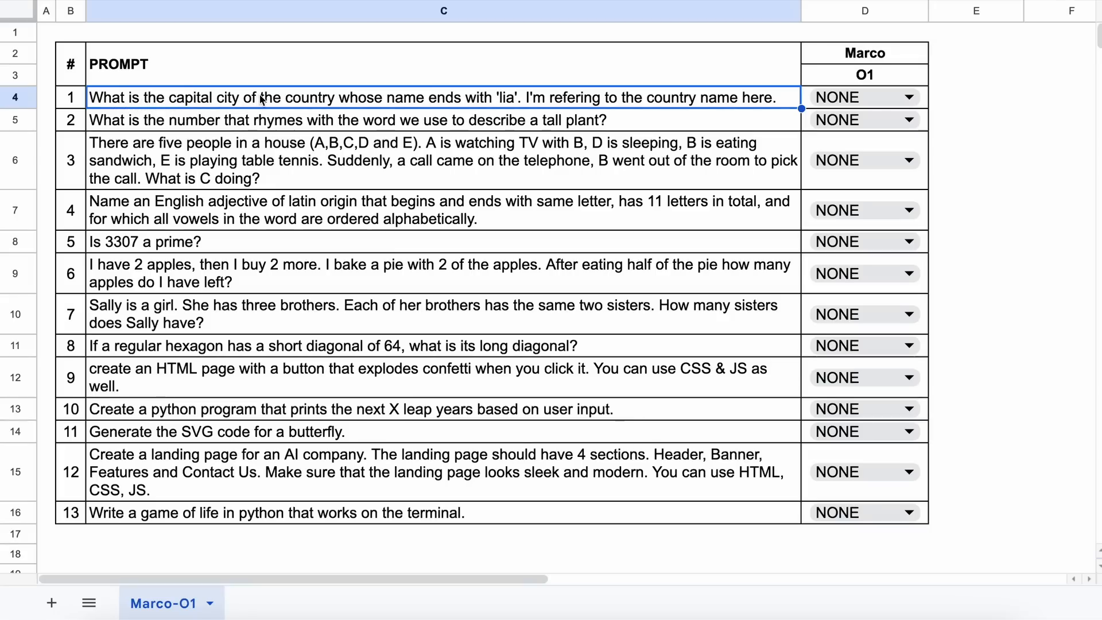
pyautogui.moveTo(364, 103)
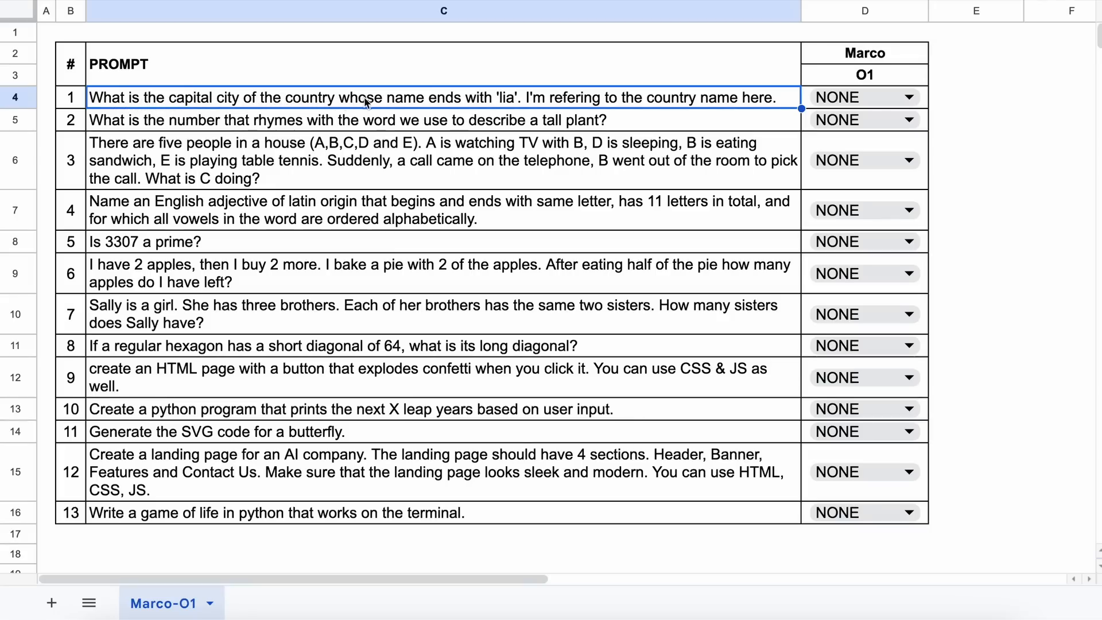
pyautogui.moveTo(530, 104)
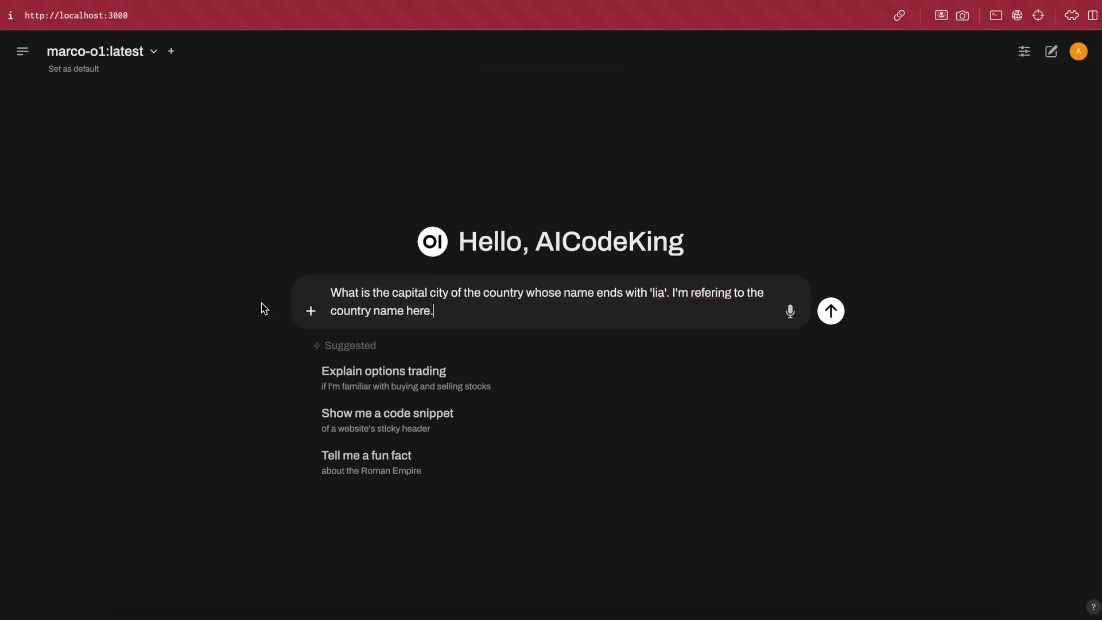
# Send the 'country ending in lia' capital-city question to marco-o1
pyautogui.click(830, 311)
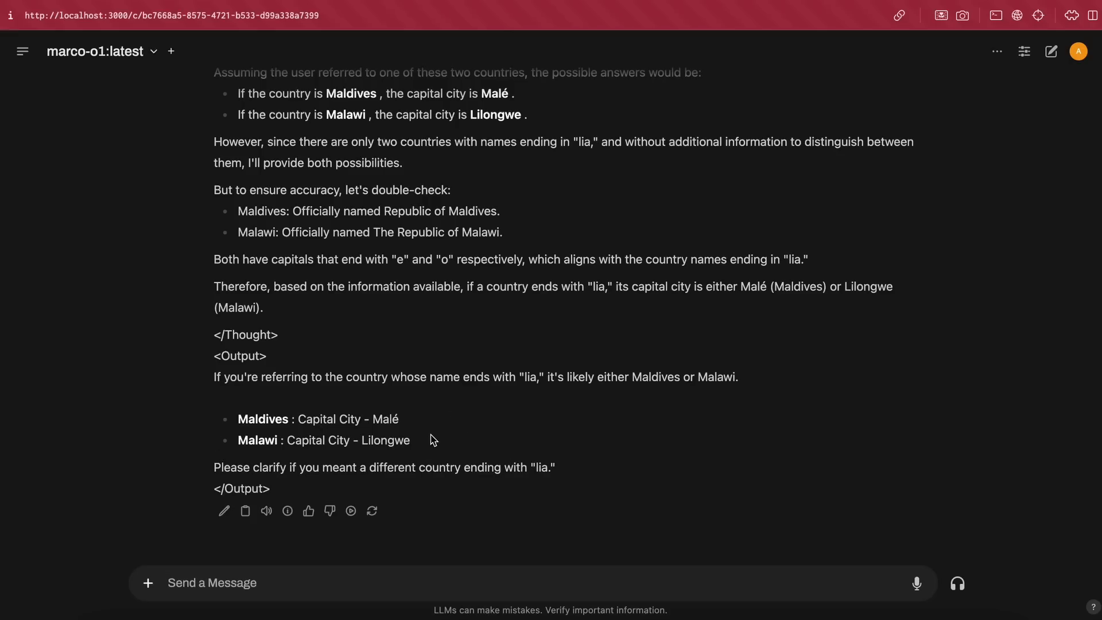
pyautogui.moveTo(497, 468)
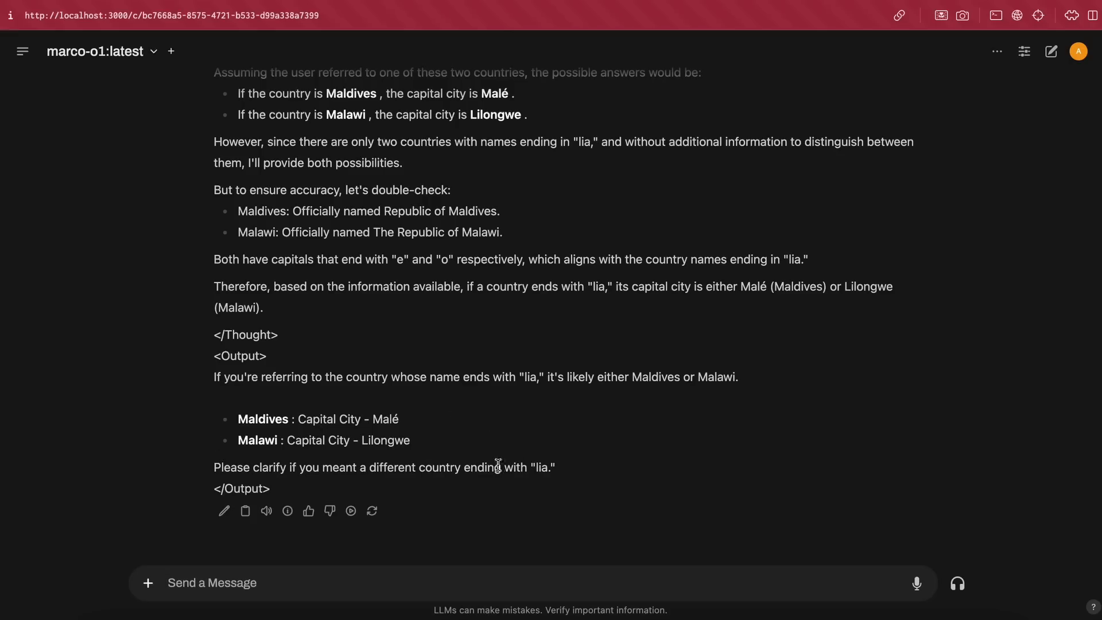
pyautogui.moveTo(528, 489)
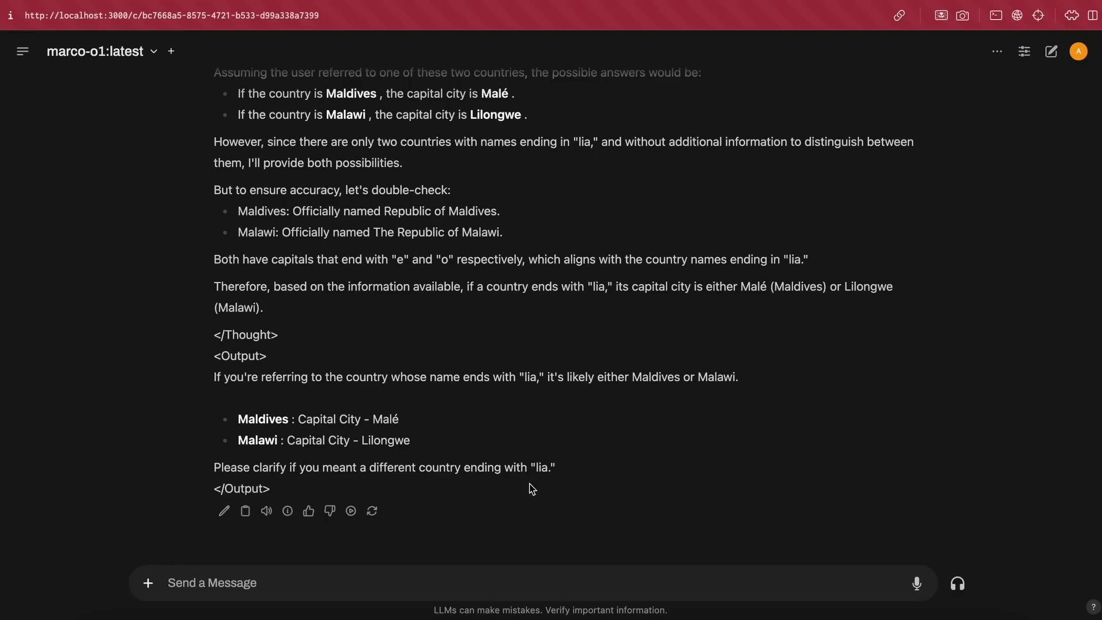
pyautogui.moveTo(558, 497)
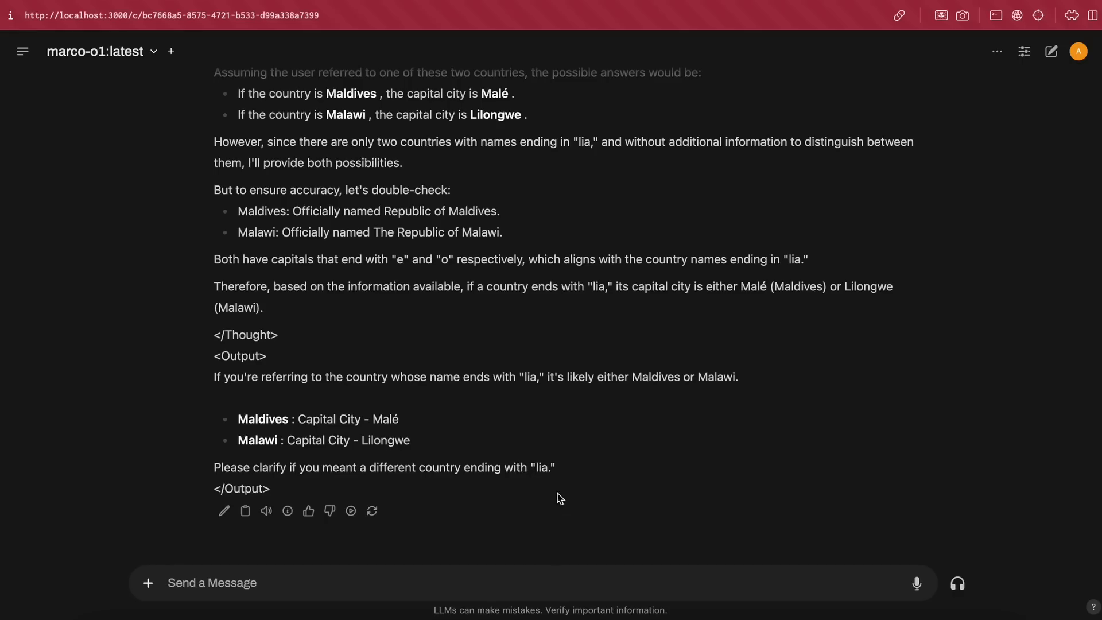
pyautogui.moveTo(567, 522)
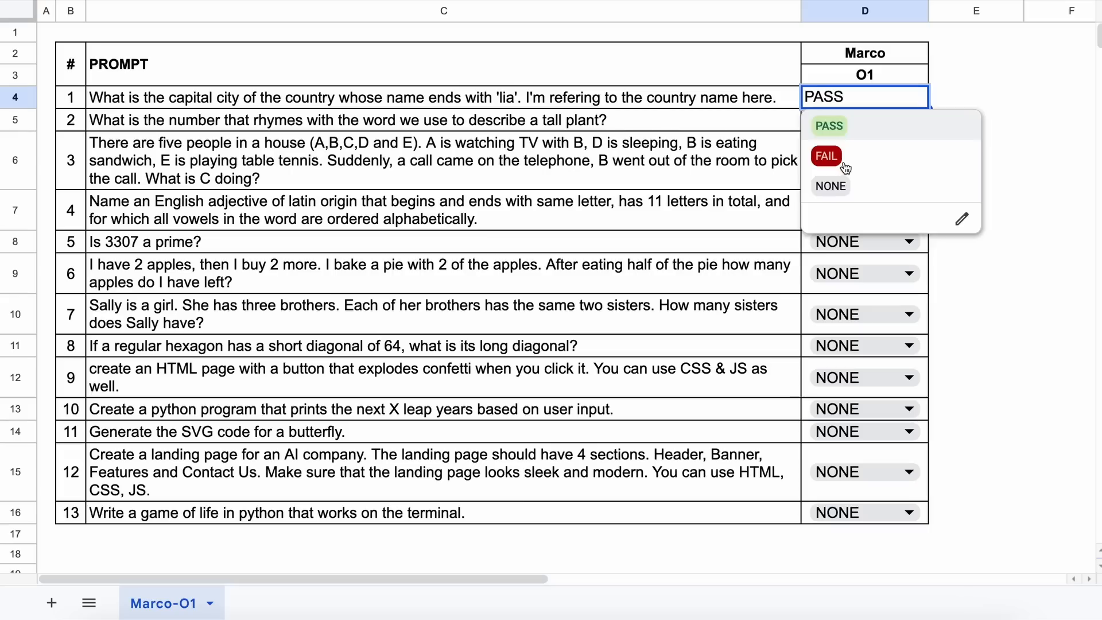
pyautogui.click(825, 156)
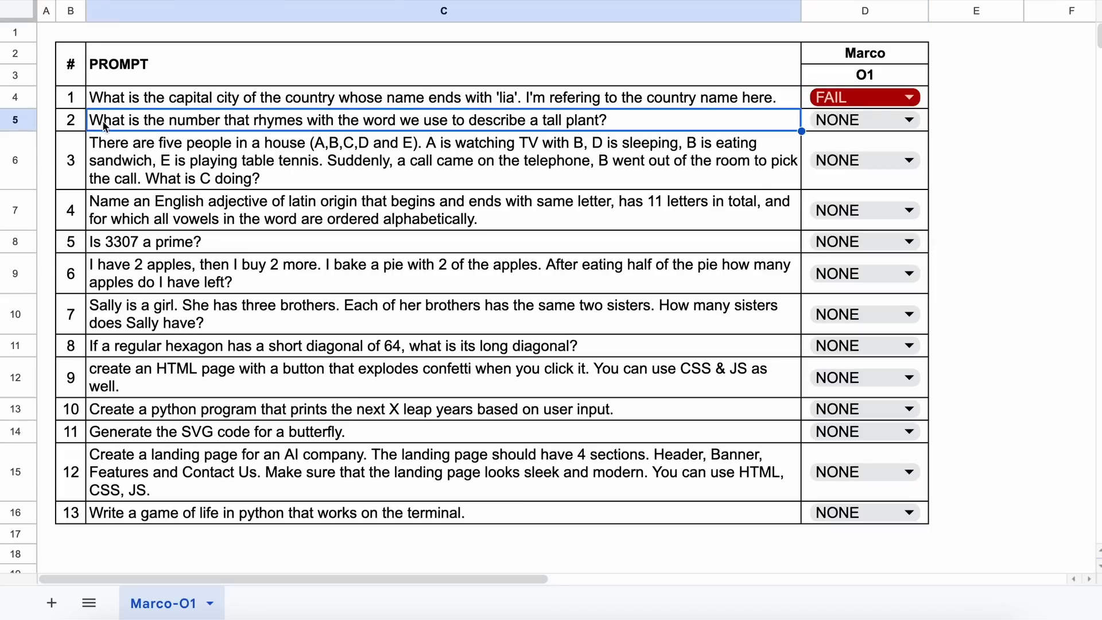
pyautogui.moveTo(161, 122)
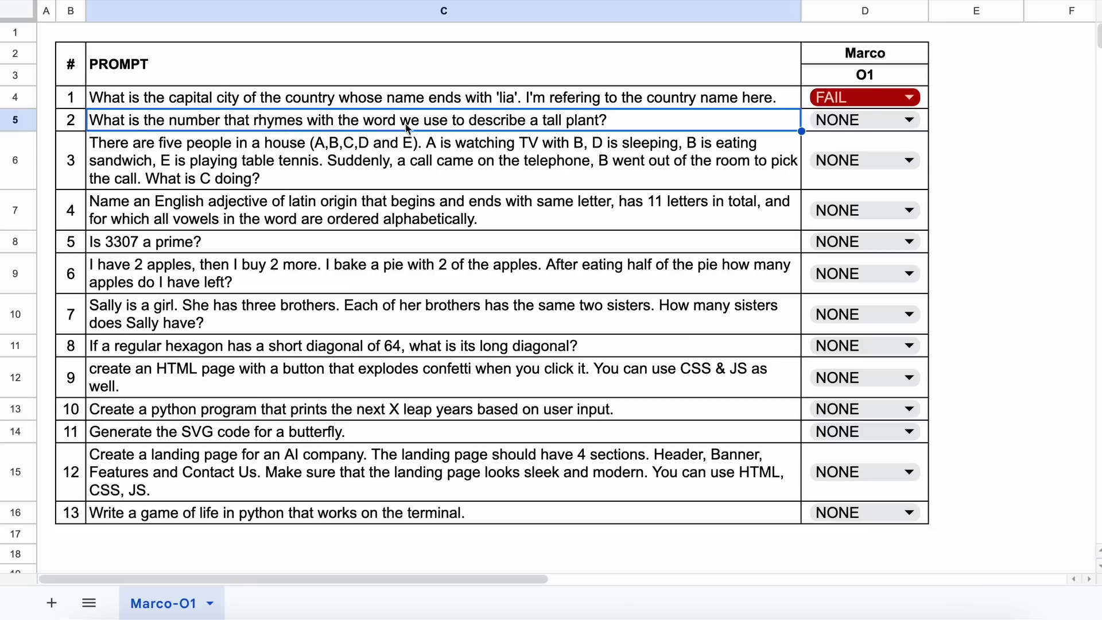
pyautogui.moveTo(504, 126)
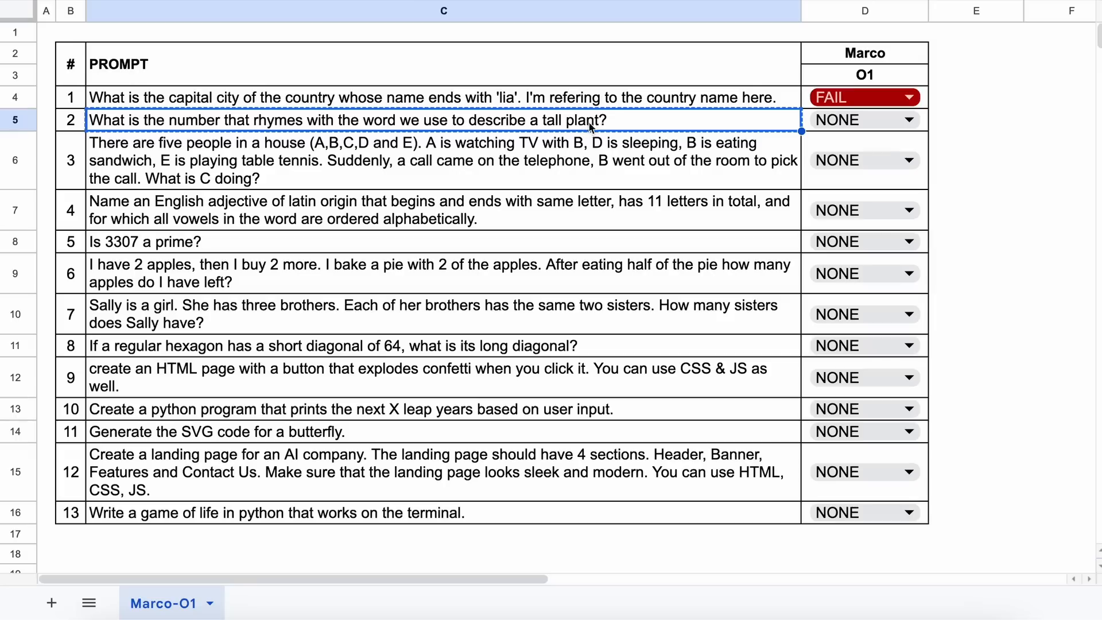
pyautogui.moveTo(603, 119)
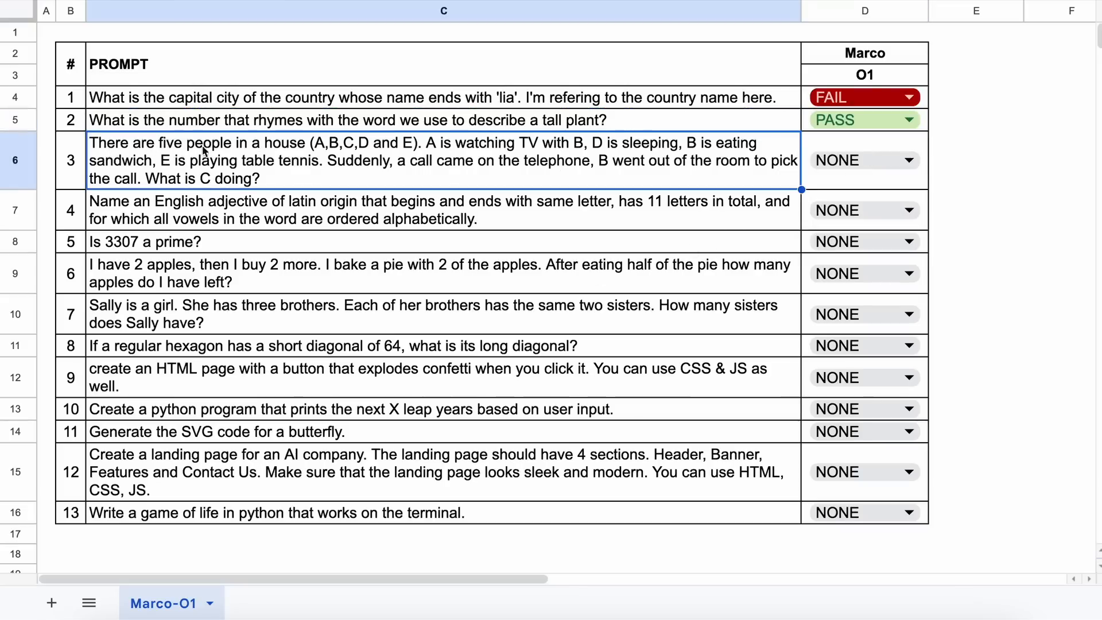
pyautogui.moveTo(380, 150)
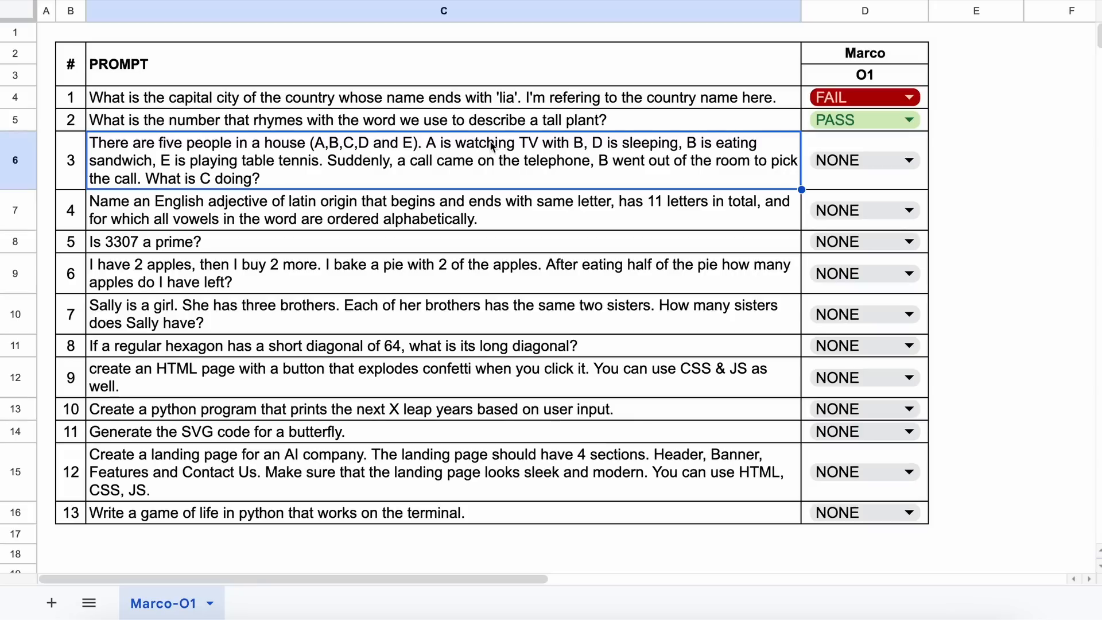
pyautogui.moveTo(663, 148)
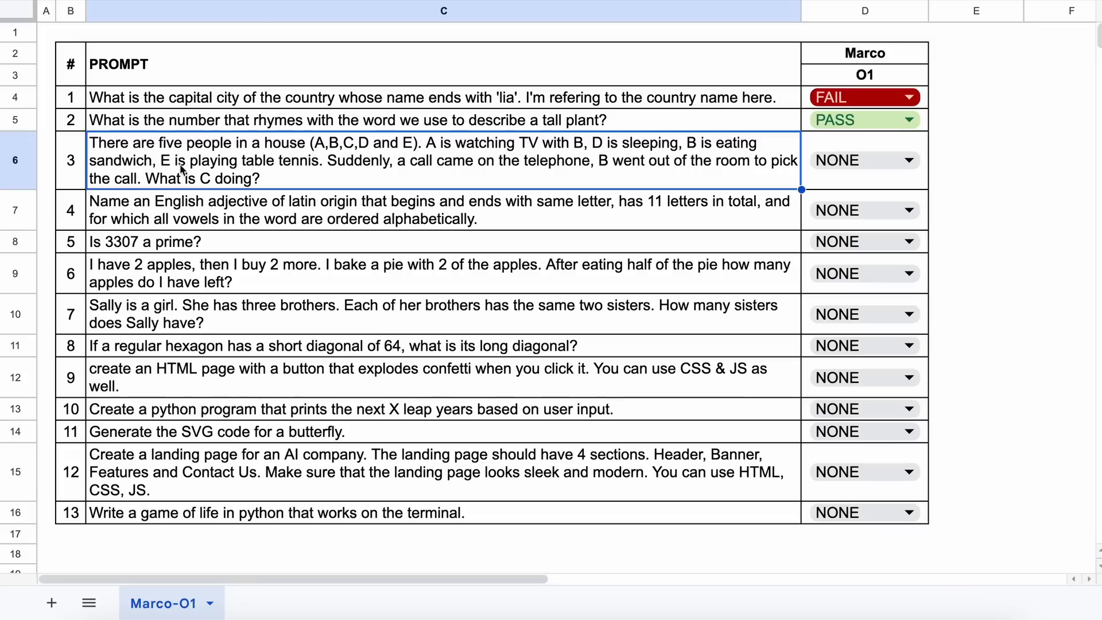
pyautogui.moveTo(306, 167)
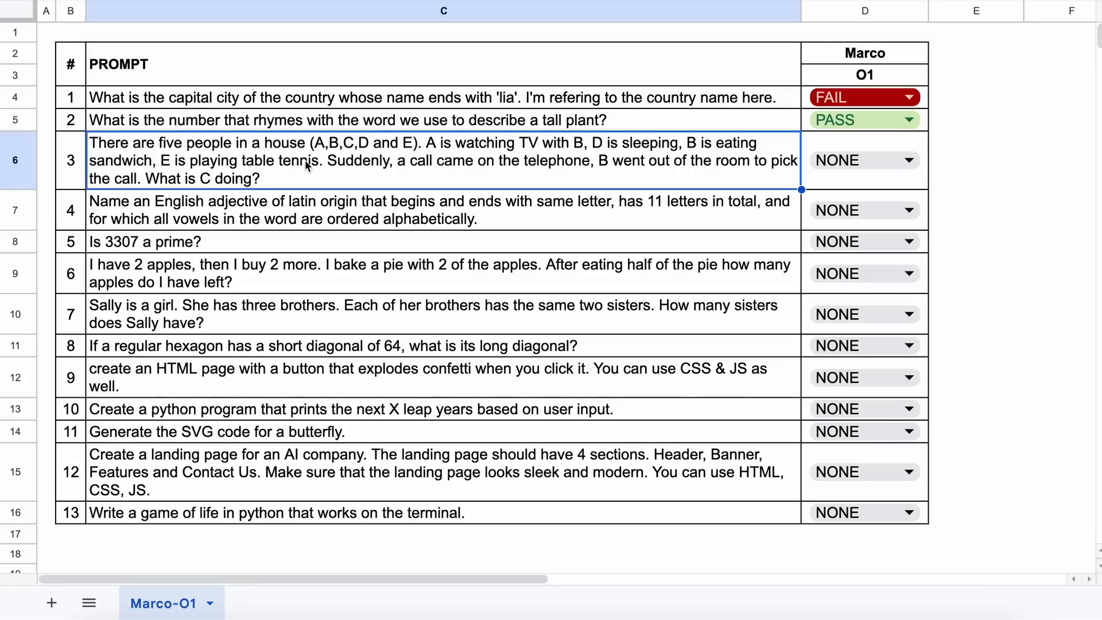
pyautogui.moveTo(524, 165)
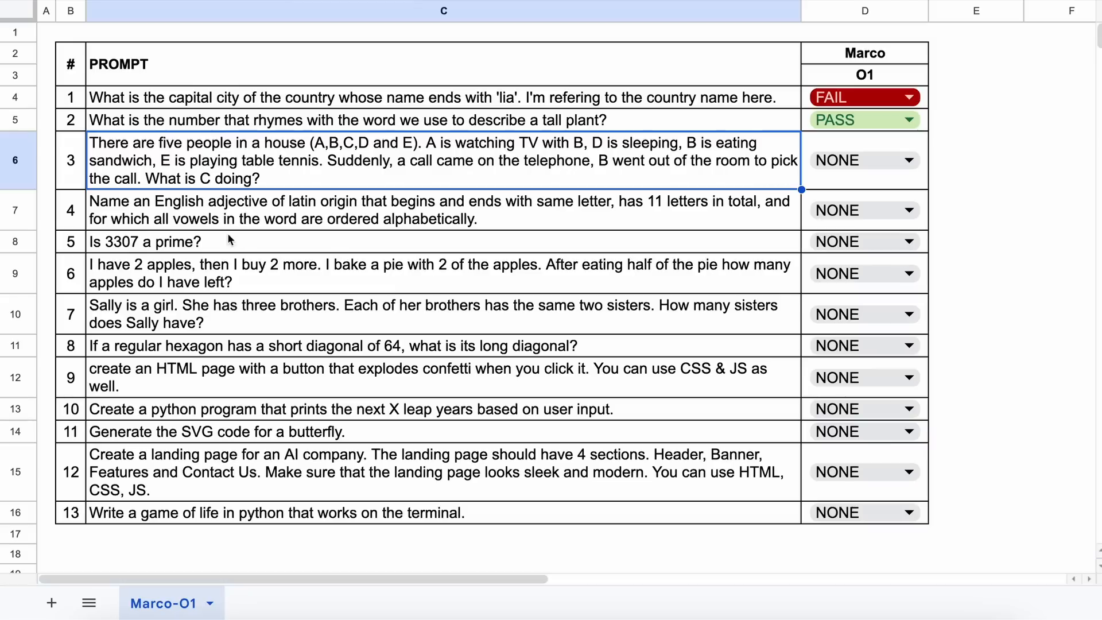
pyautogui.moveTo(263, 181)
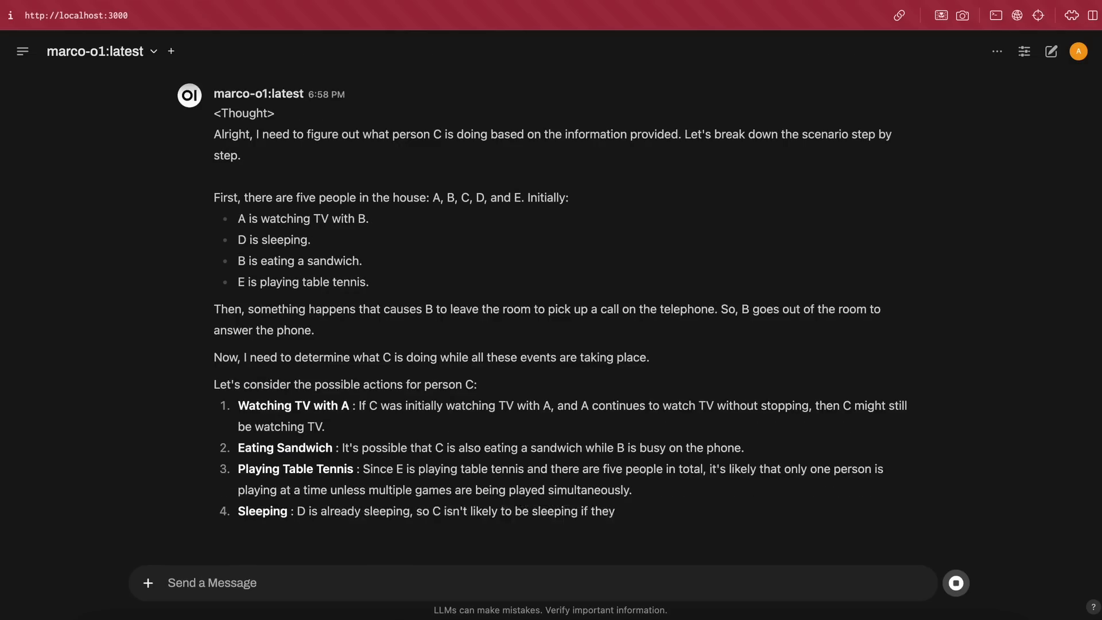
# Scroll to Marco-o1's final Output, which concludes C is watching TV with A
pyautogui.scroll(-3)
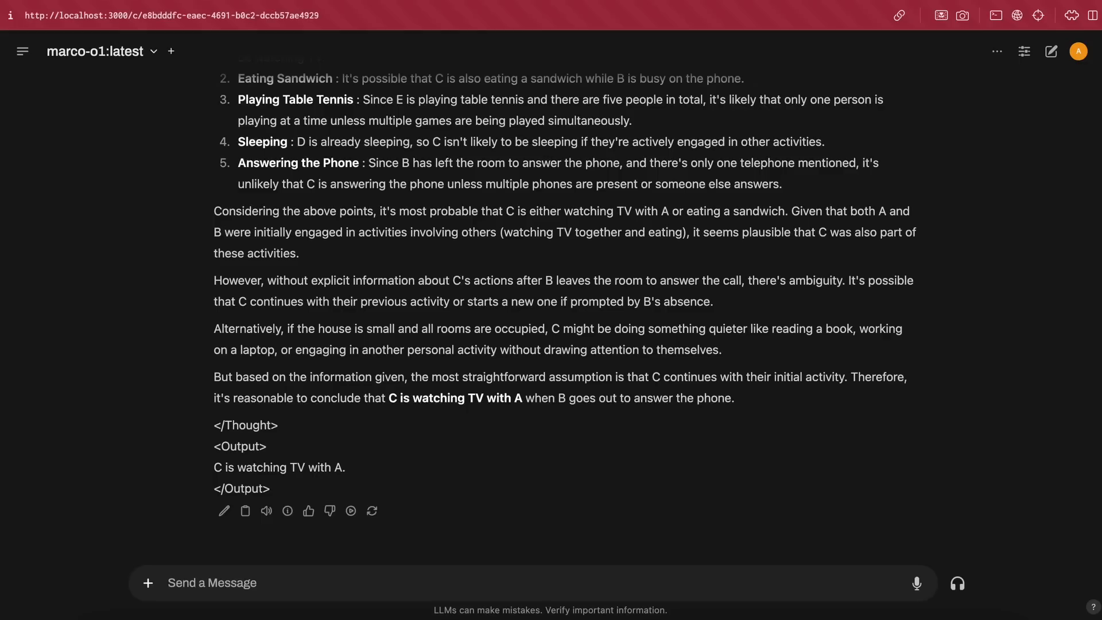
pyautogui.moveTo(351, 480)
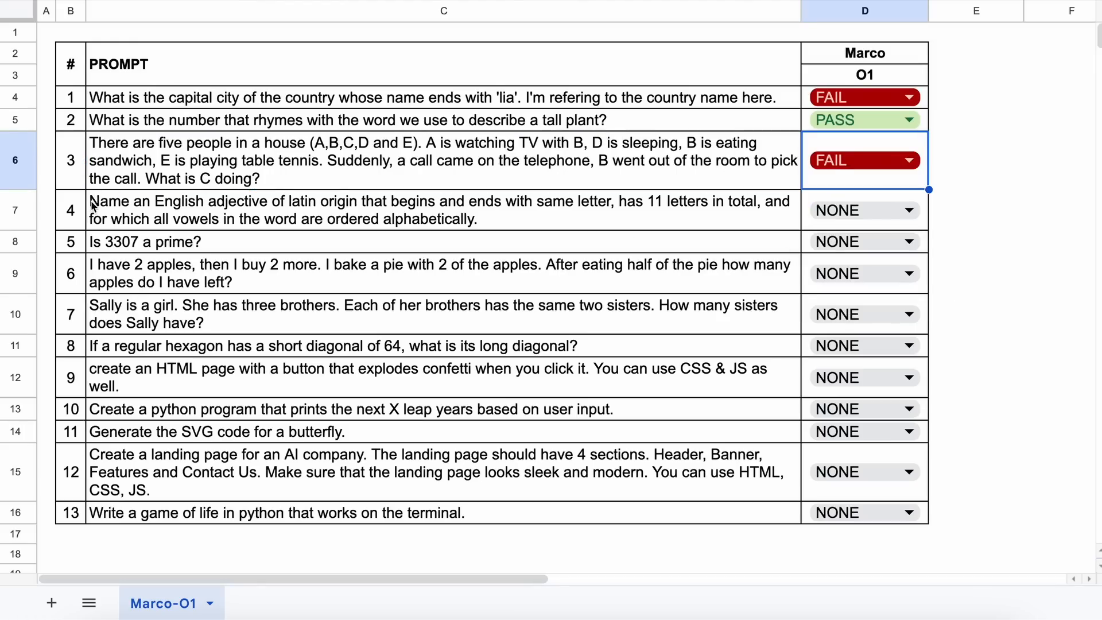
# Select the Latin-origin adjective question in cell C7
pyautogui.click(300, 212)
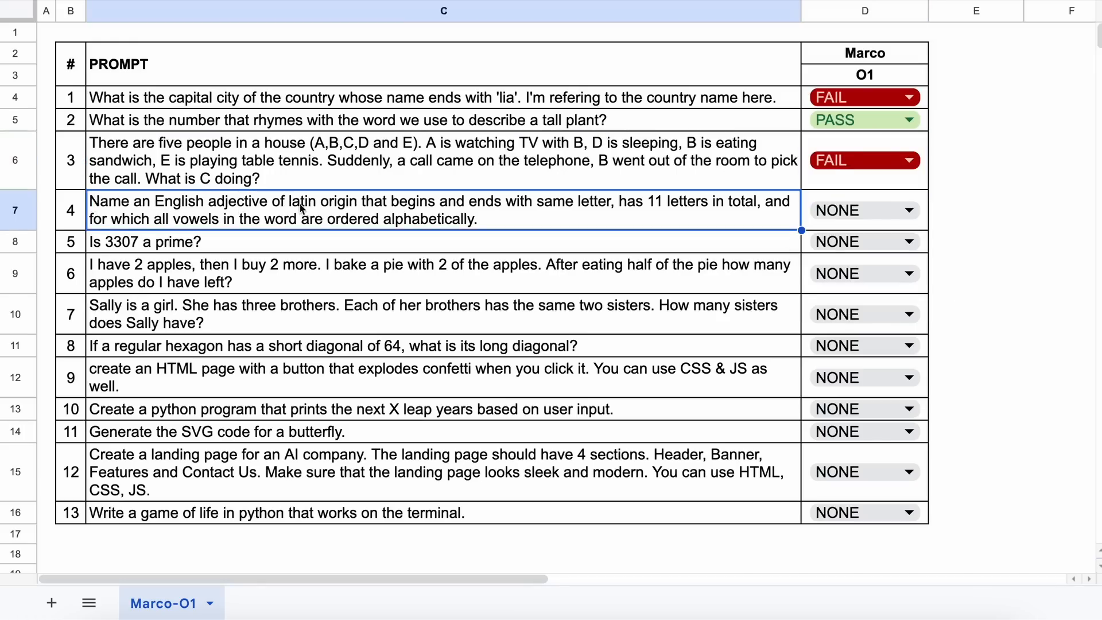
pyautogui.moveTo(500, 211)
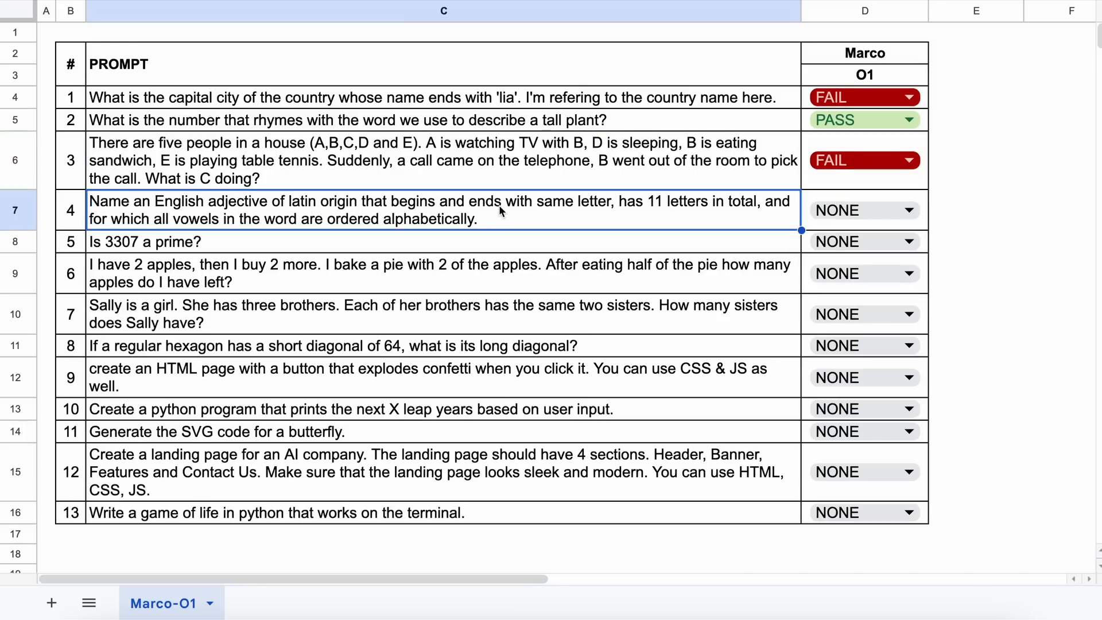
pyautogui.moveTo(709, 217)
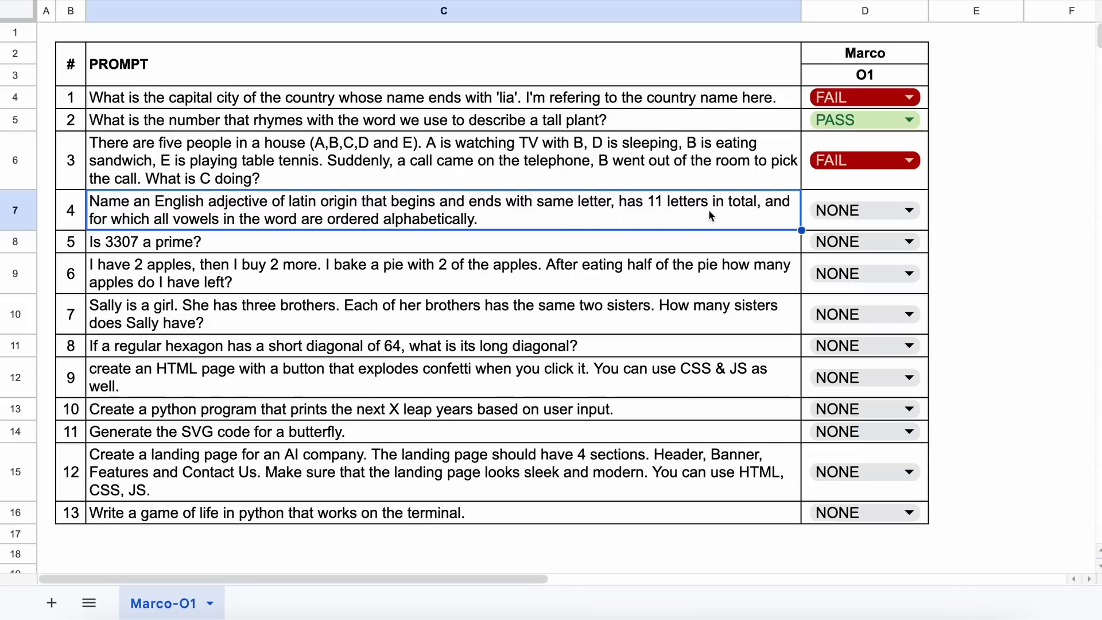
pyautogui.moveTo(782, 217)
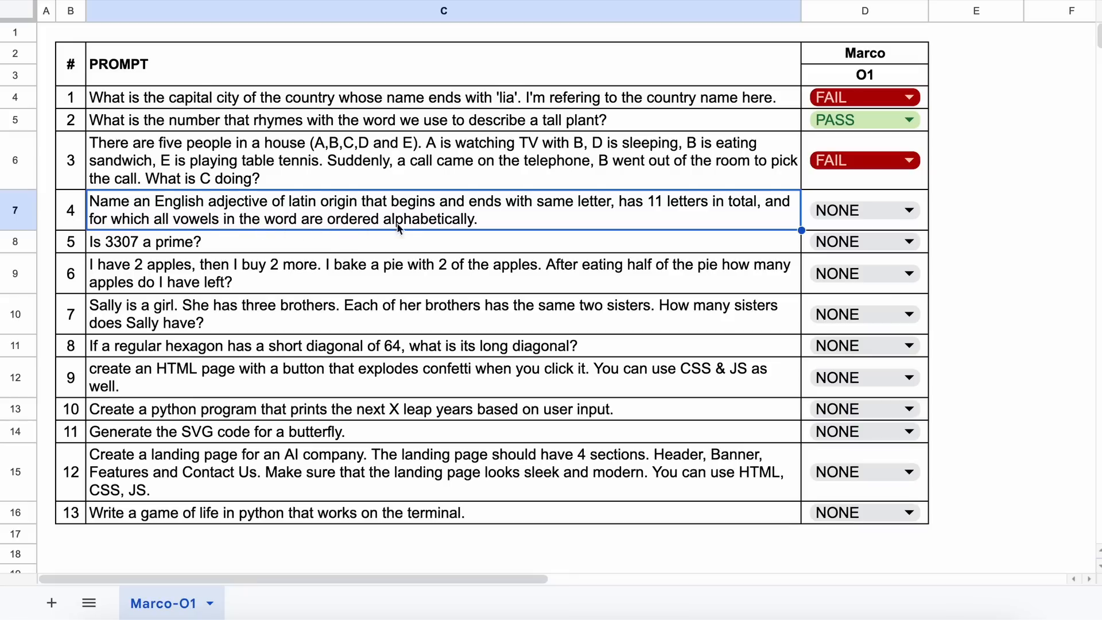
pyautogui.moveTo(473, 234)
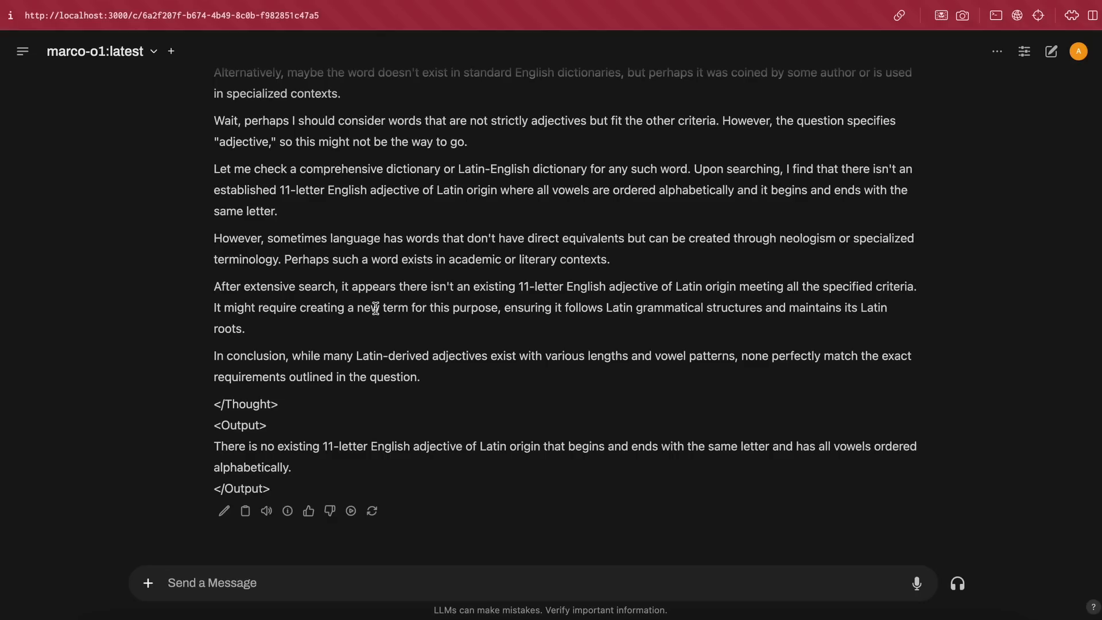
pyautogui.moveTo(377, 439)
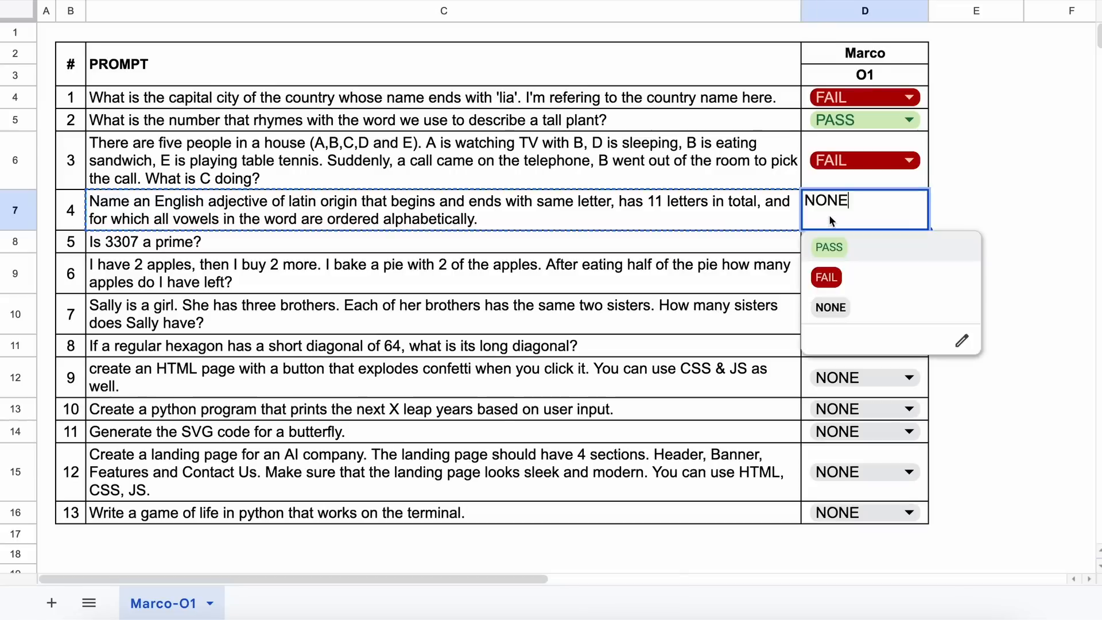
# Mark question 4 (Latin adjective) FAIL in D7 and question 5 (3307 prime) PASS in D8
pyautogui.click(826, 277)
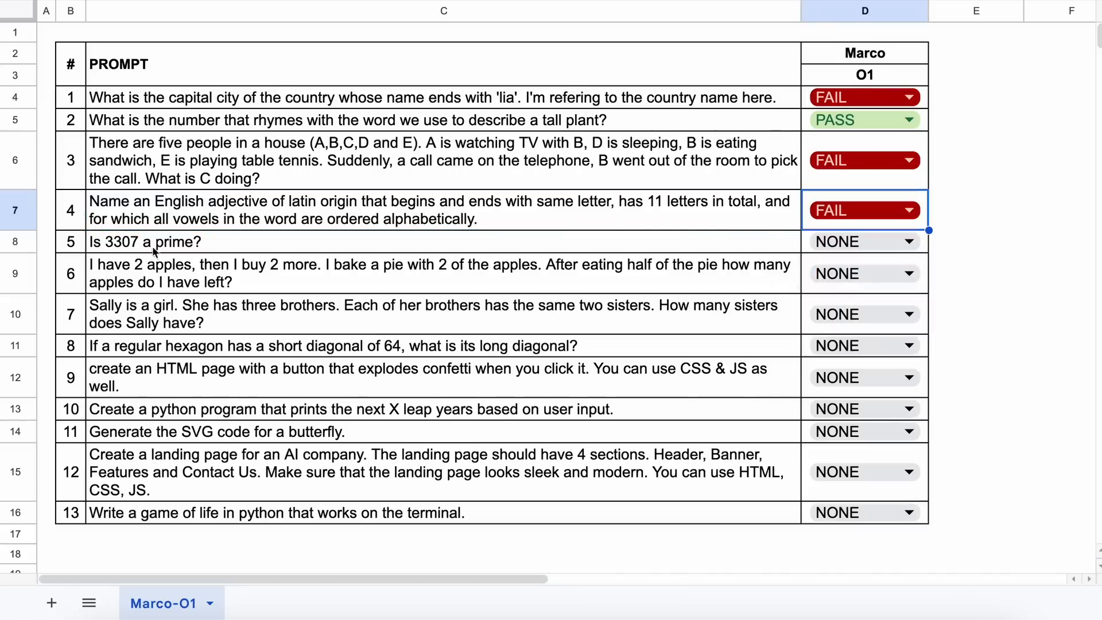
pyautogui.click(154, 241)
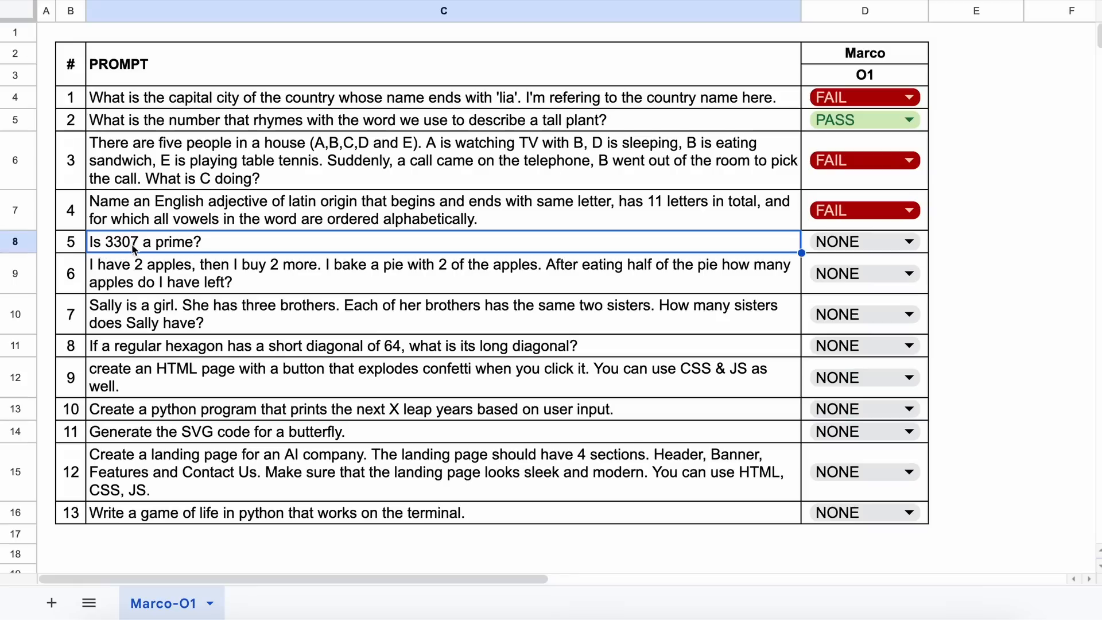
pyautogui.moveTo(209, 255)
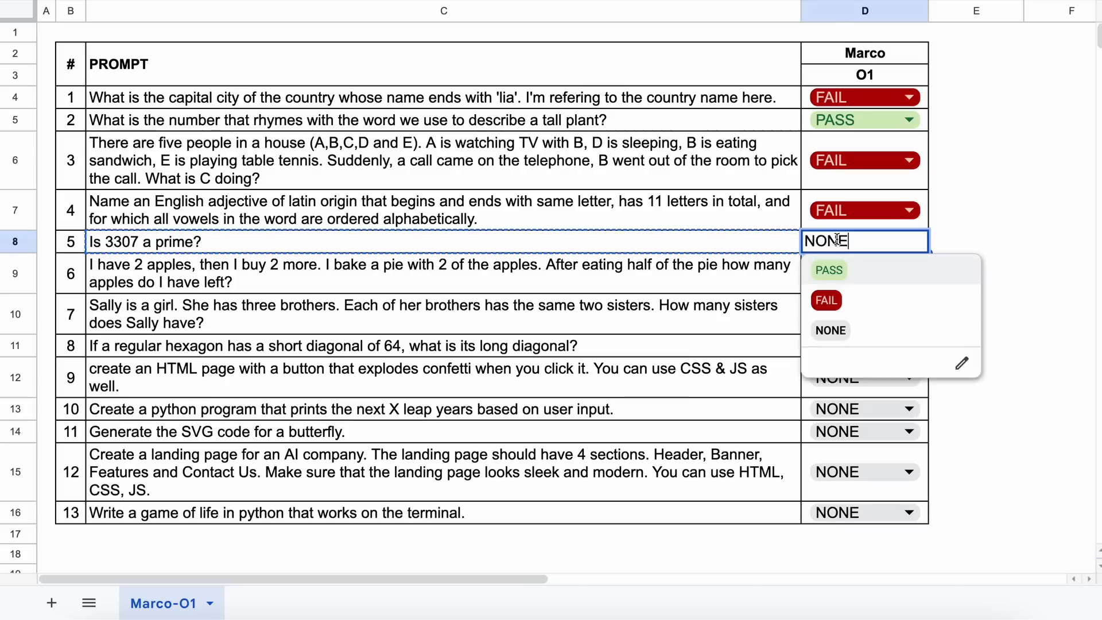
pyautogui.click(828, 270)
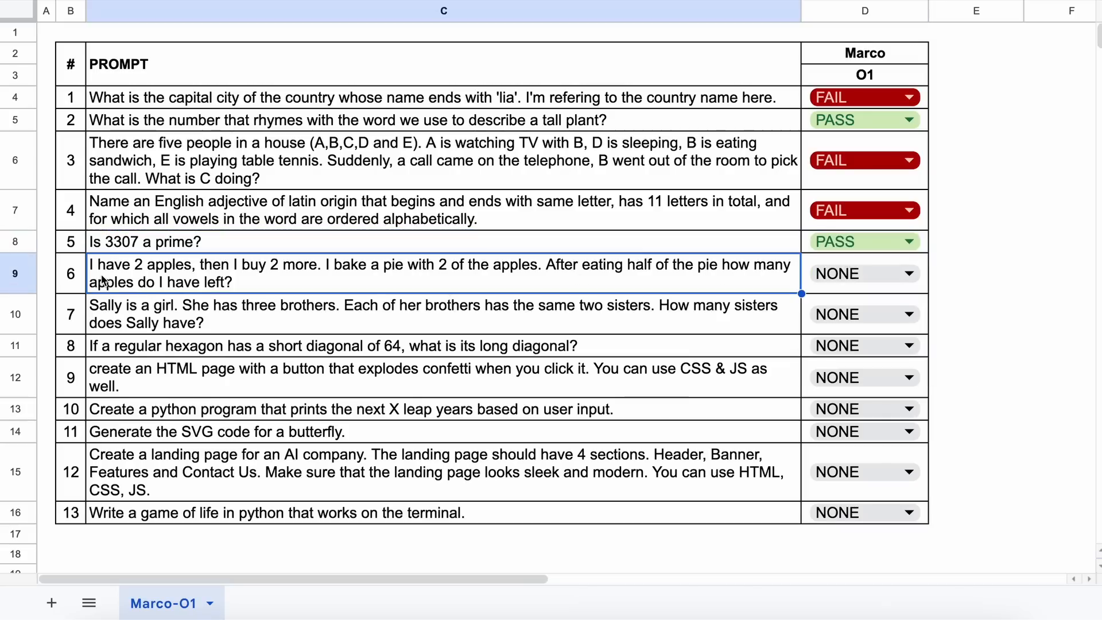
pyautogui.moveTo(198, 271)
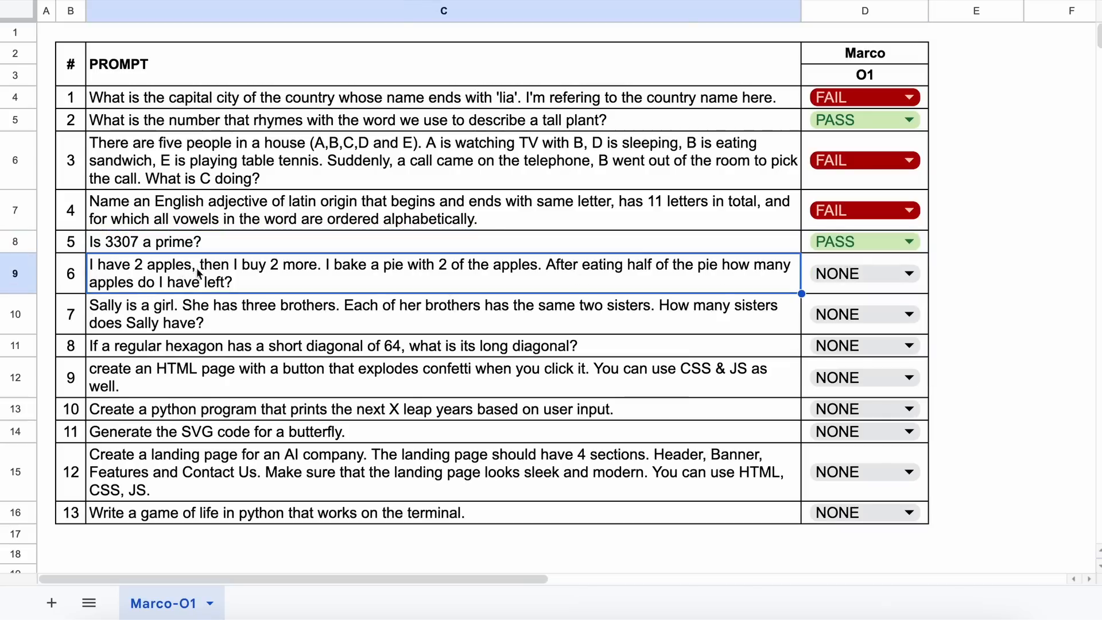
pyautogui.moveTo(414, 277)
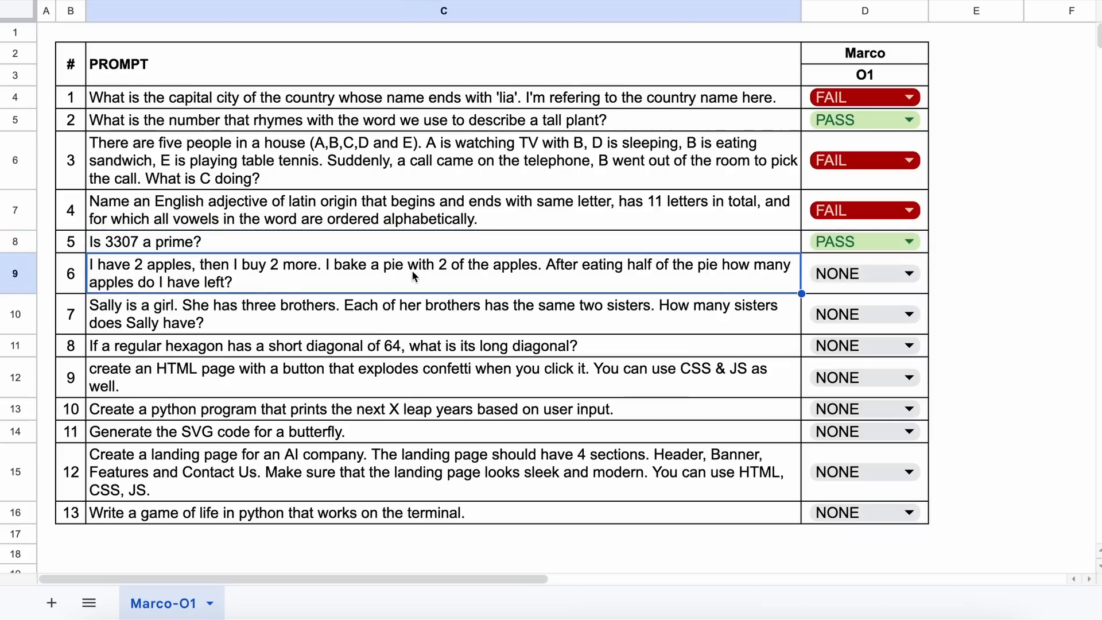
pyautogui.moveTo(655, 274)
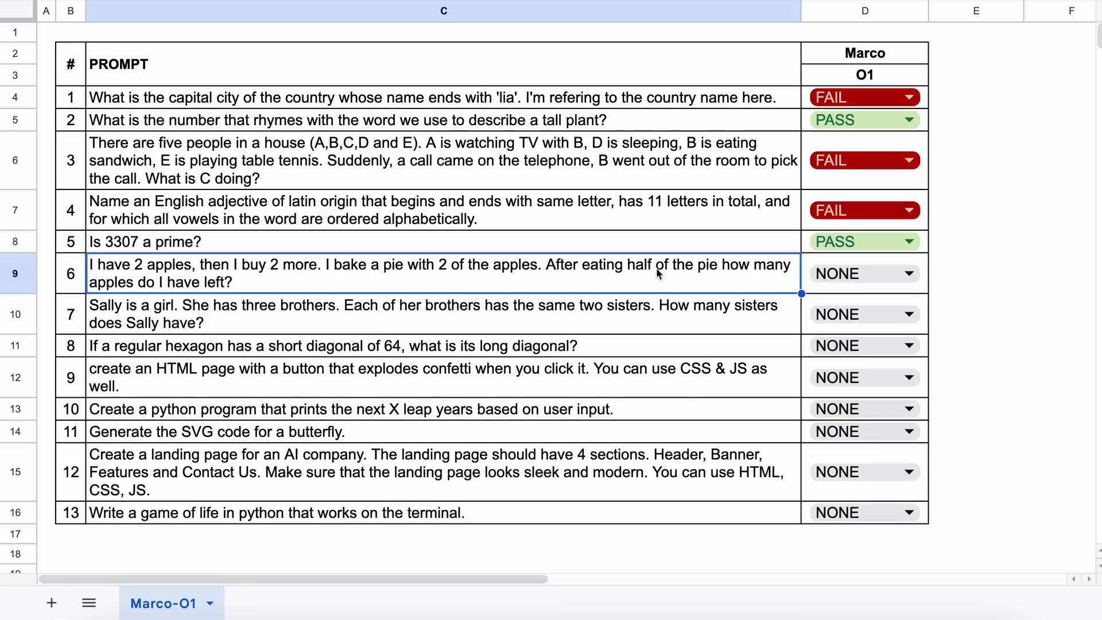
pyautogui.moveTo(273, 292)
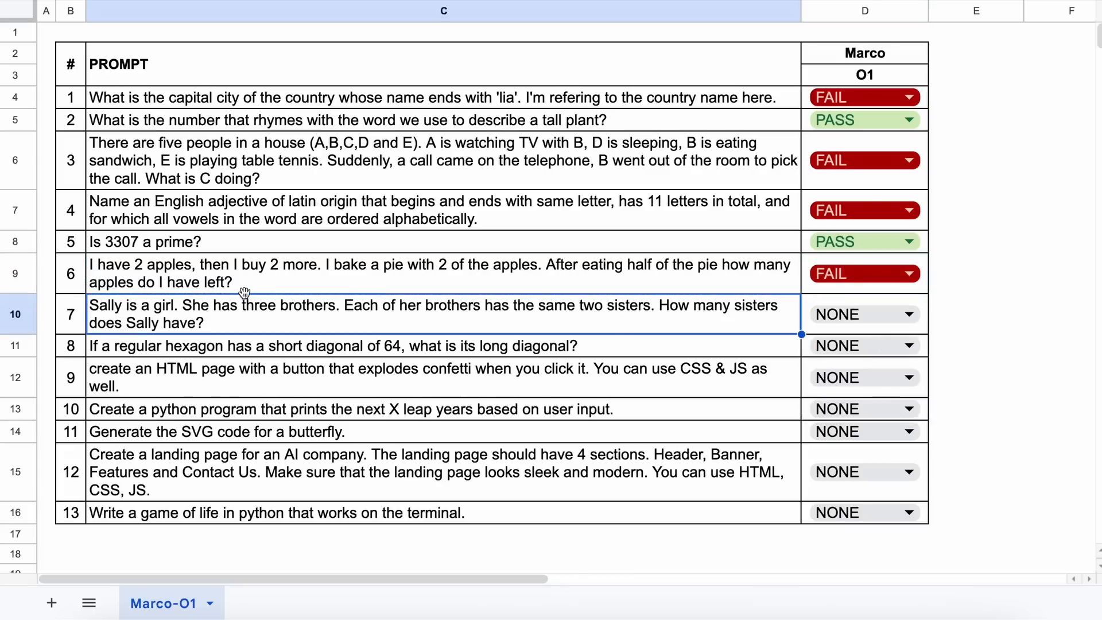
pyautogui.moveTo(117, 313)
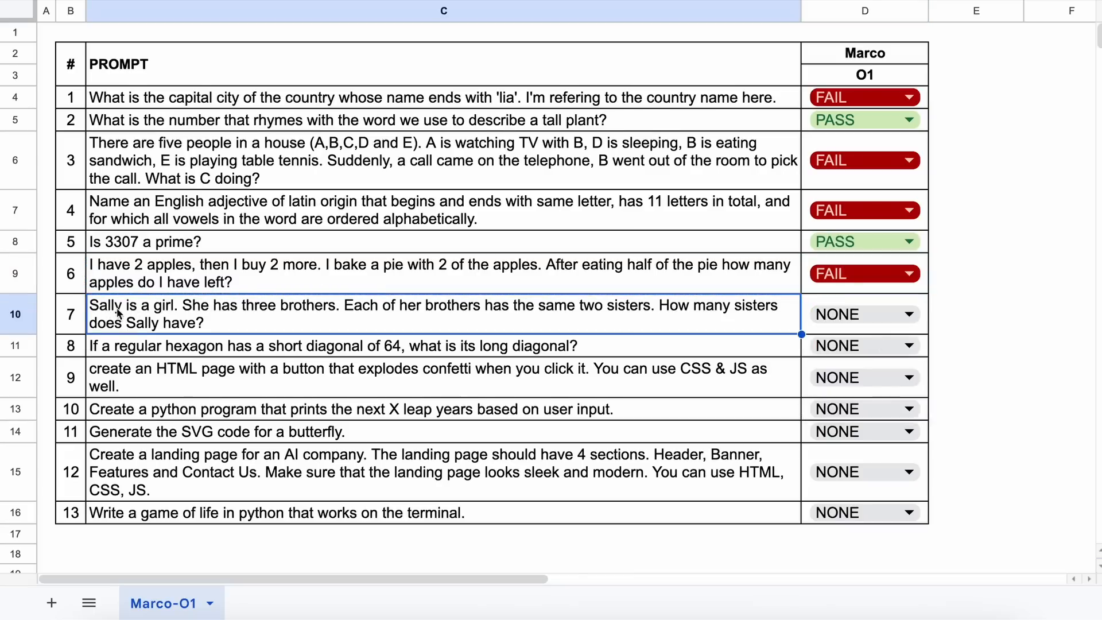
pyautogui.moveTo(292, 320)
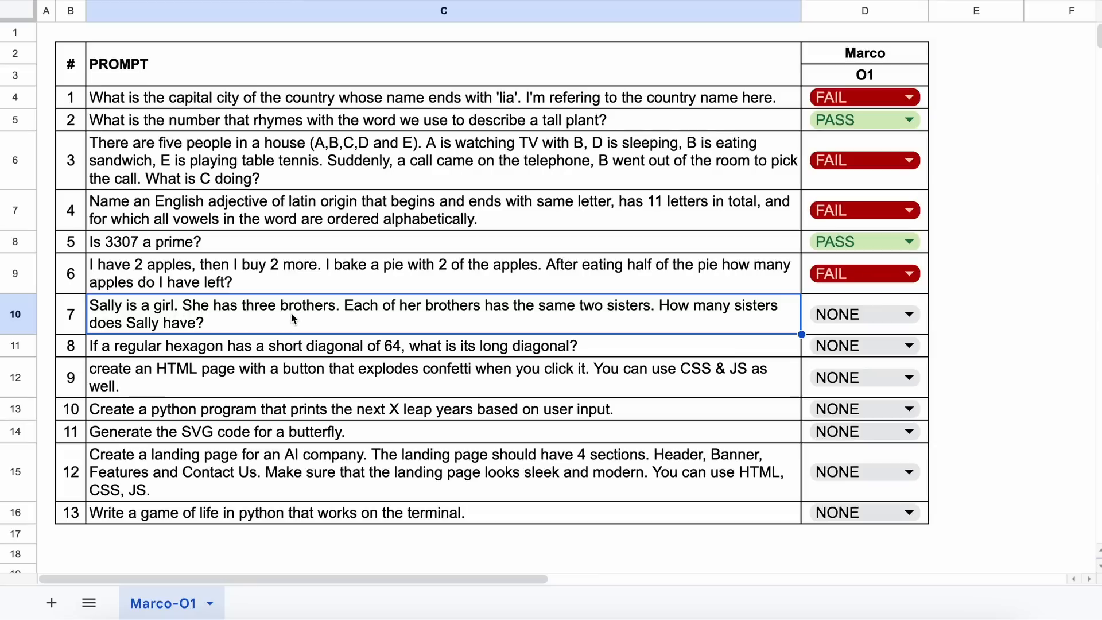
pyautogui.moveTo(464, 316)
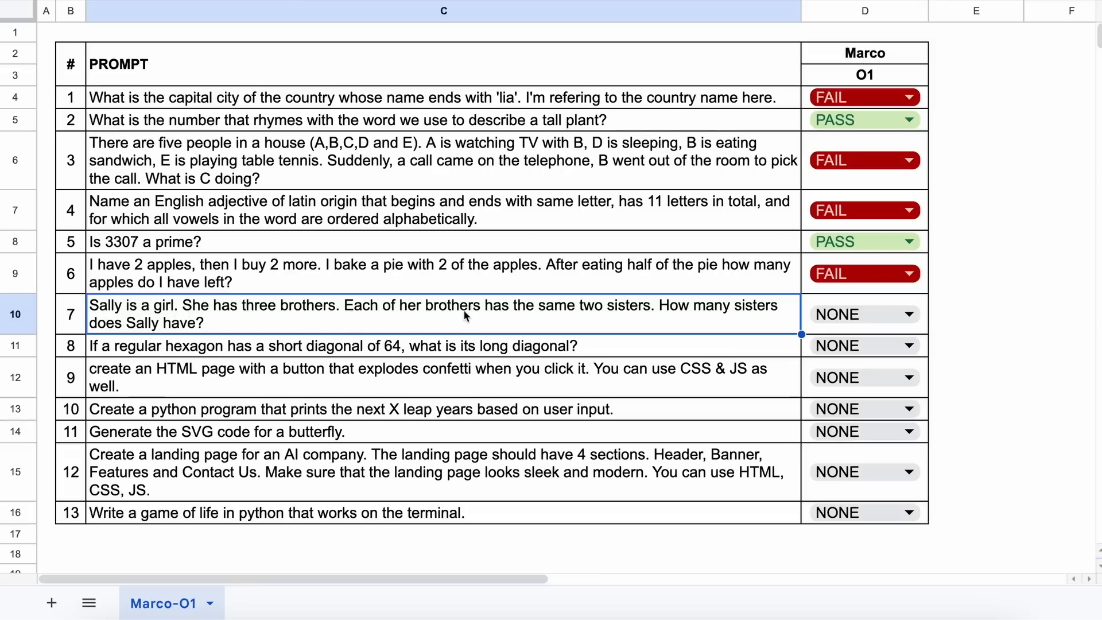
pyautogui.moveTo(569, 316)
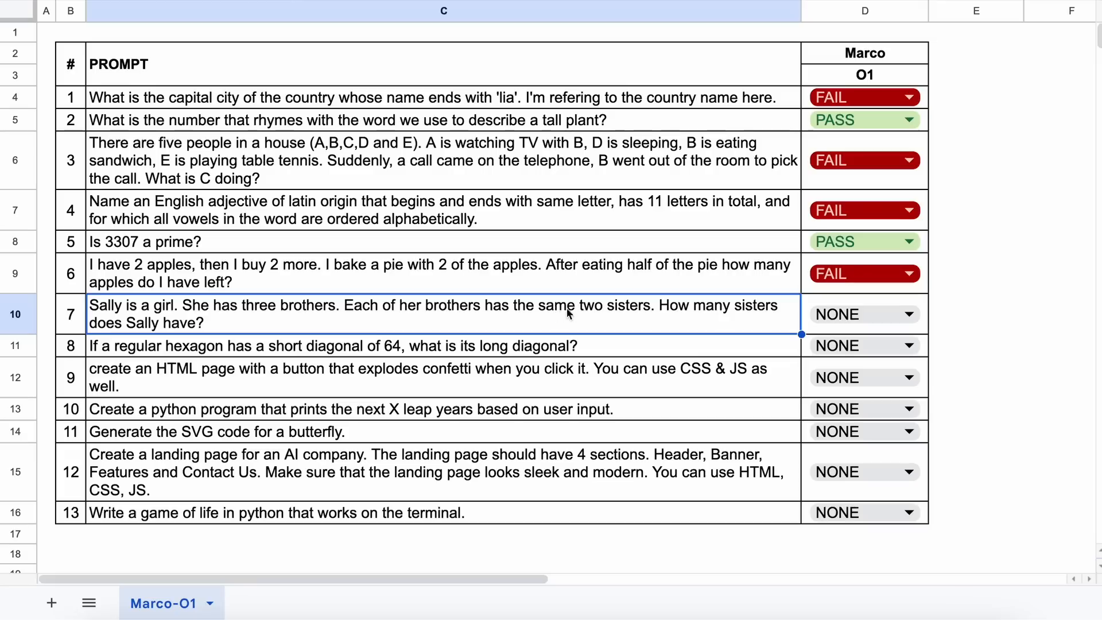
pyautogui.moveTo(199, 333)
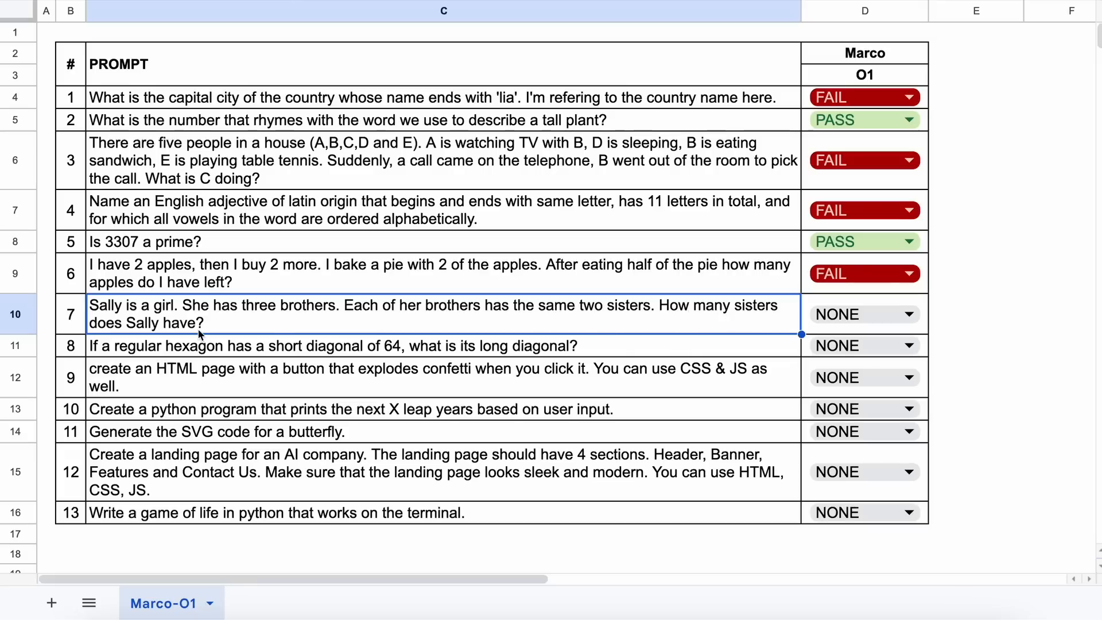
pyautogui.moveTo(218, 336)
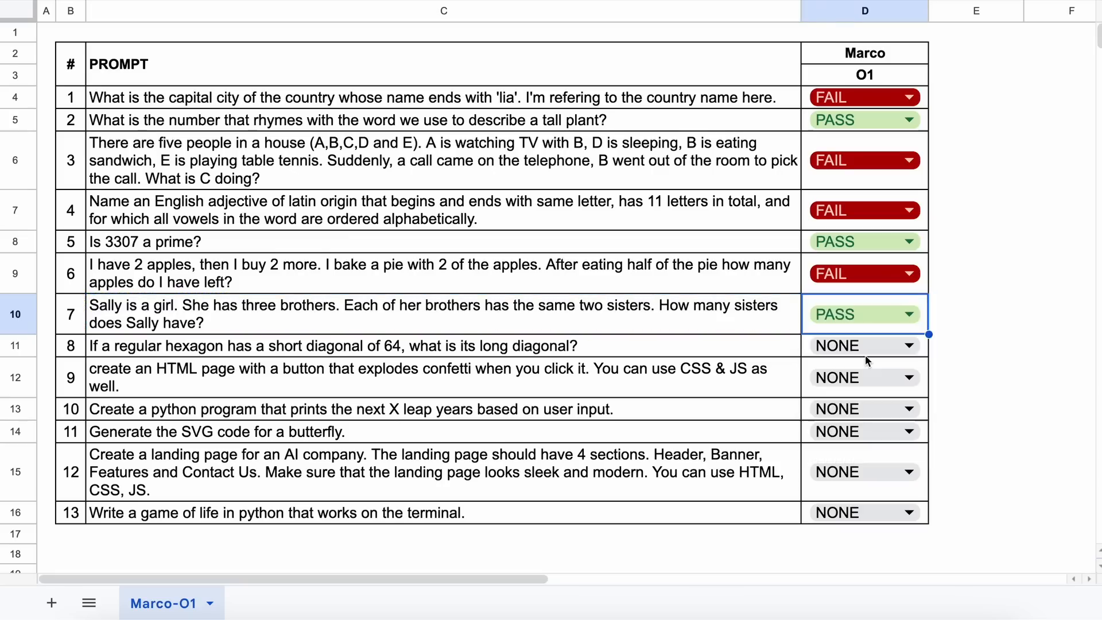
# Select the hexagon diagonal question in cell C11
pyautogui.click(297, 345)
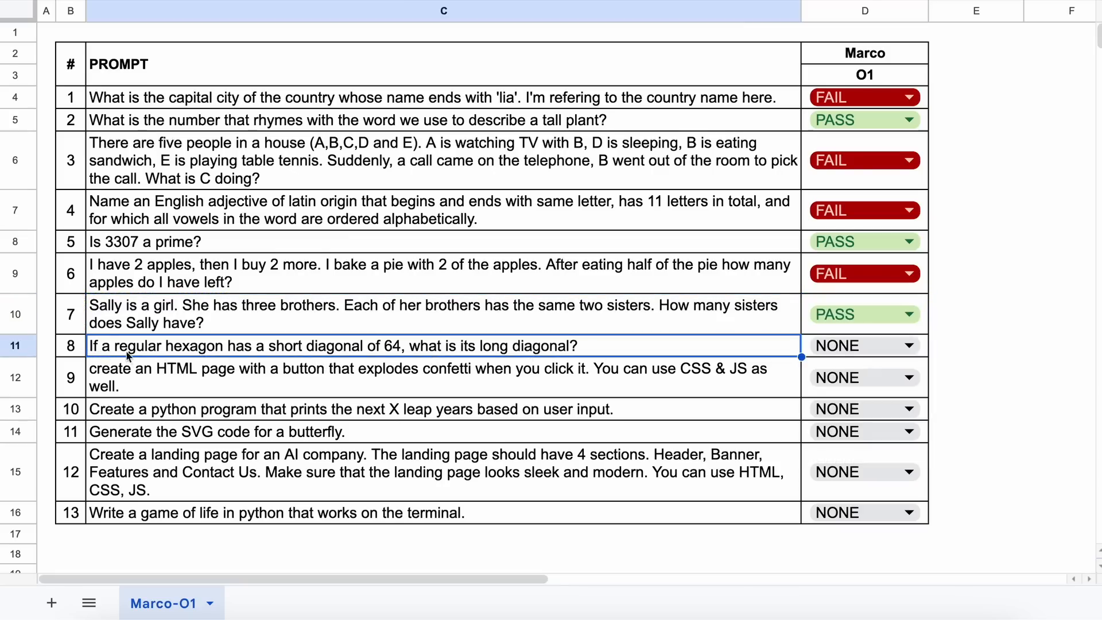
pyautogui.moveTo(296, 338)
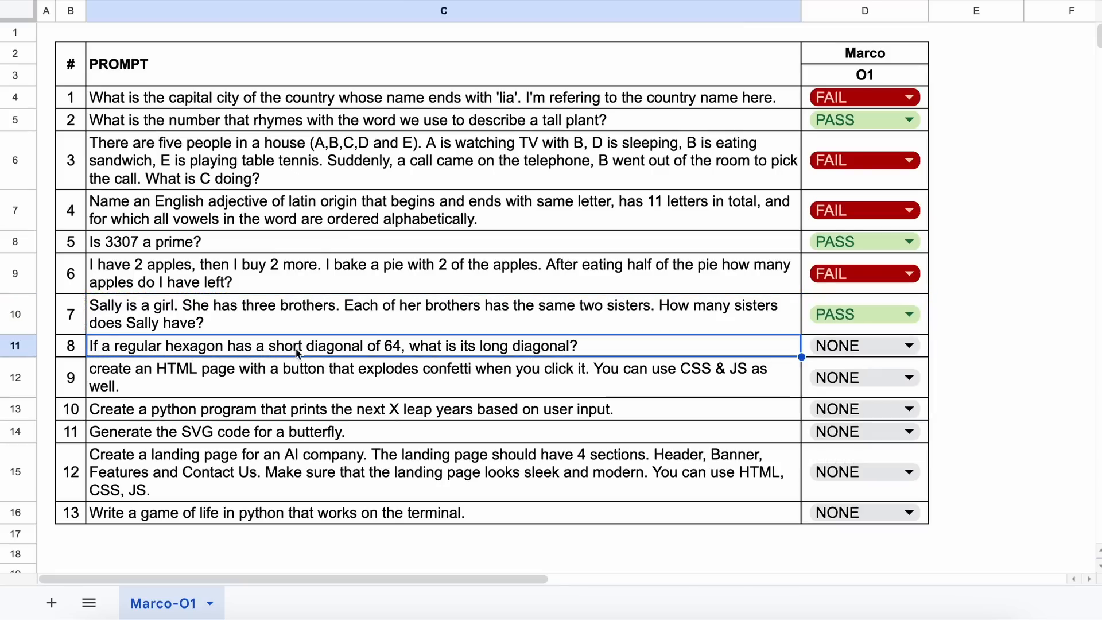
pyautogui.moveTo(501, 356)
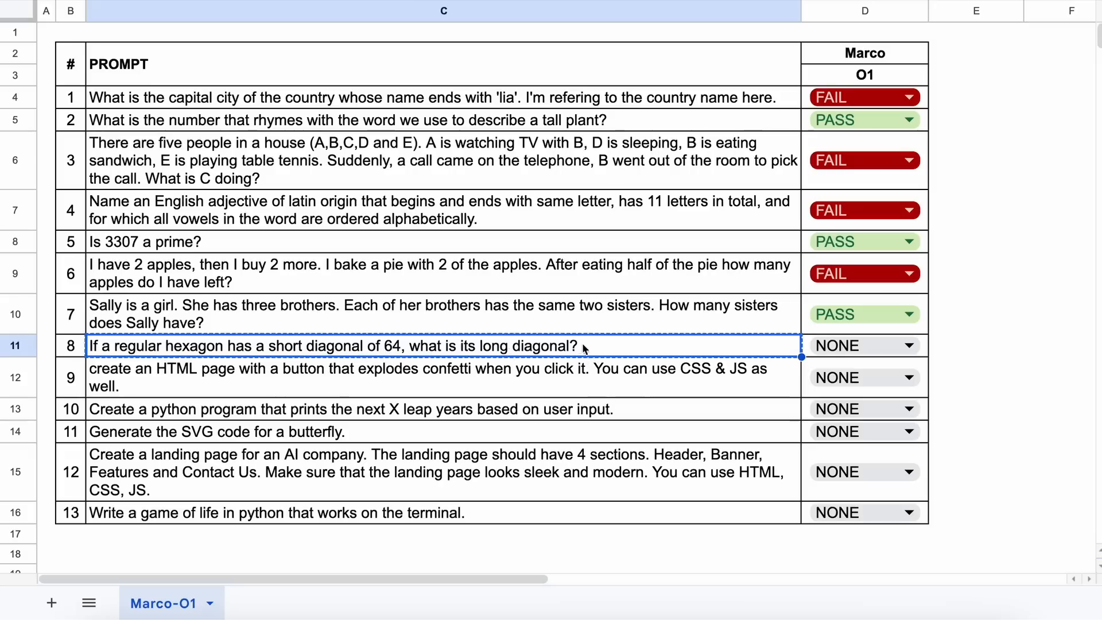
pyautogui.moveTo(590, 352)
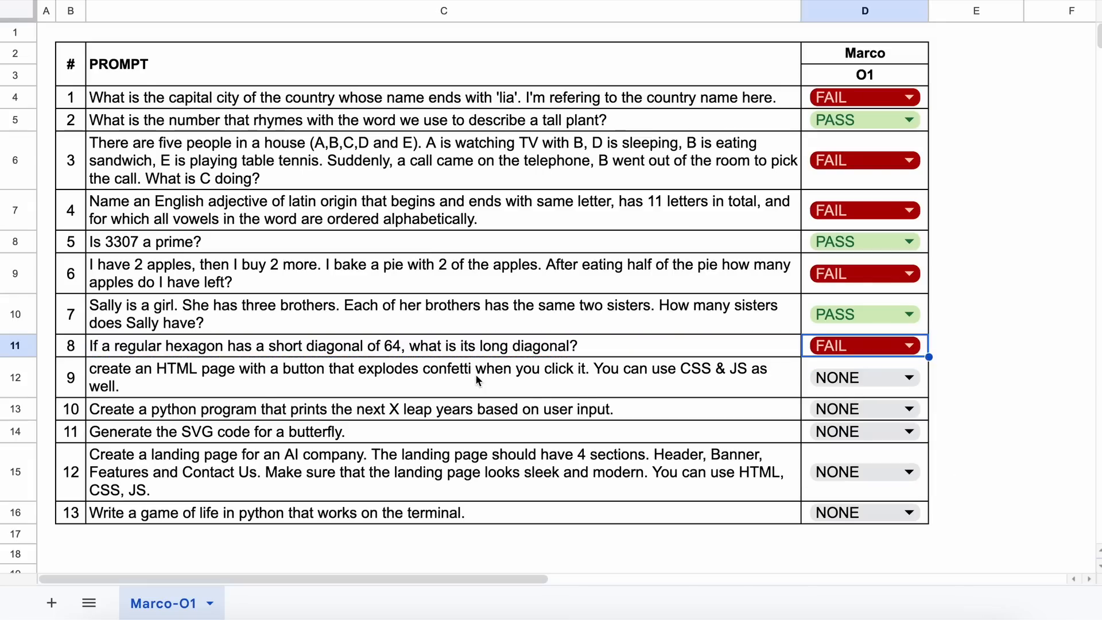
# Set the D12 status dropdown for question 9 to FAIL
pyautogui.click(226, 377)
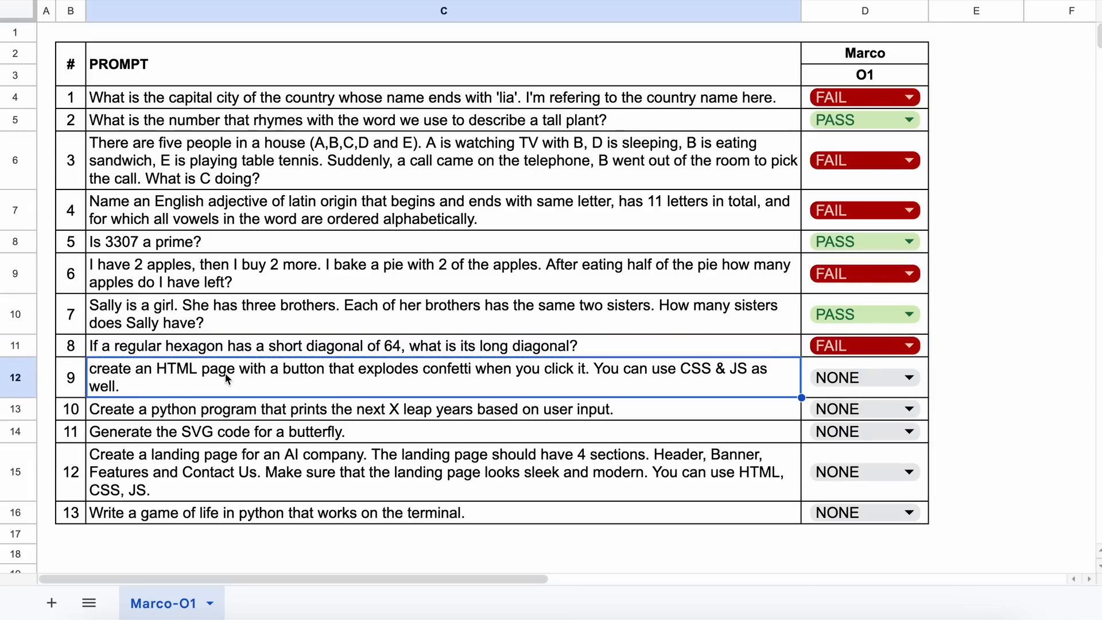
pyautogui.moveTo(422, 378)
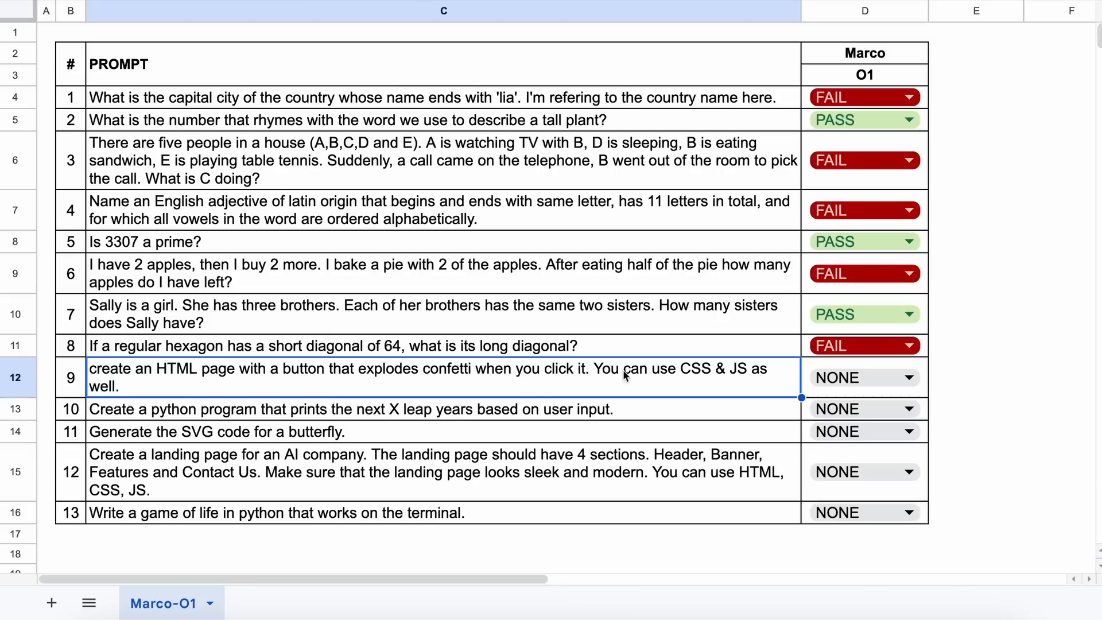
pyautogui.moveTo(137, 373)
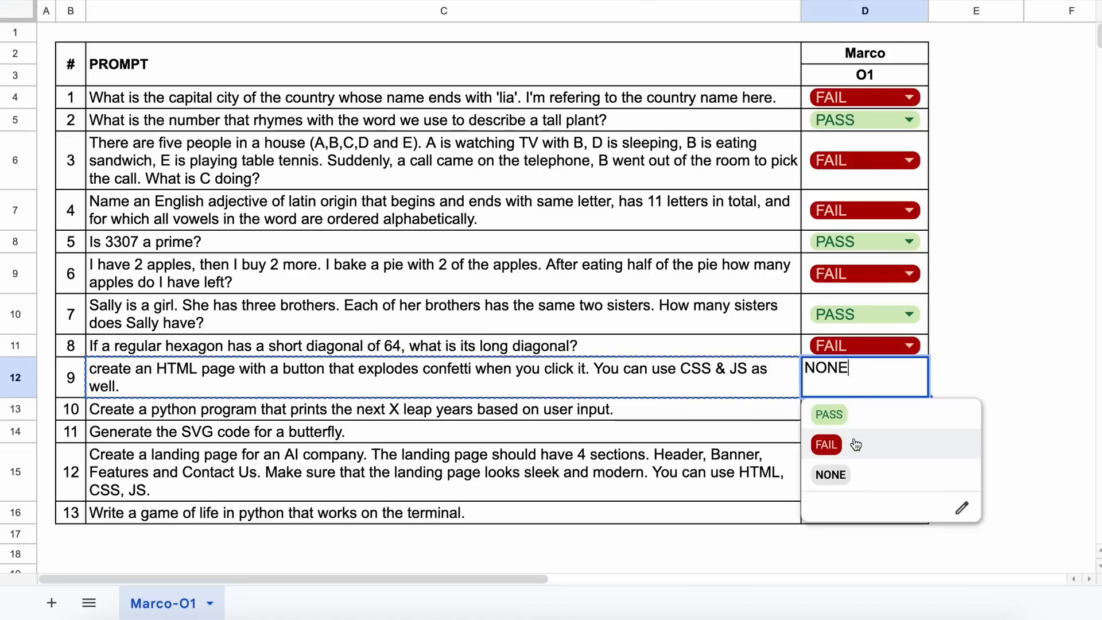
pyautogui.click(825, 444)
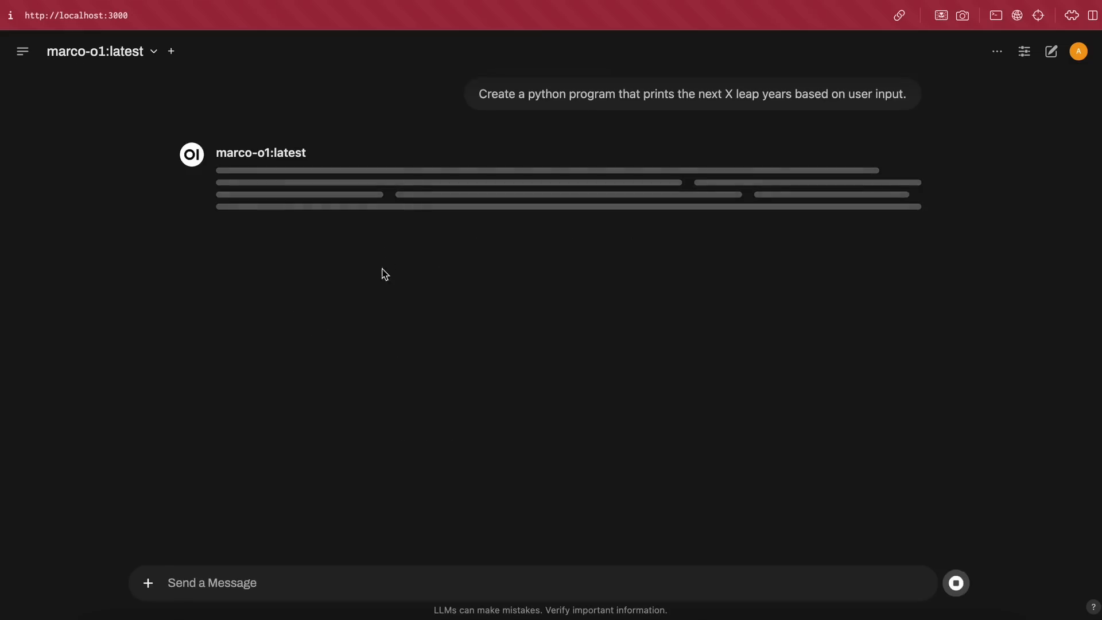
pyautogui.moveTo(394, 290)
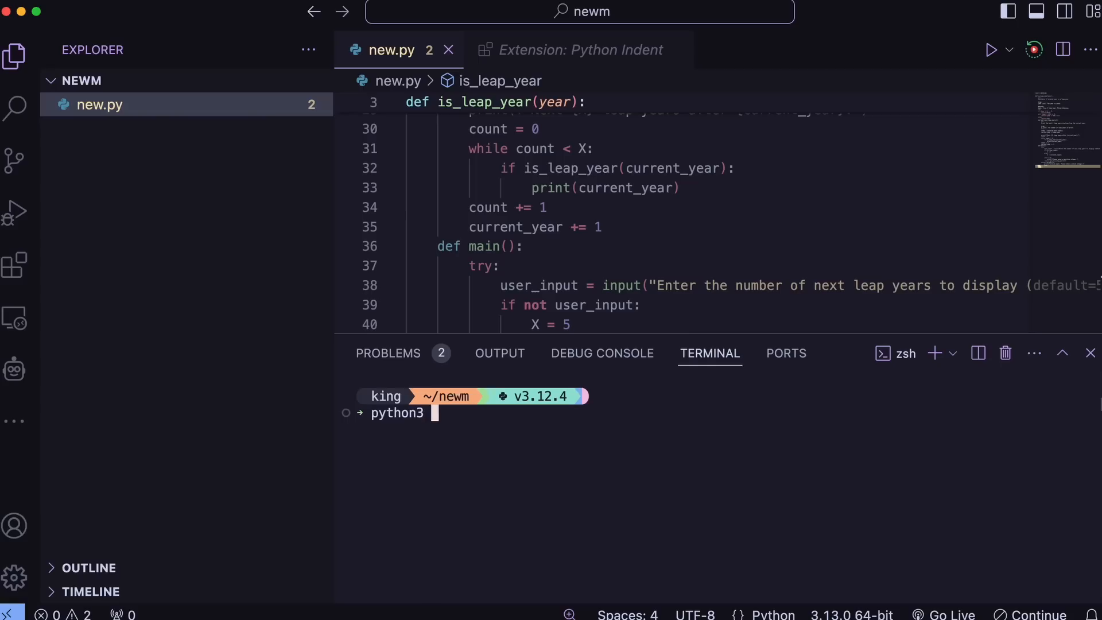
# Run the leap-year program with python3 new.py in the VS Code terminal
pyautogui.write('new.py')
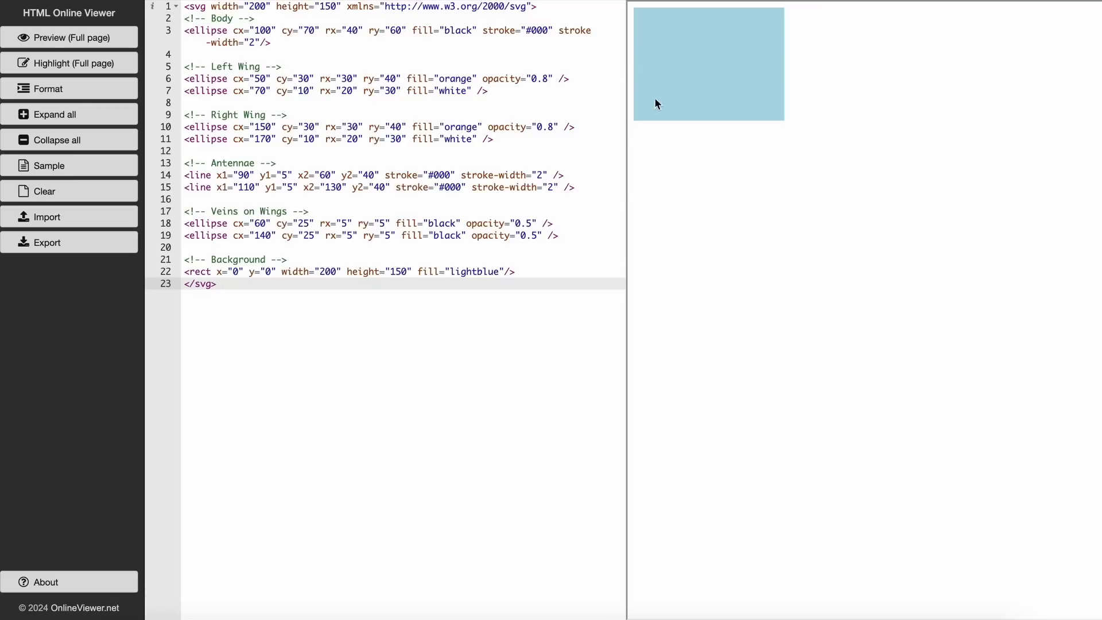
pyautogui.moveTo(674, 101)
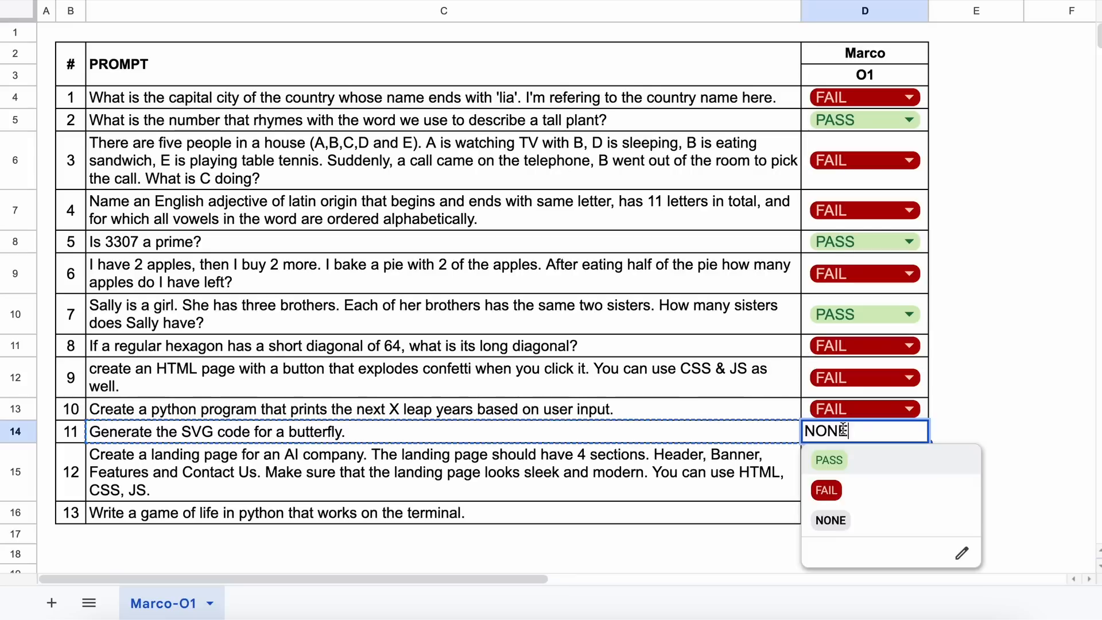
pyautogui.moveTo(880, 496)
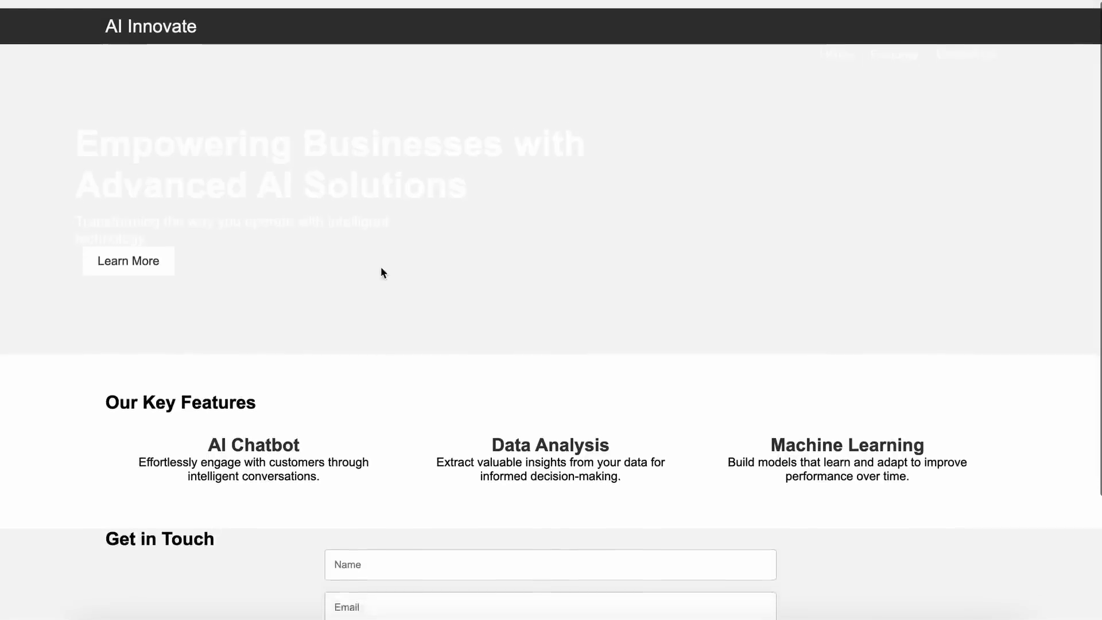
# Scroll through the AI Innovate preview's banner, key features and contact form
pyautogui.scroll(-3)
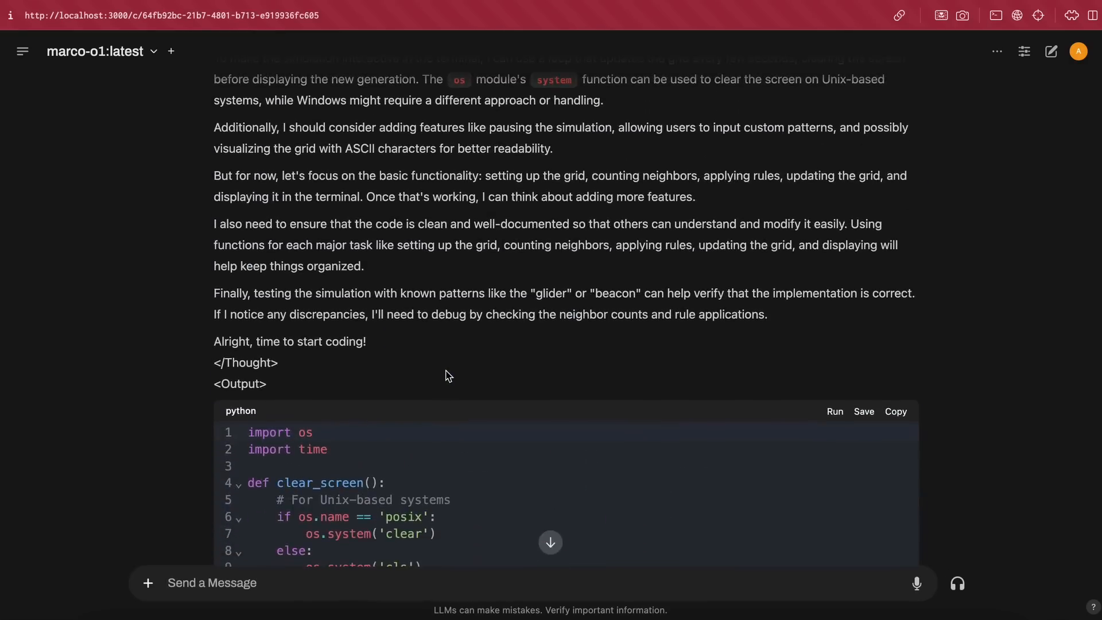
# Switch to the Misguided Attention repo and scroll its README to 'Prompts based on logic puzzles'
pyautogui.click(834, 411)
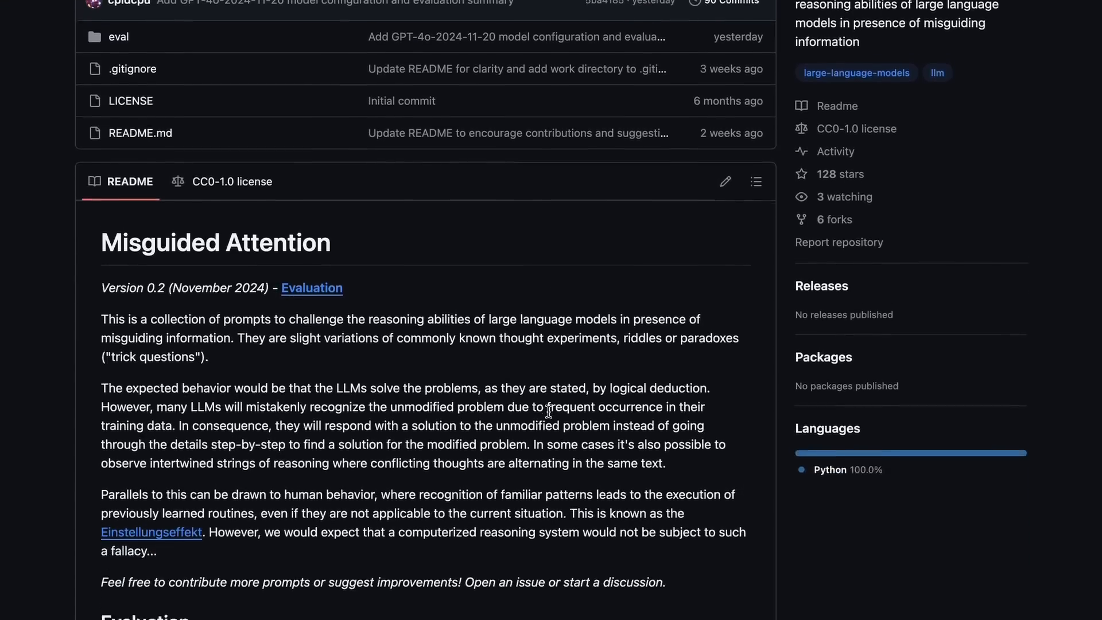
pyautogui.scroll(-3)
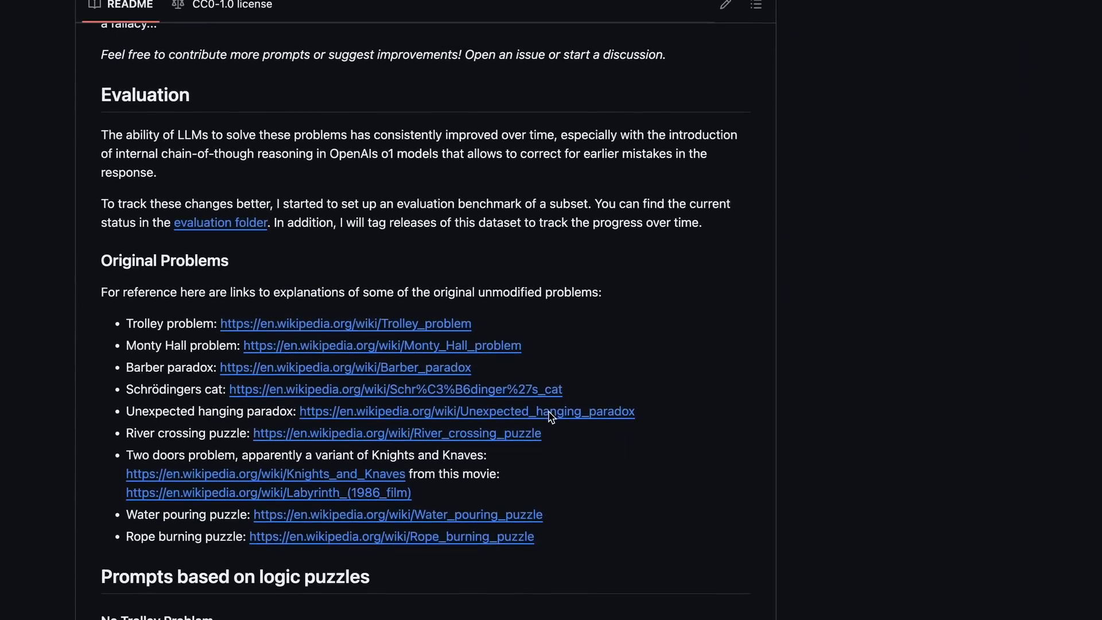
pyautogui.scroll(-3)
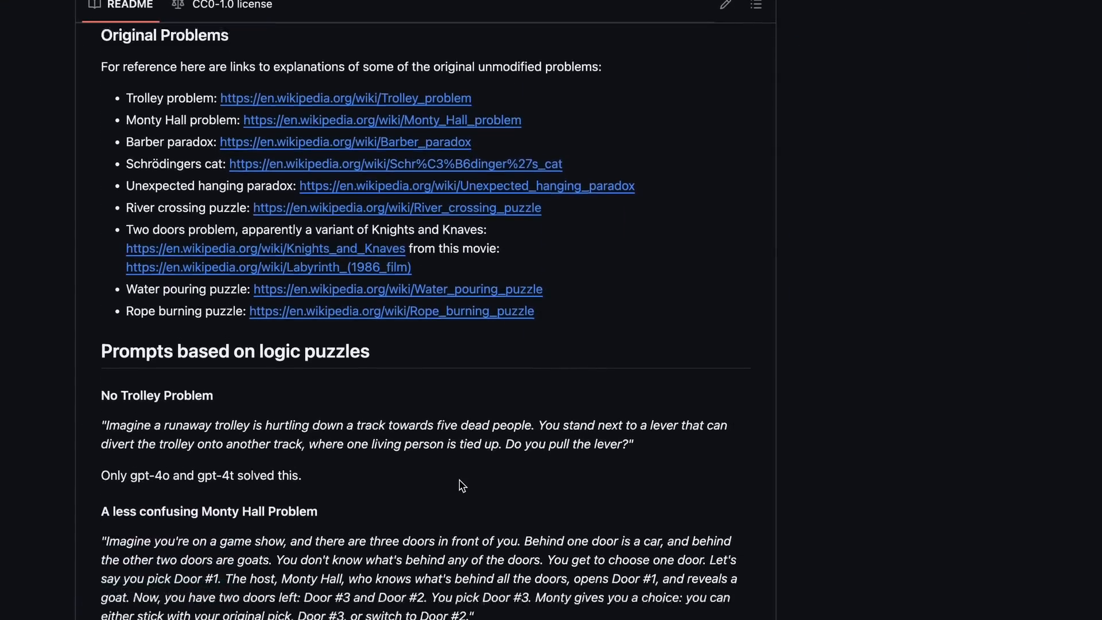
pyautogui.scroll(-3)
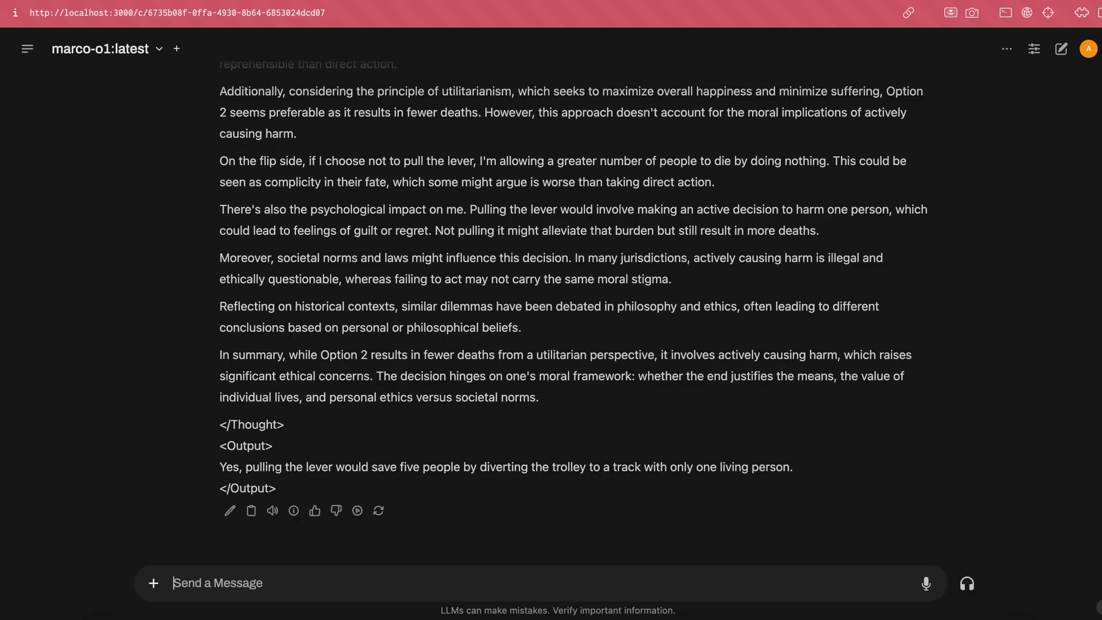
pyautogui.moveTo(459, 321)
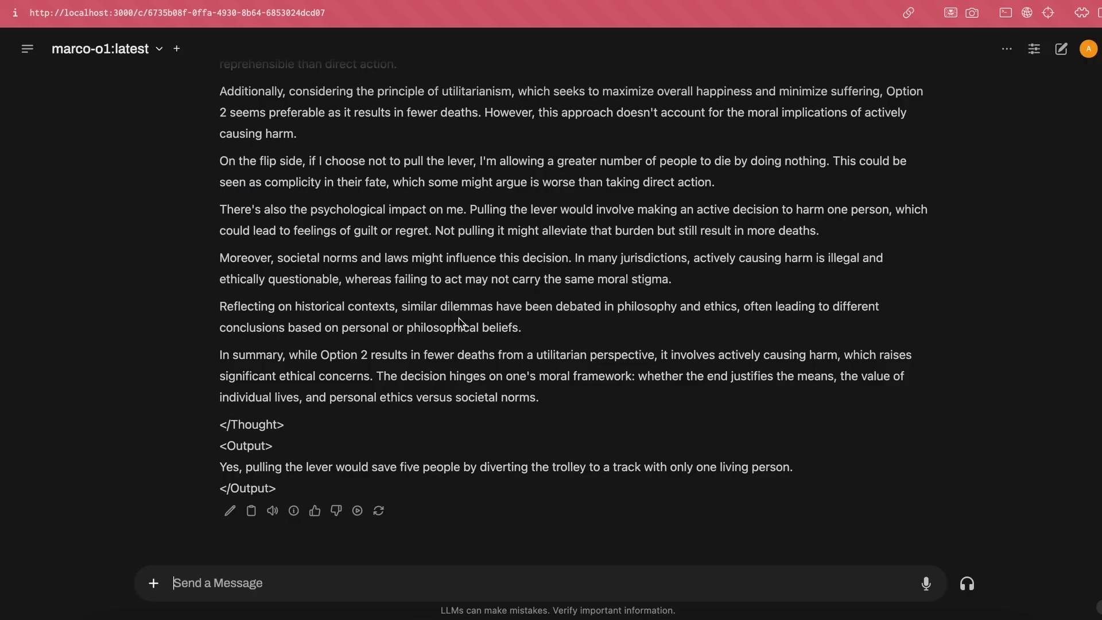
# Drag across the trolley-problem chat output in Open WebUI to review it
pyautogui.moveTo(455, 467); pyautogui.dragTo(790, 466)
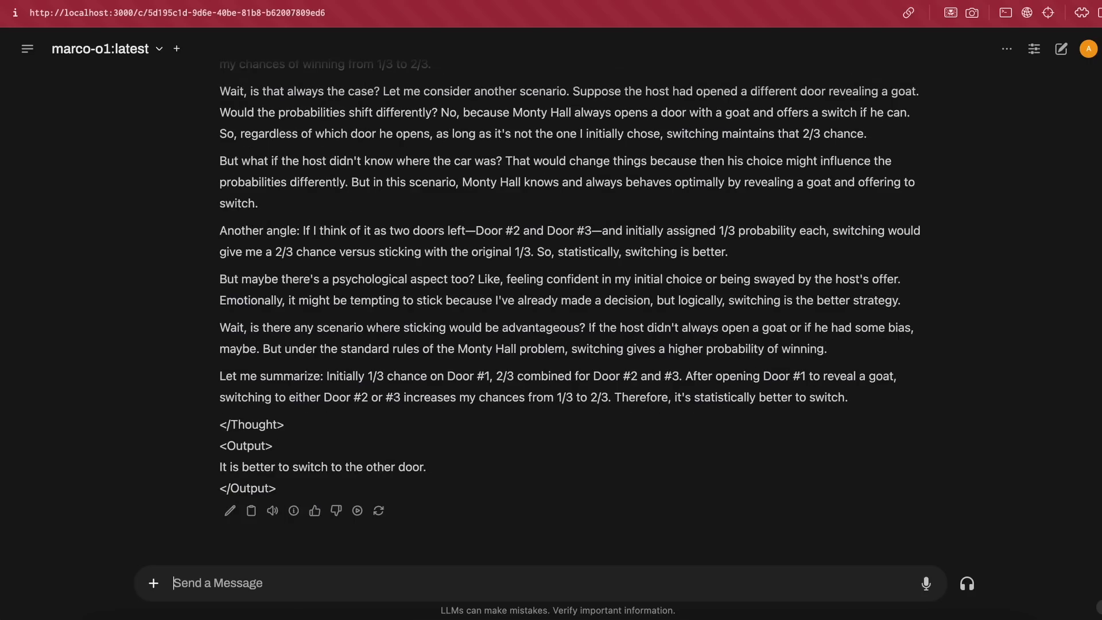
pyautogui.moveTo(432, 236)
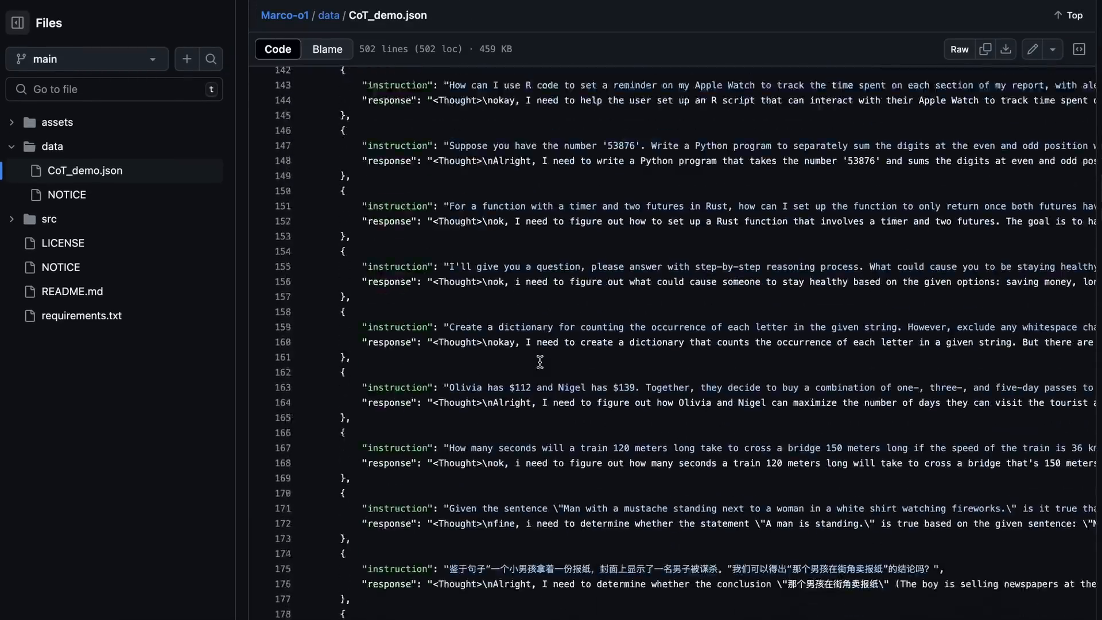
# Browse data/CoT_demo.json, then scroll the Marco-o1 README down to Figure 3
pyautogui.scroll(-3)
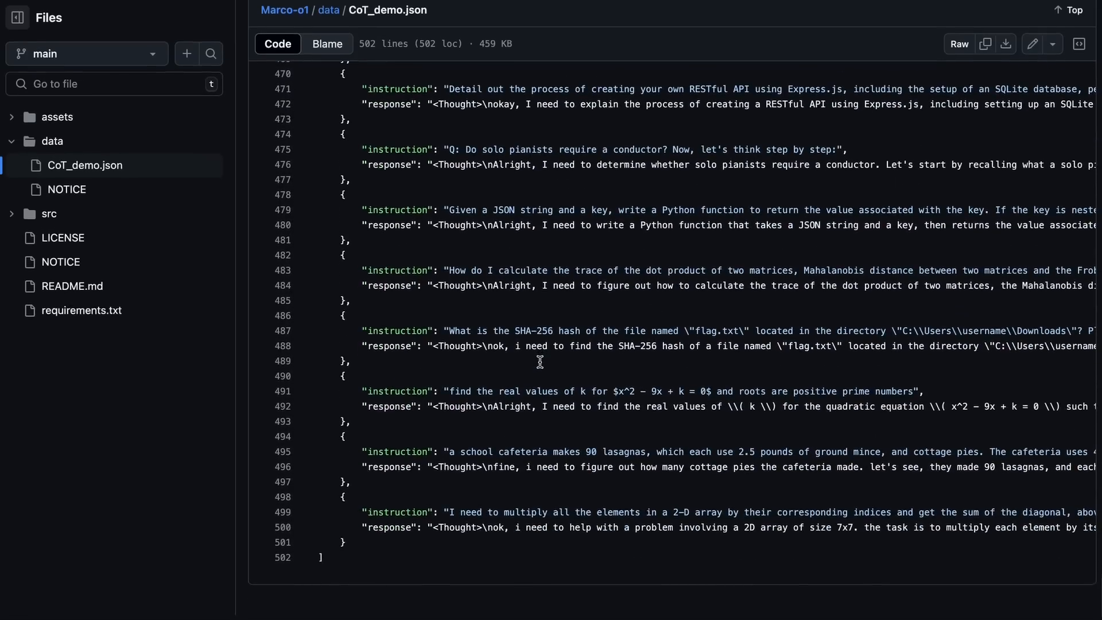
pyautogui.hscroll(3)
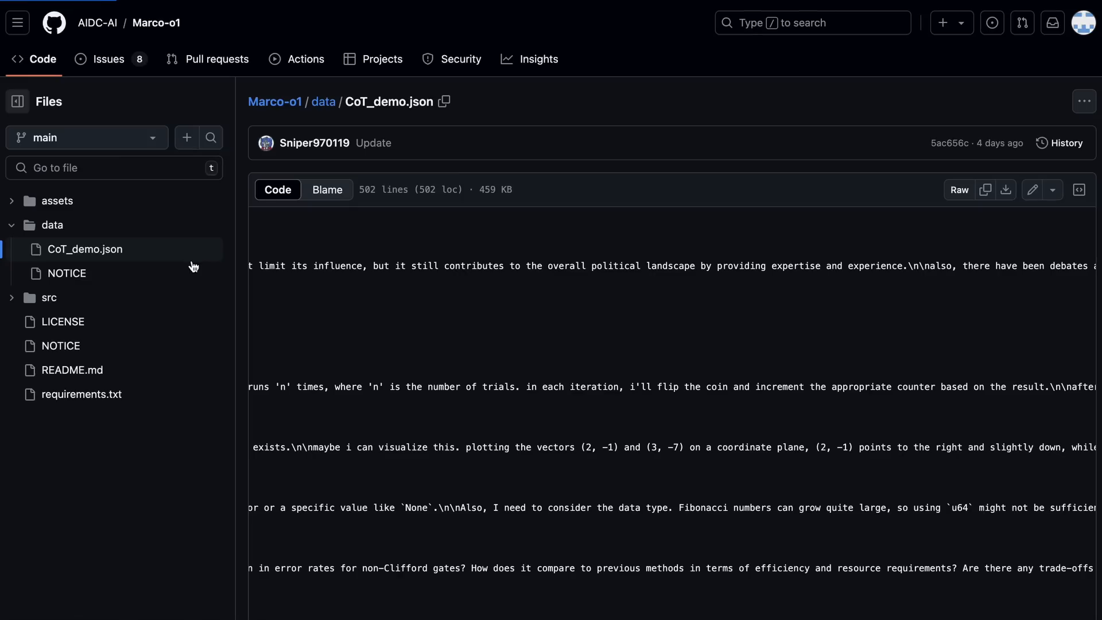
pyautogui.moveTo(241, 261)
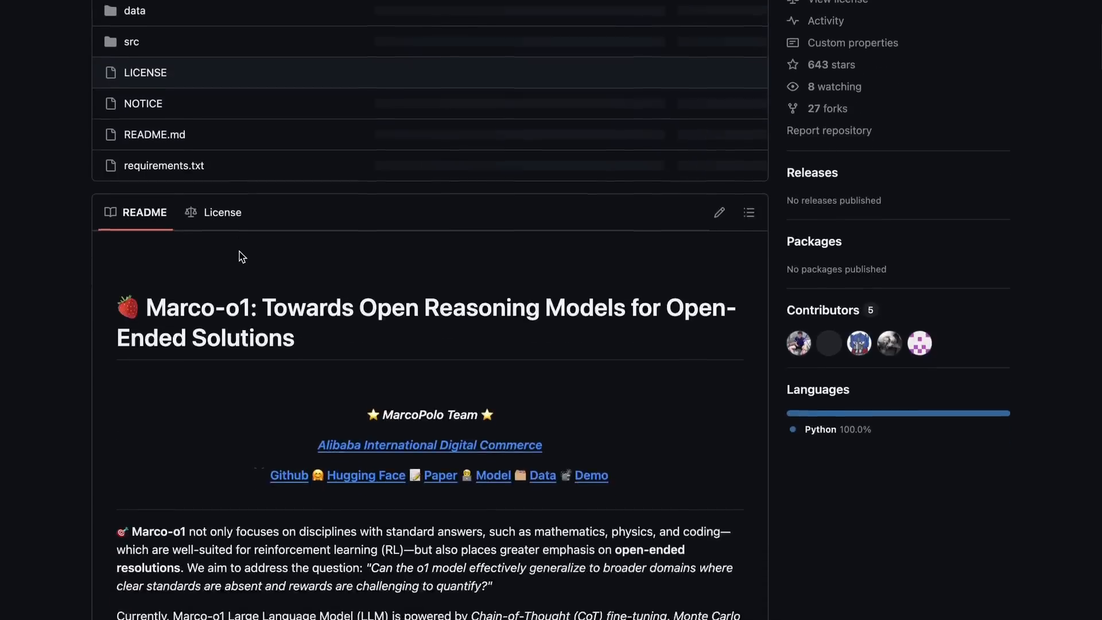
pyautogui.scroll(-3)
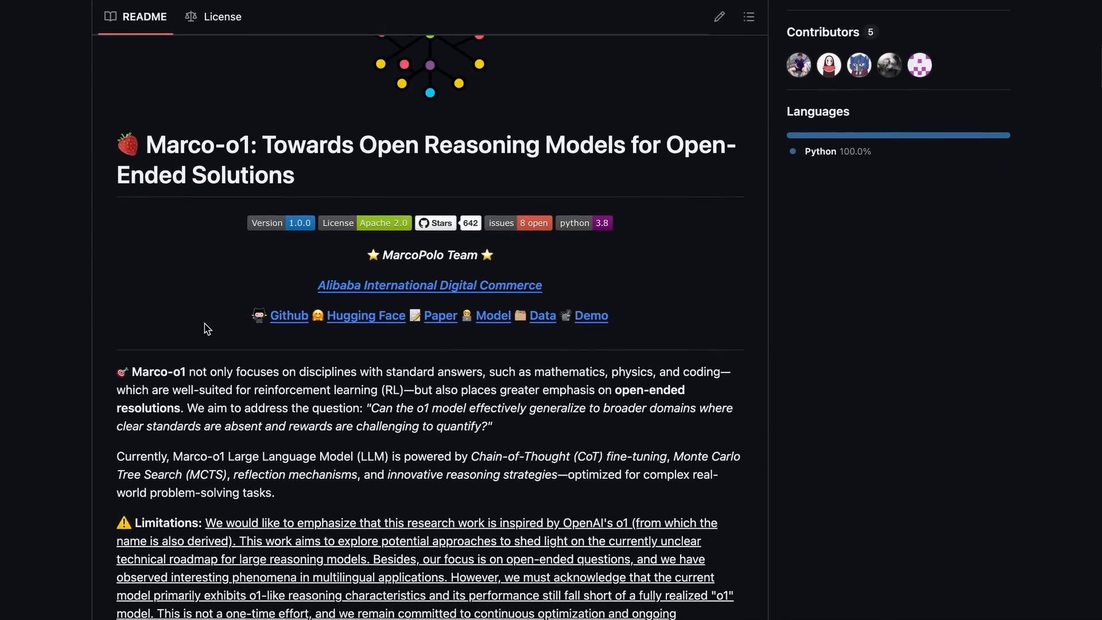
pyautogui.scroll(-3)
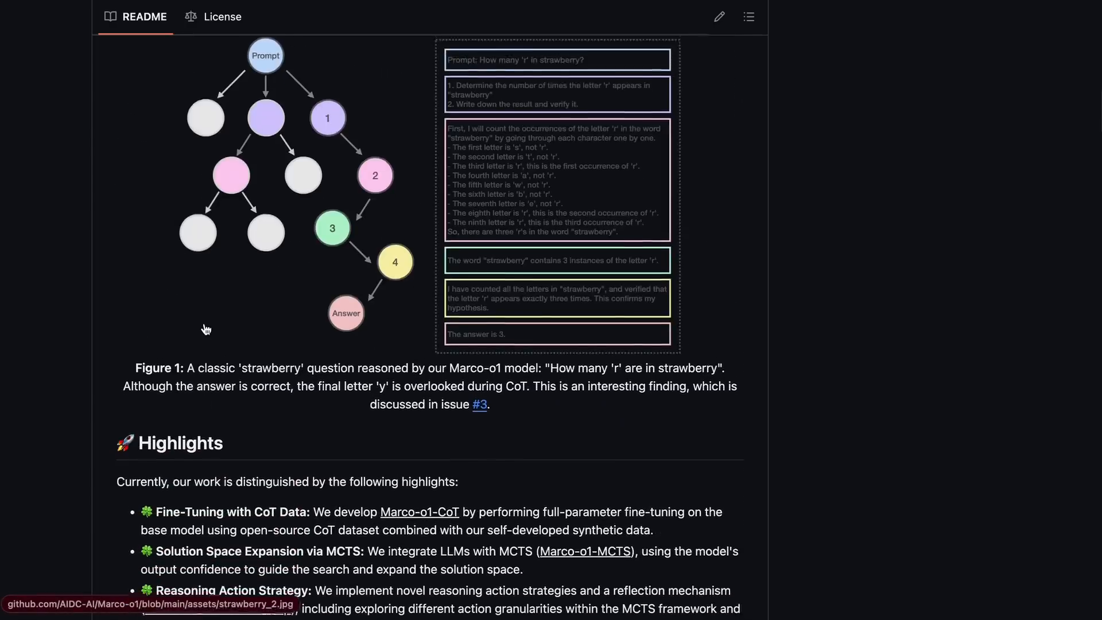
pyautogui.scroll(-3)
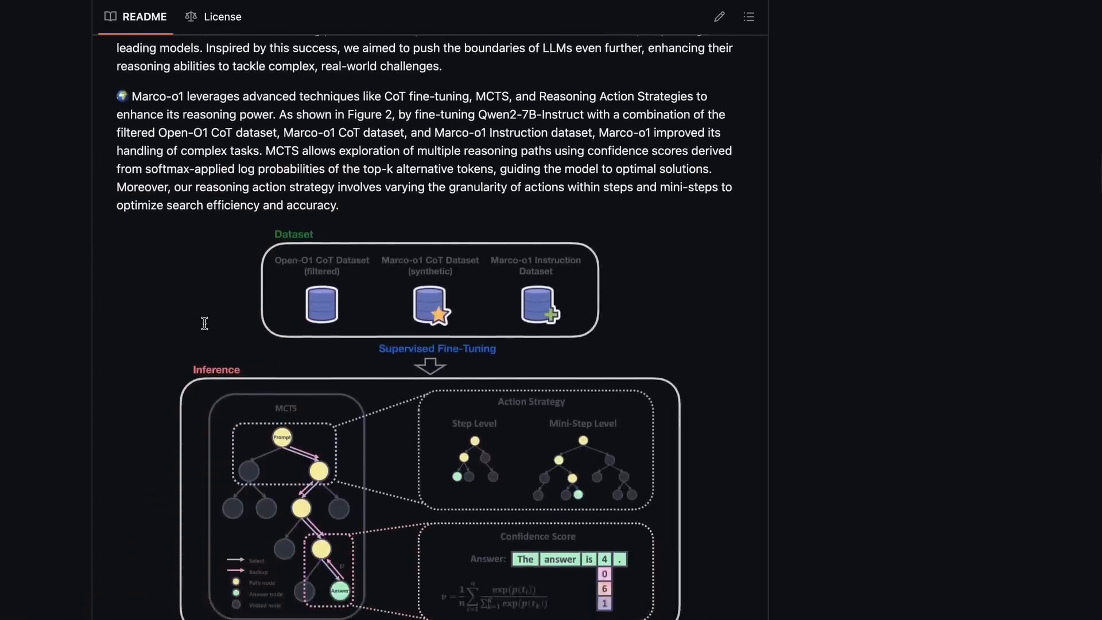
pyautogui.scroll(-3)
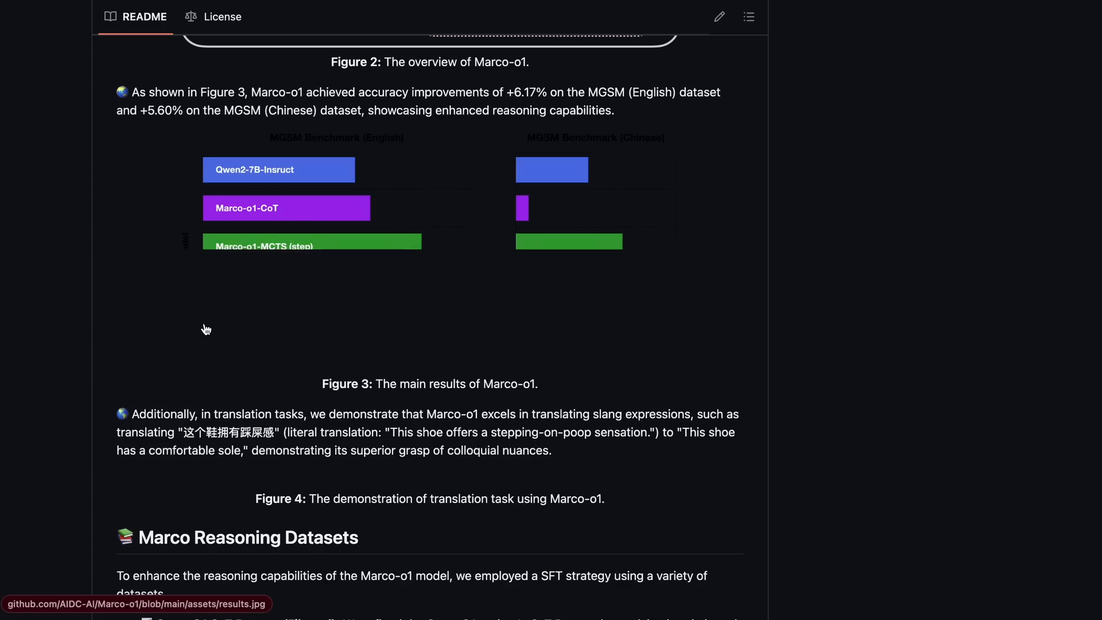
pyautogui.scroll(-3)
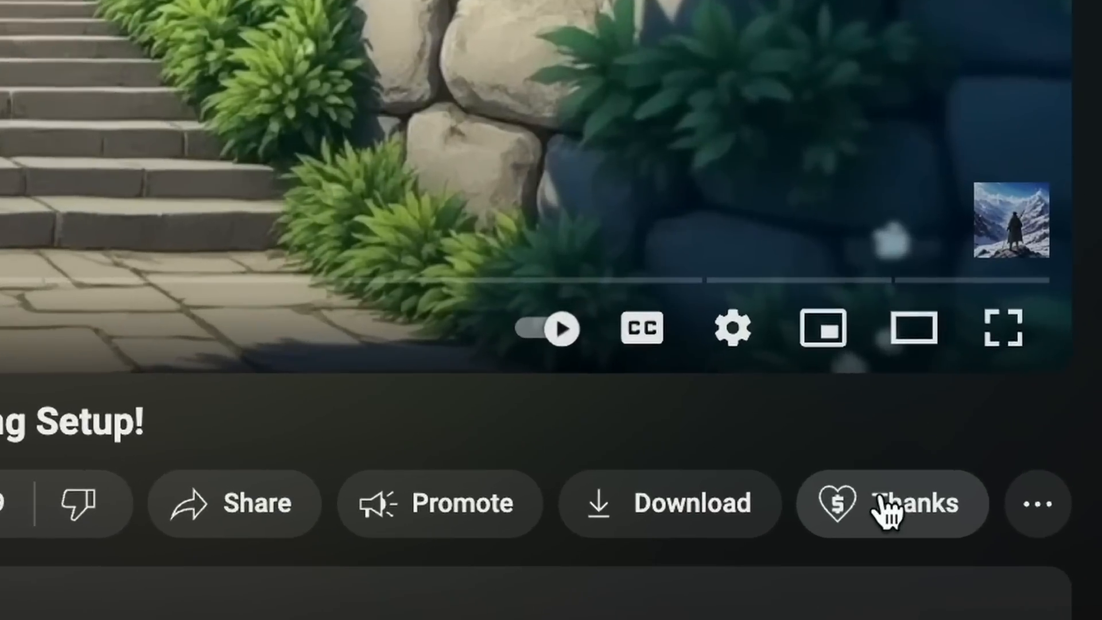
# Open Super Thanks and slide the amount up to $200.00, showing AICodeKing's four membership tiers
pyautogui.click(886, 517)
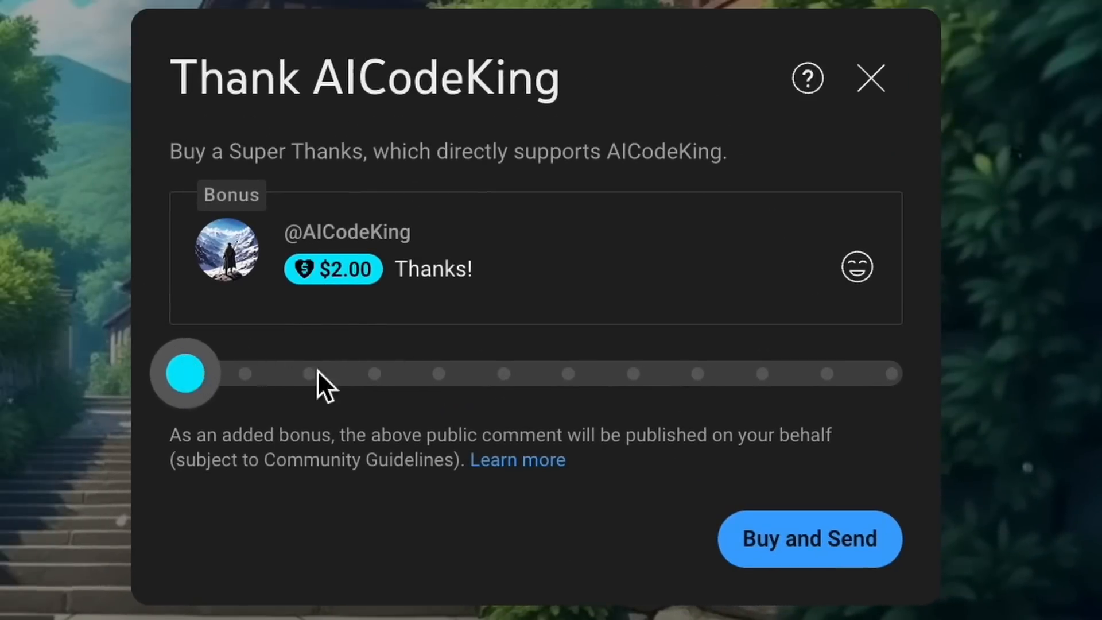
pyautogui.moveTo(185, 373); pyautogui.dragTo(762, 373)
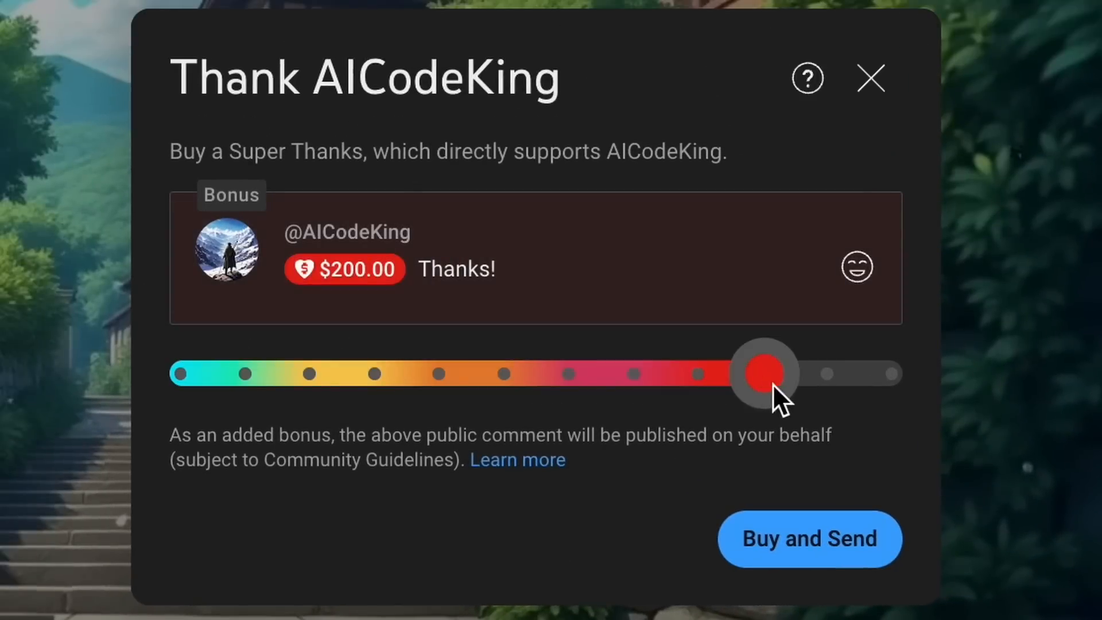
pyautogui.moveTo(763, 373); pyautogui.dragTo(894, 373)
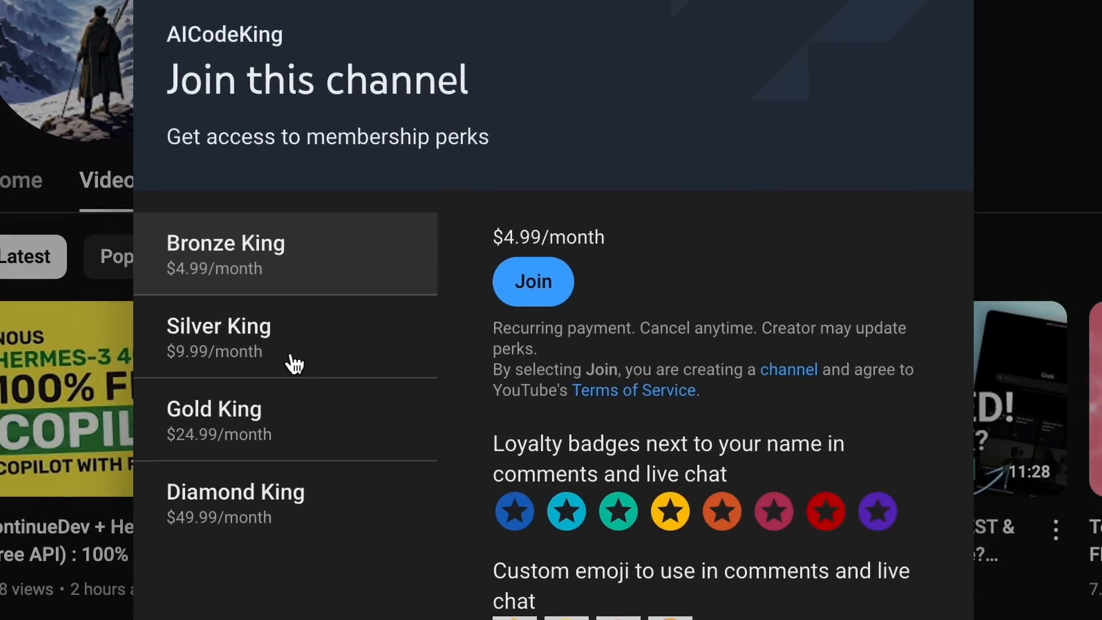
pyautogui.moveTo(347, 282)
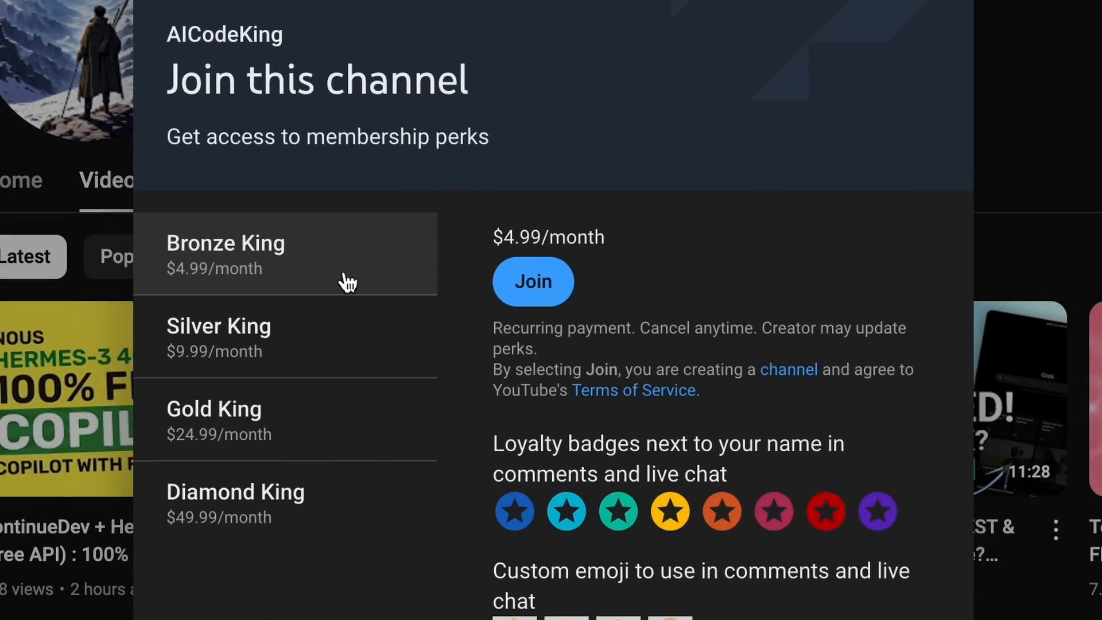
pyautogui.moveTo(356, 288)
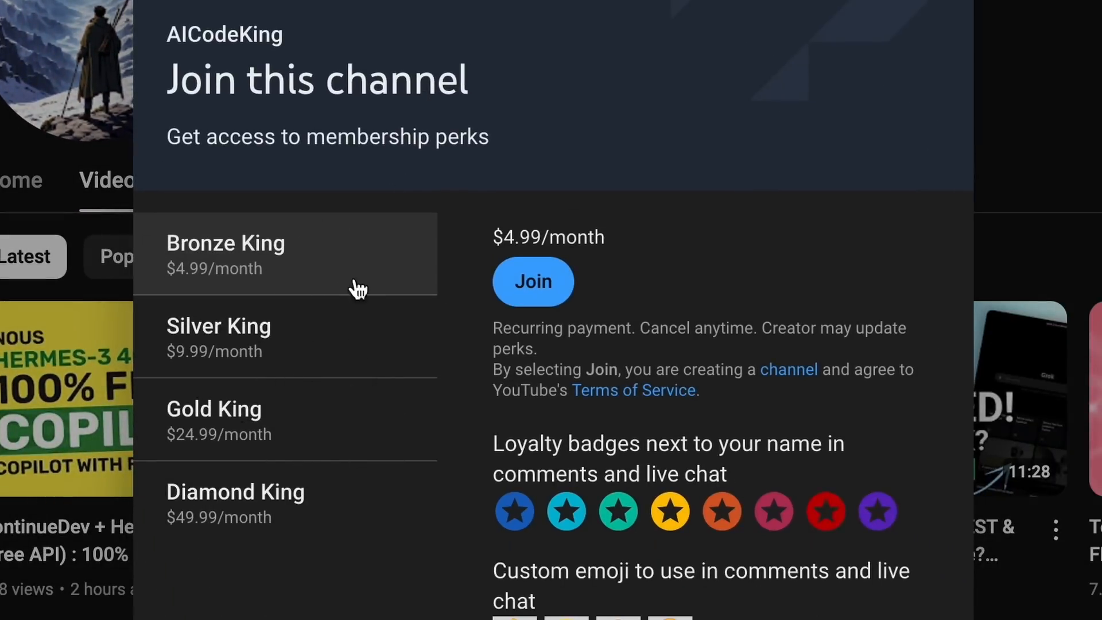